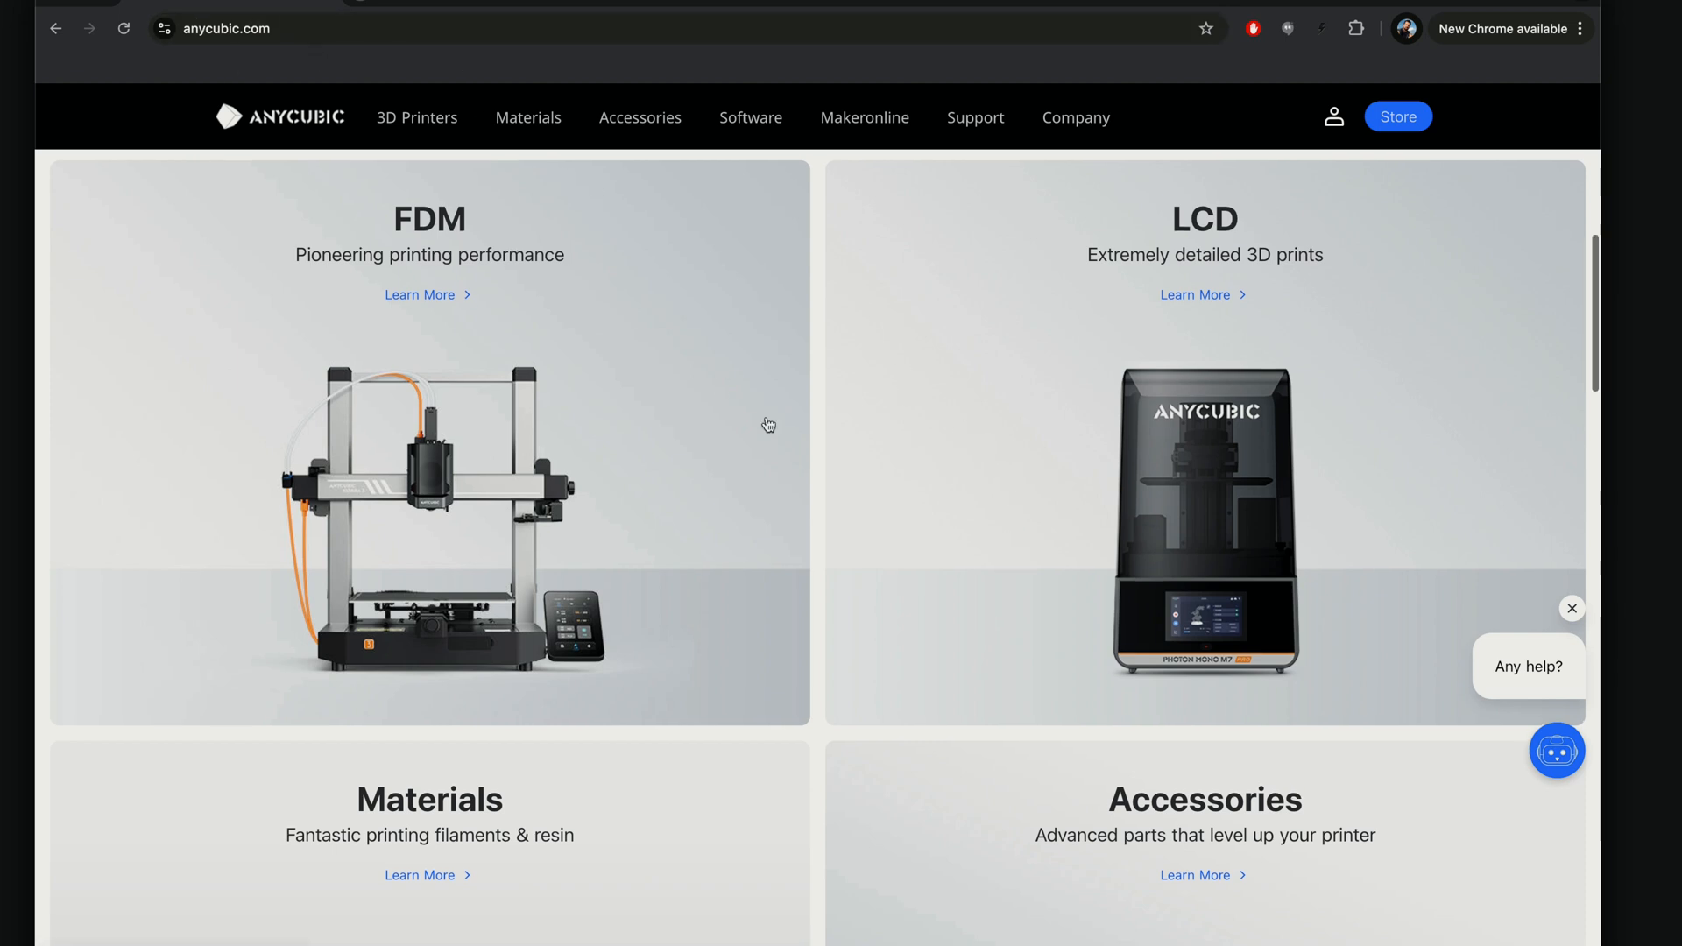
From the Software menu, reach the Anycubic Slicer page and start the macOS download
scroll("down", 3)
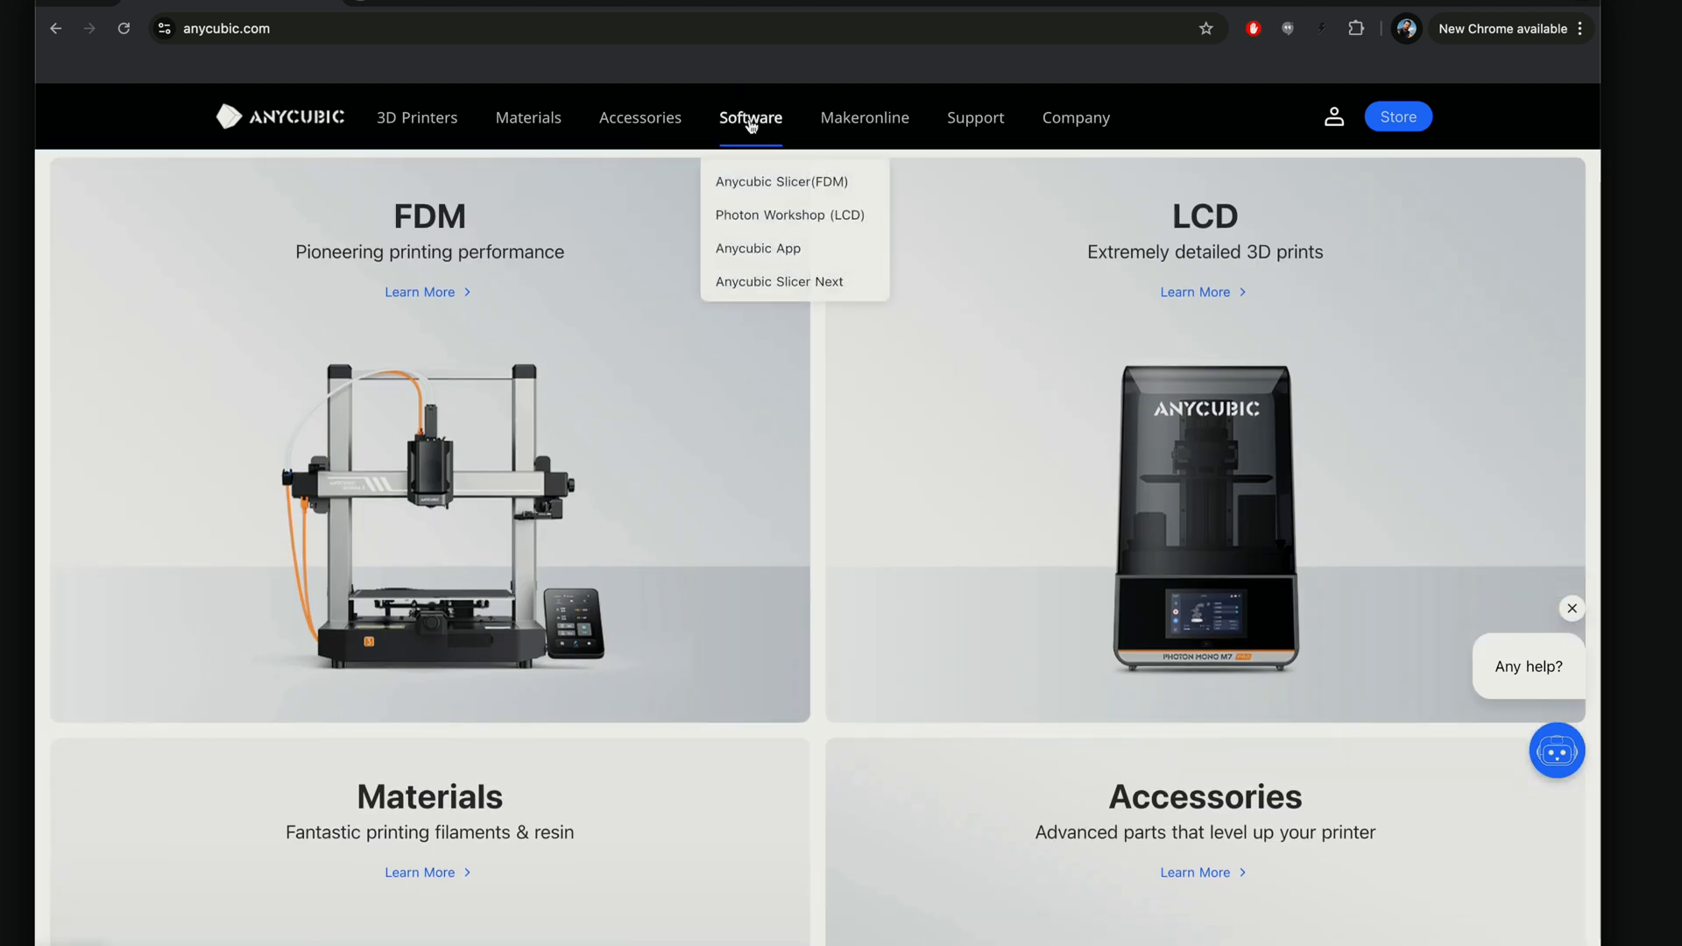
mouse_move(750, 216)
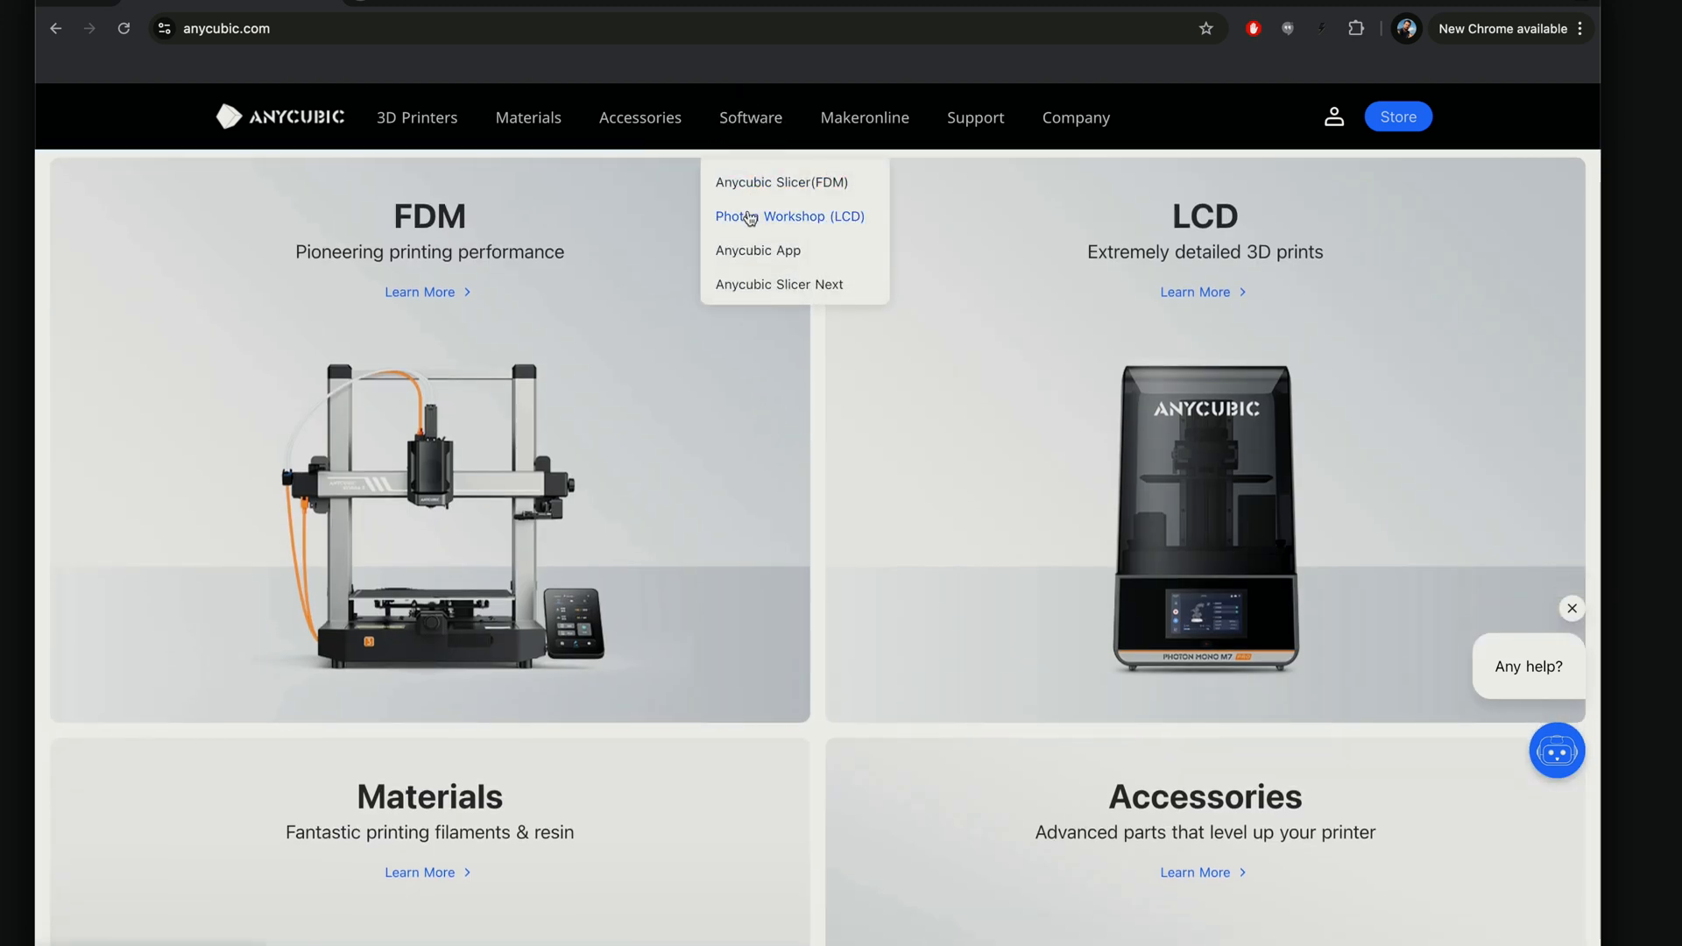
left_click(790, 216)
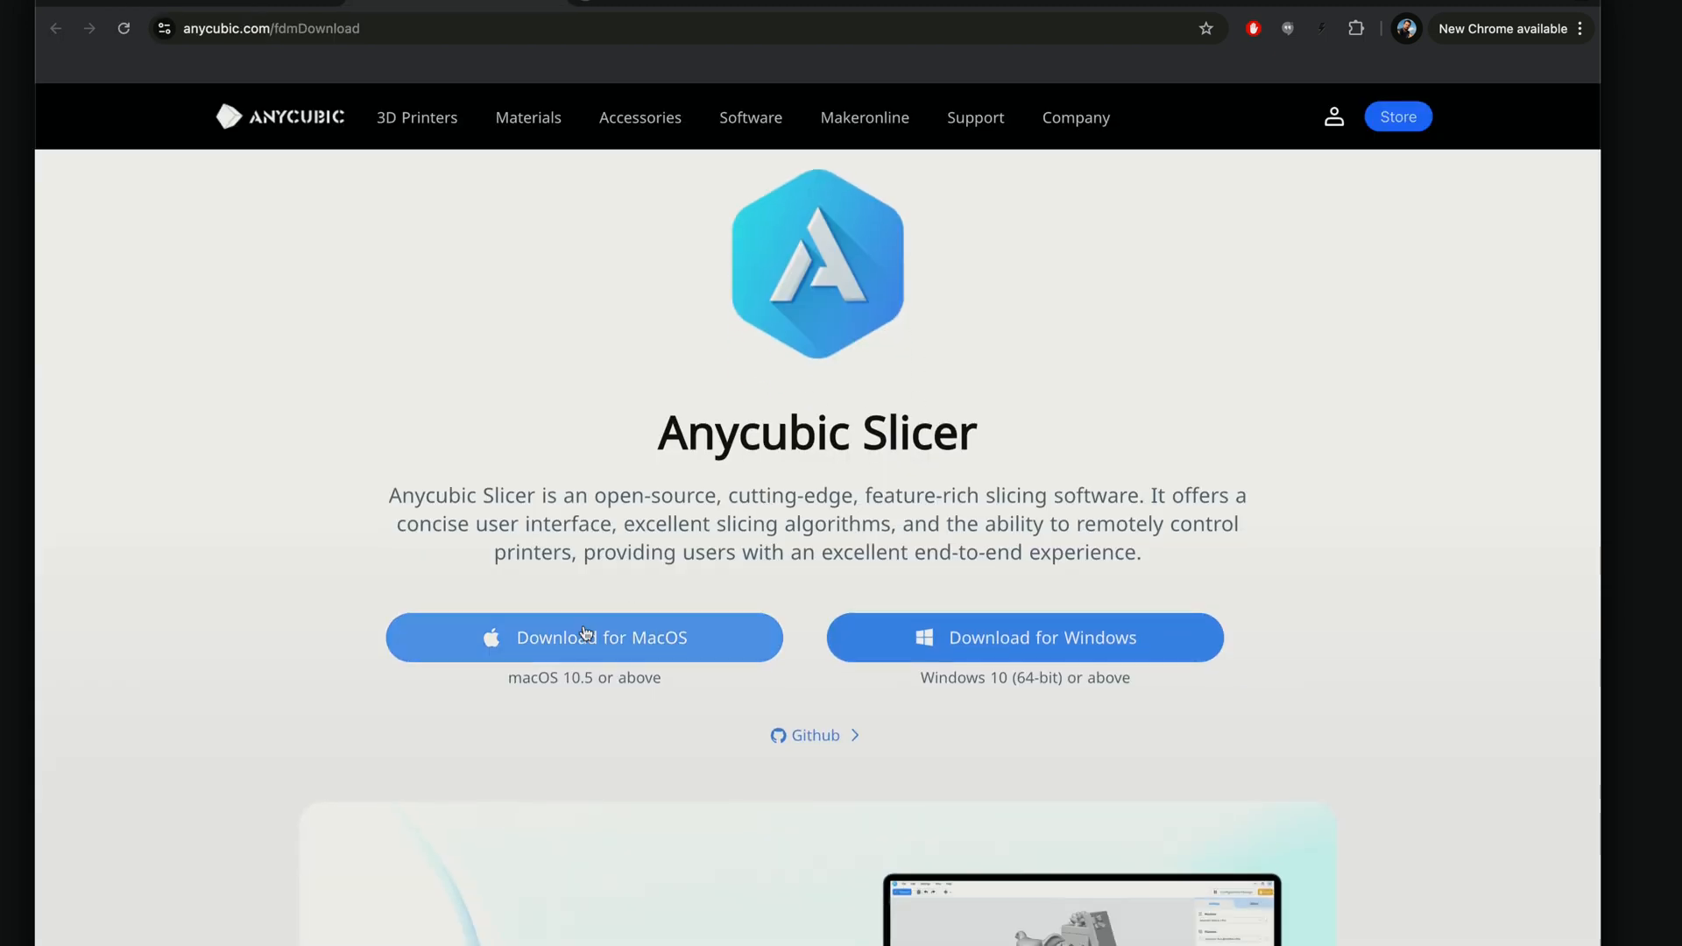
scroll("down", 3)
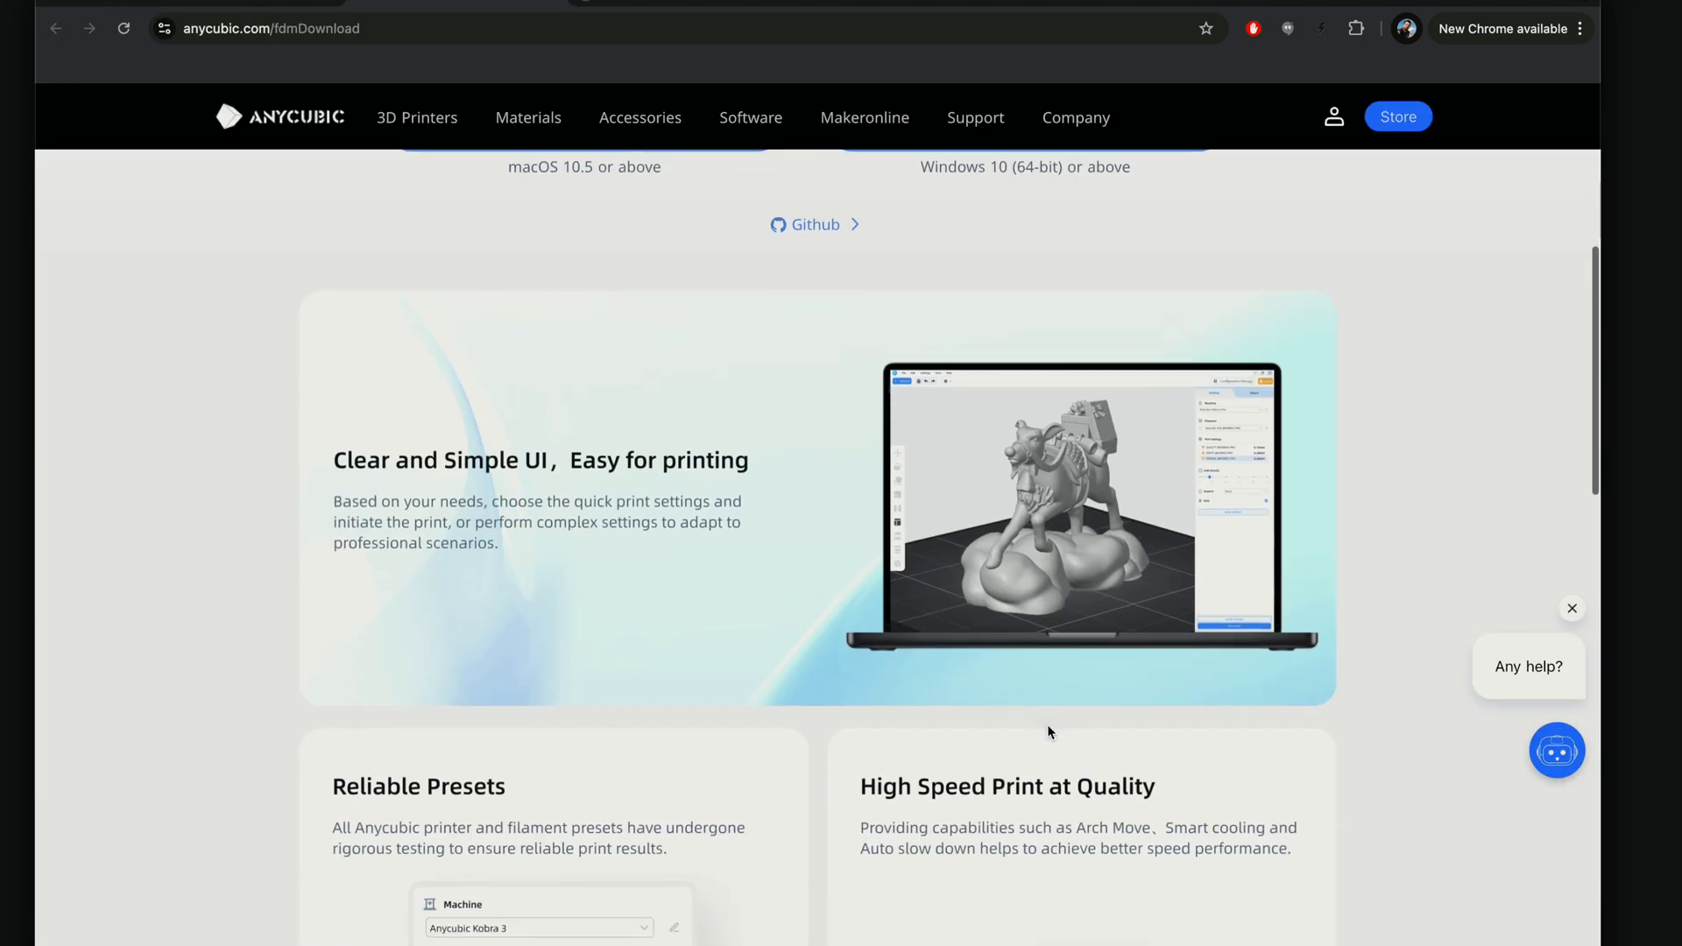
scroll("up", 3)
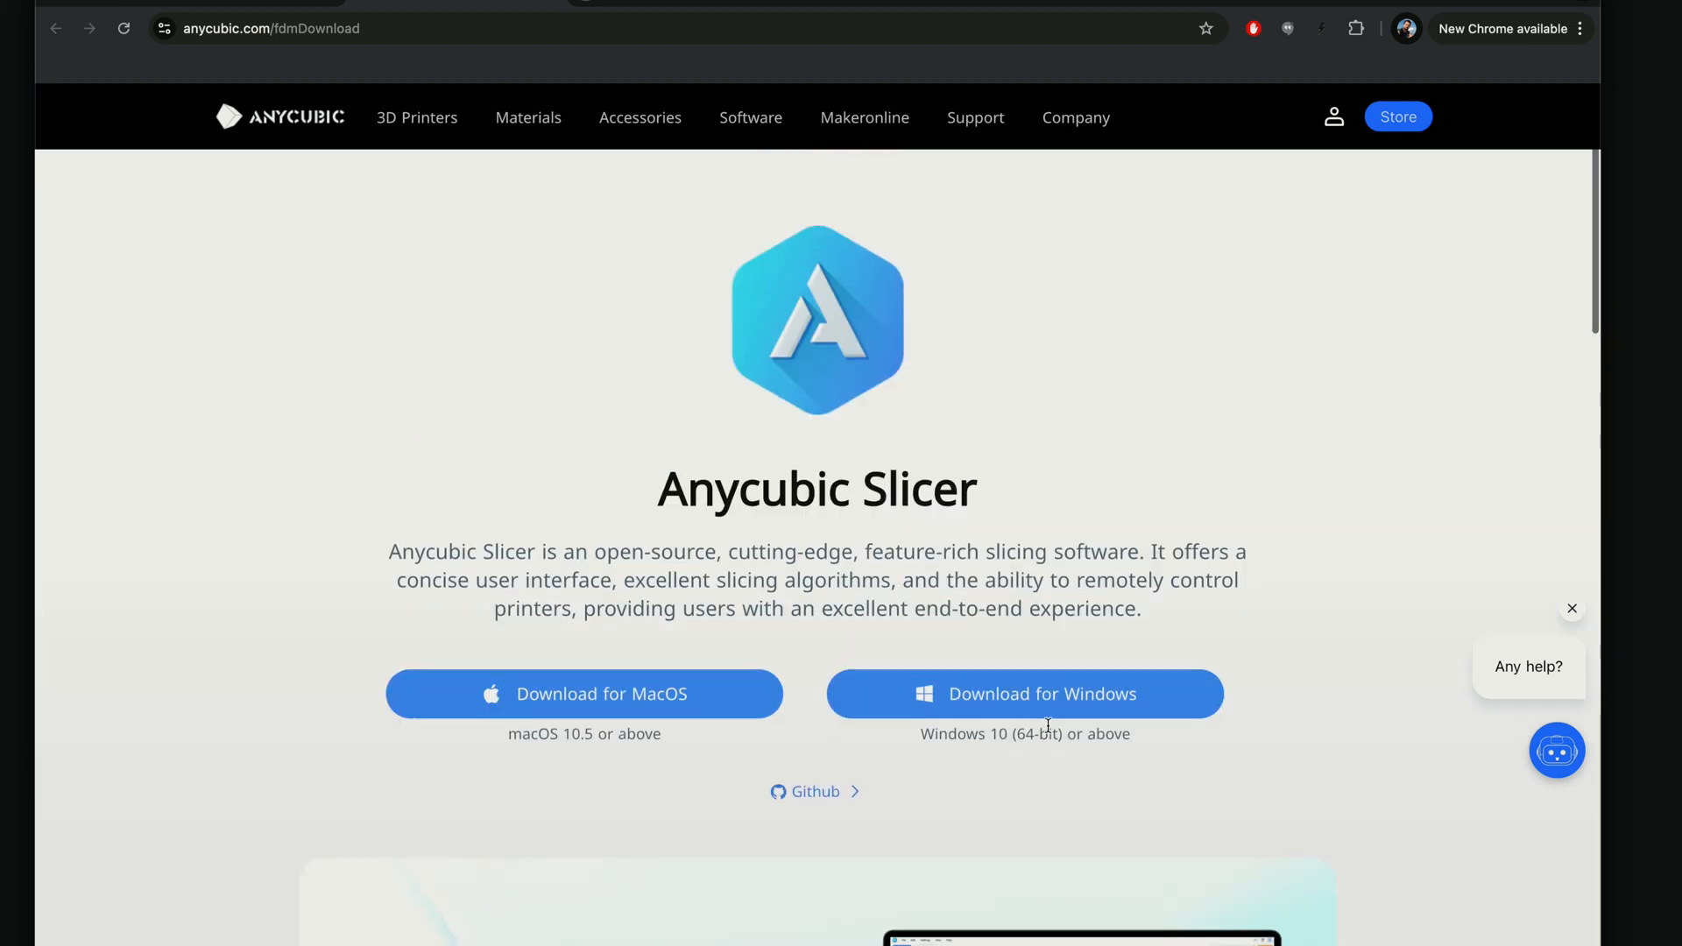
left_click(584, 693)
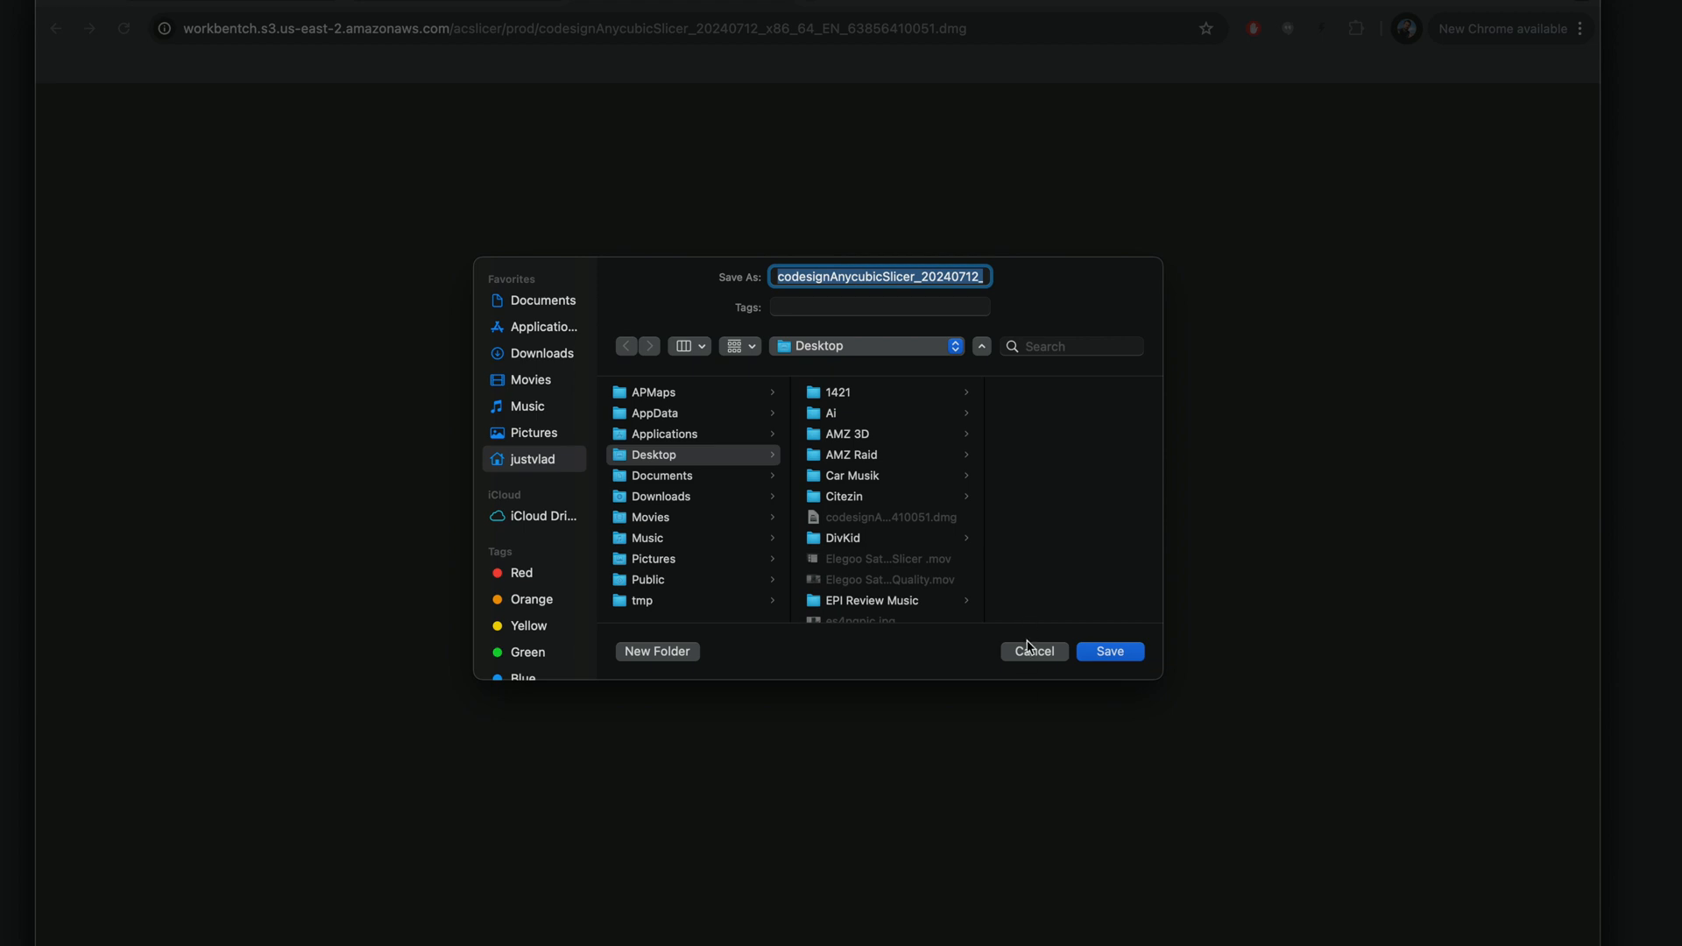
Save the installer to the Desktop and launch AnycubicSlicer from Applications
left_click(1109, 650)
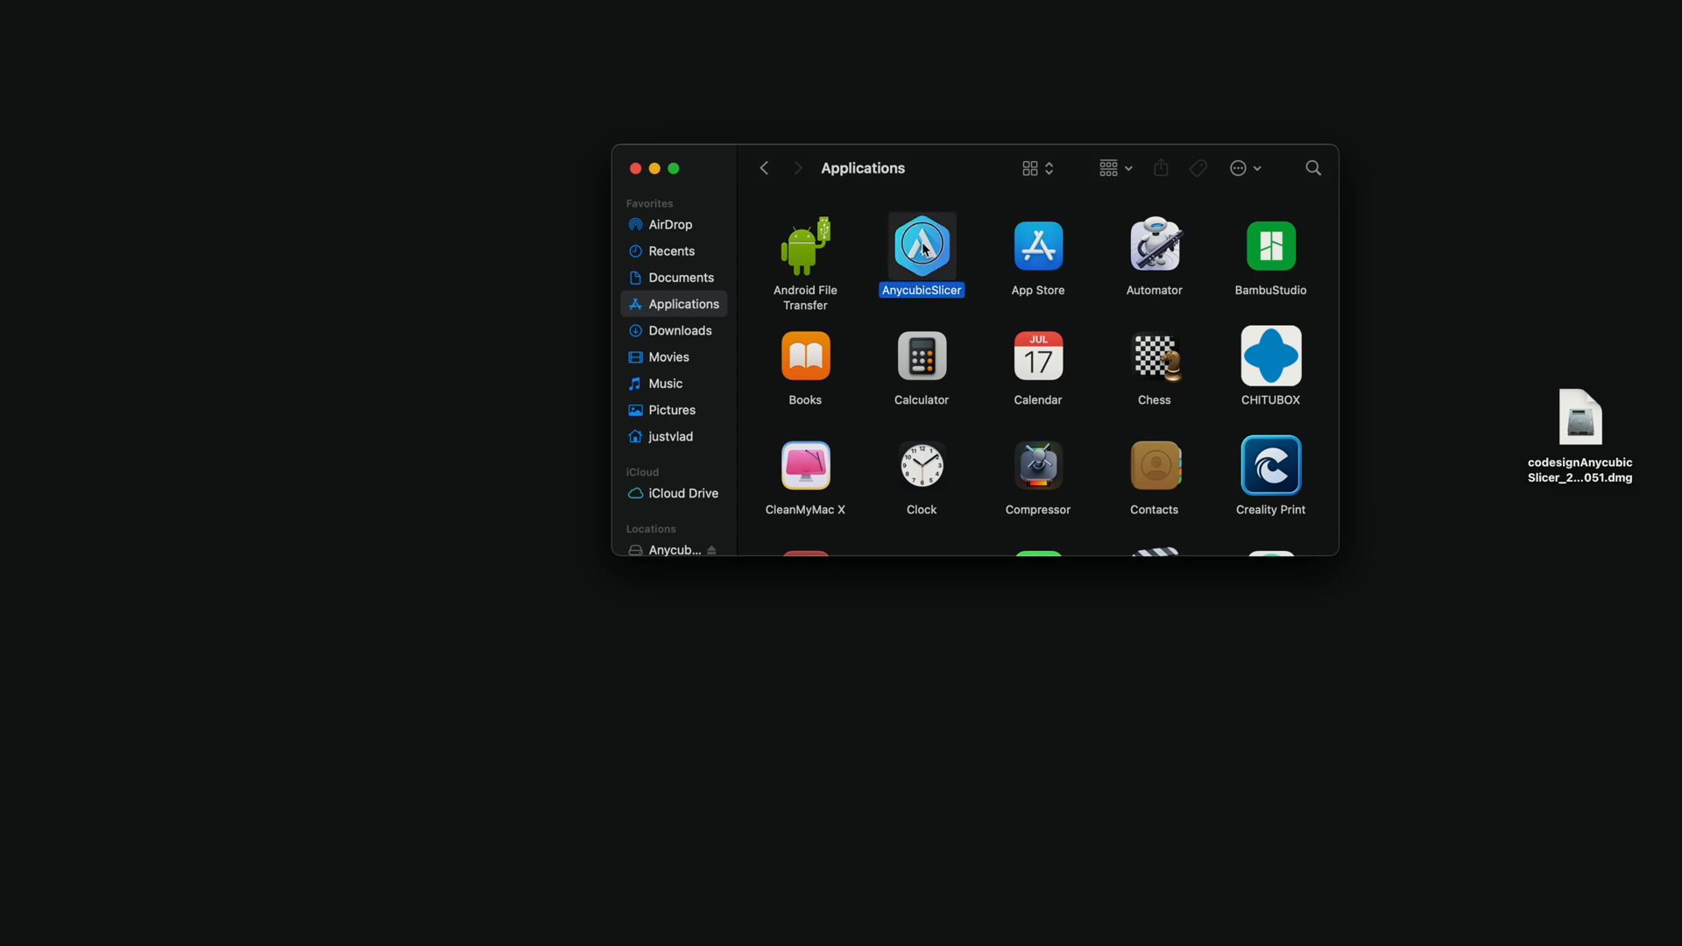
double_click(921, 248)
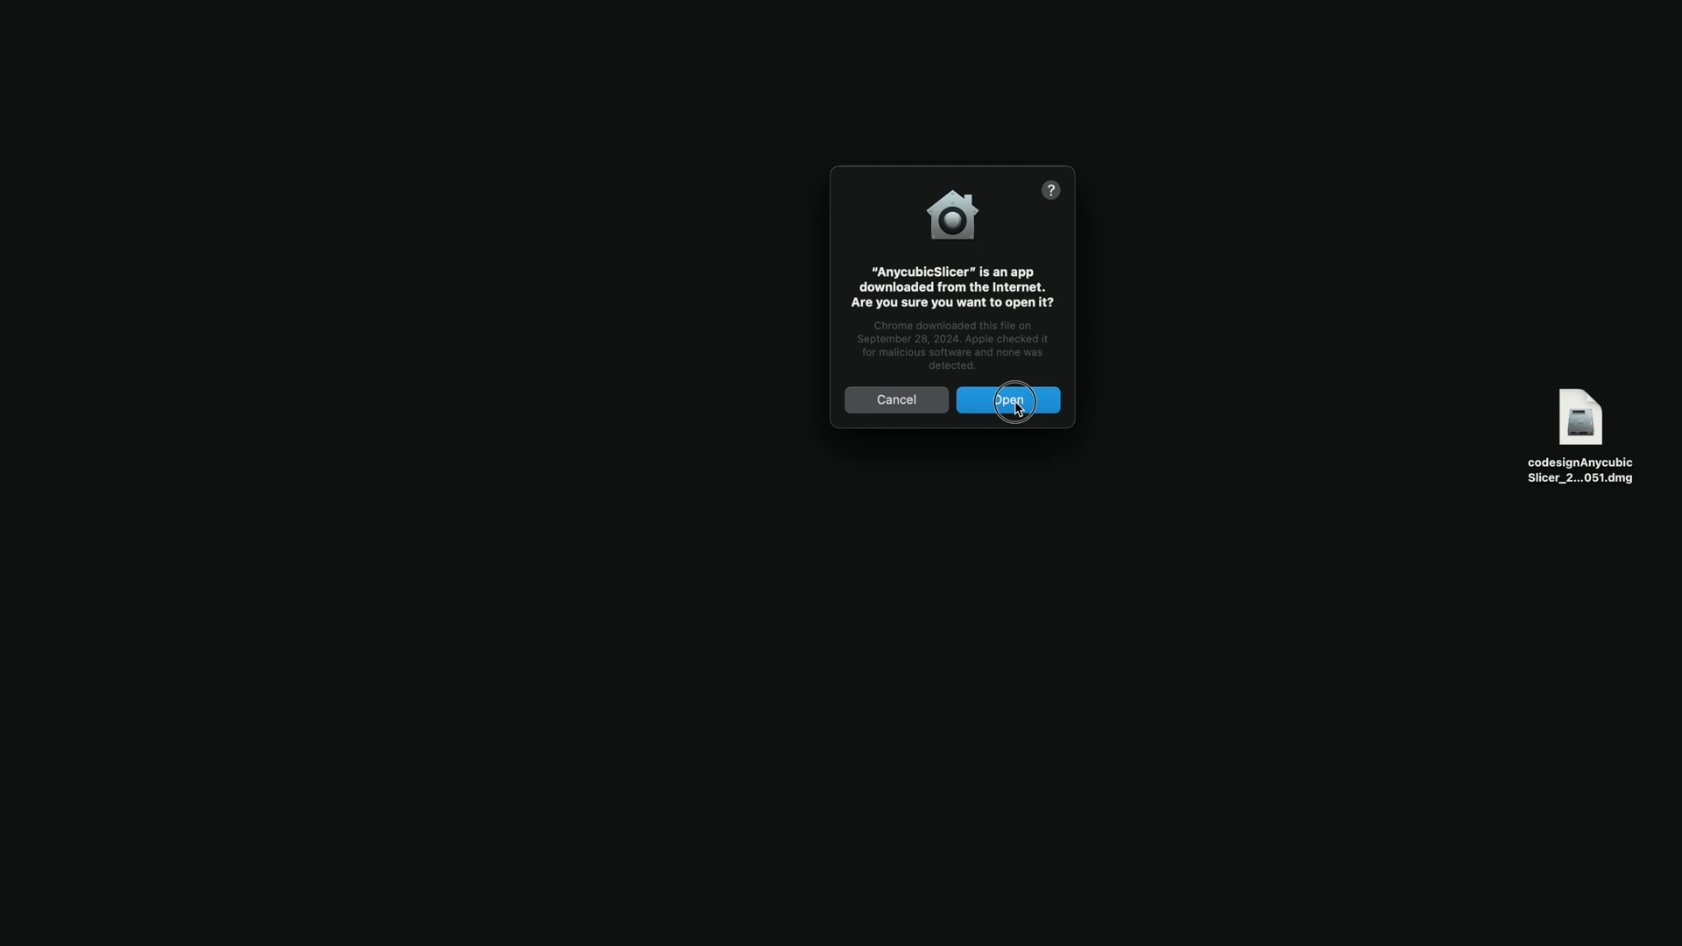
Confirm opening the app and finish the Configuration Assistant with Anycubic Kobra 3 and all filament profiles
left_click(1006, 400)
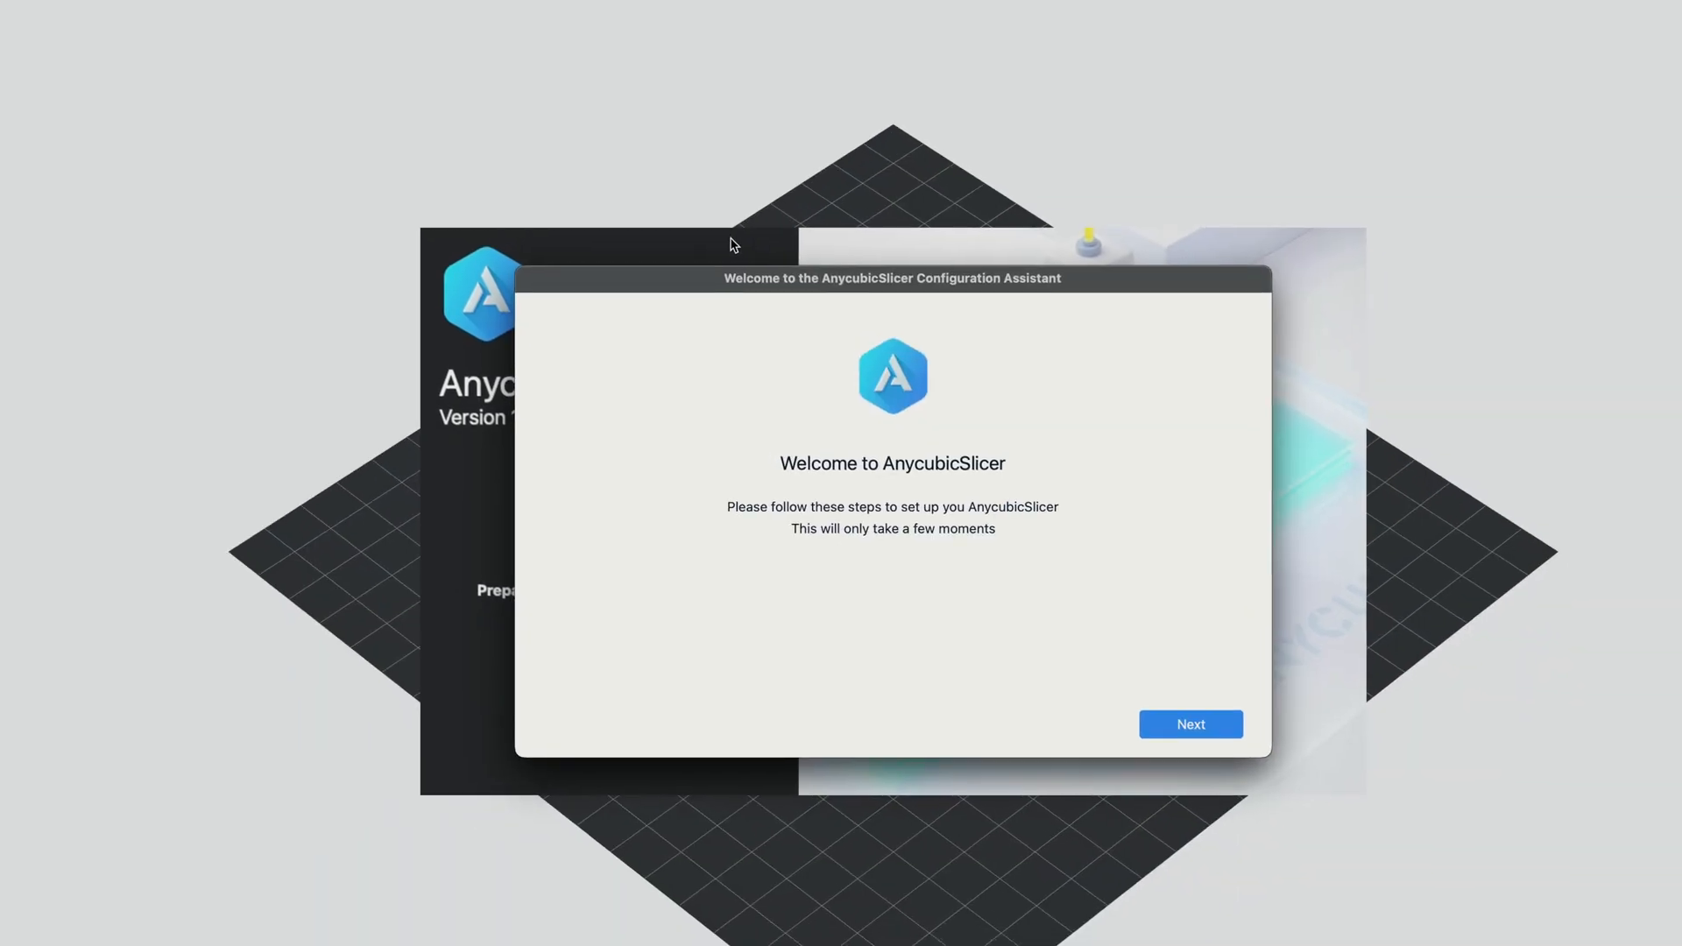
left_click(1189, 724)
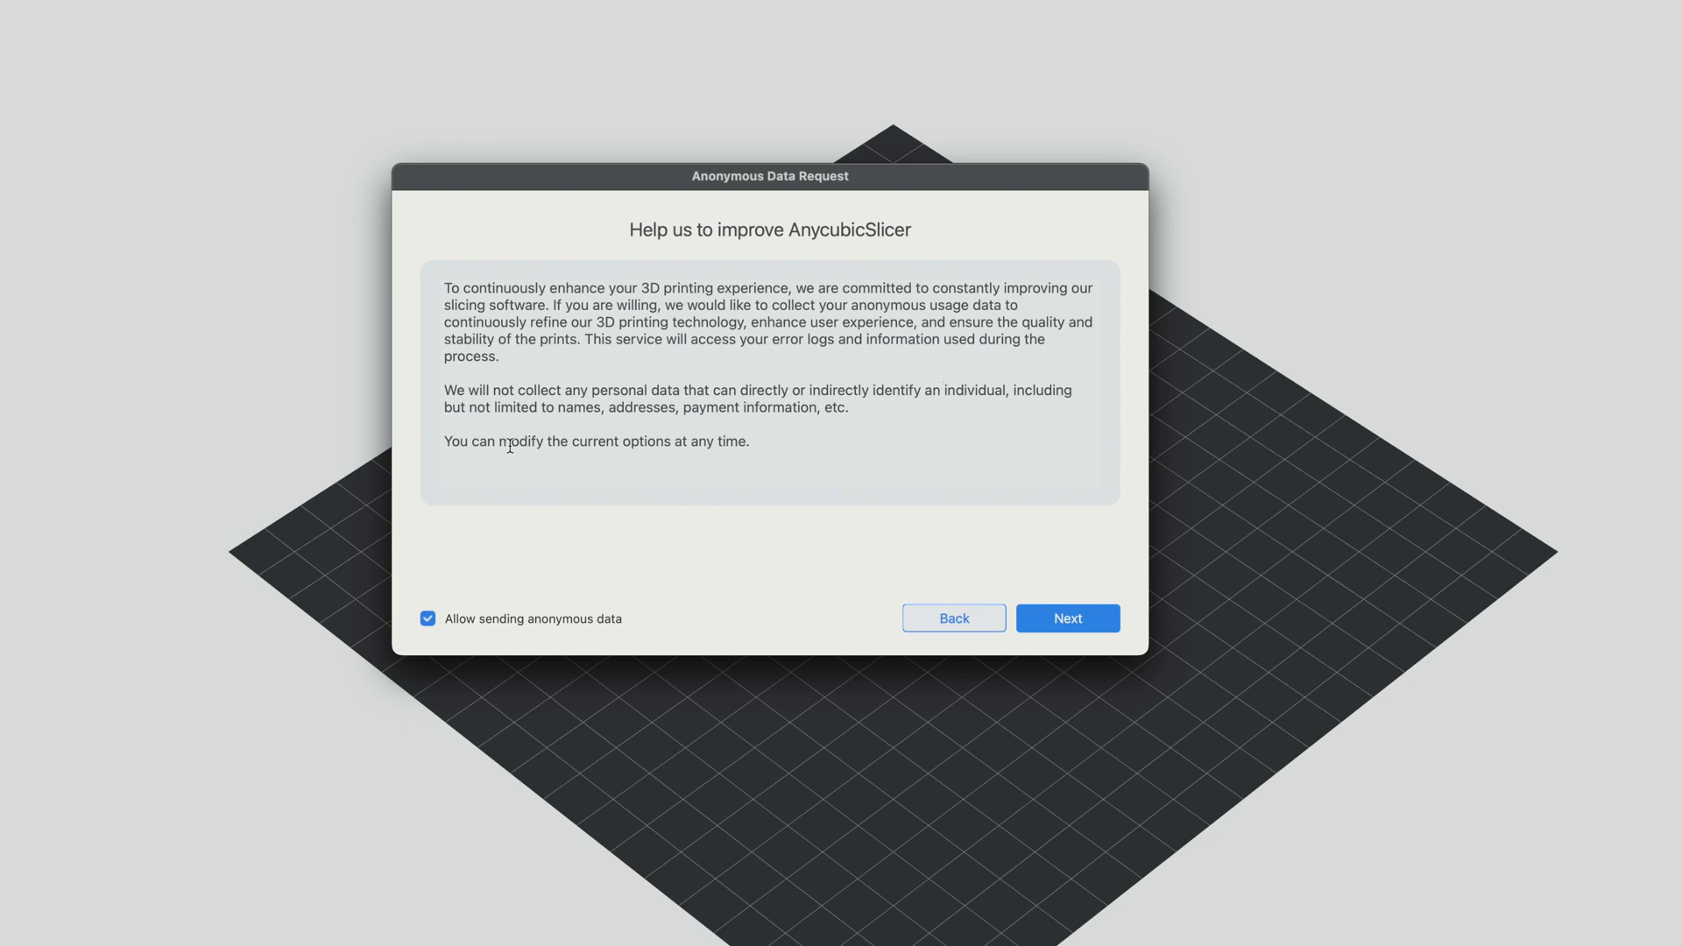
left_click(1066, 618)
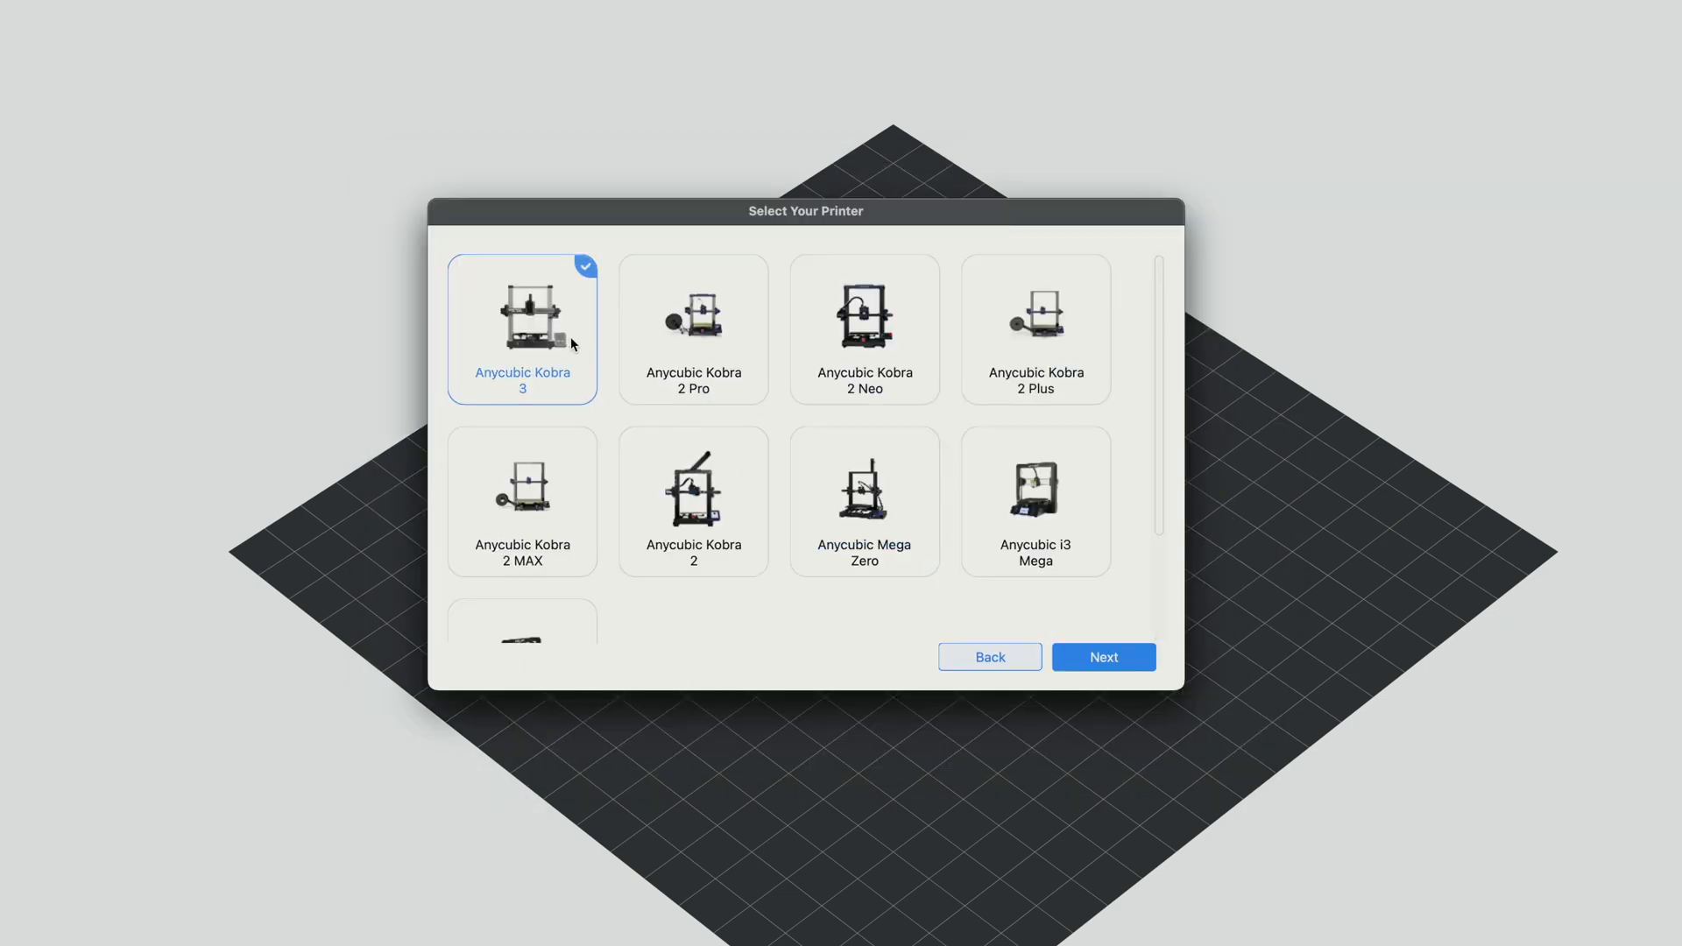
left_click(1102, 656)
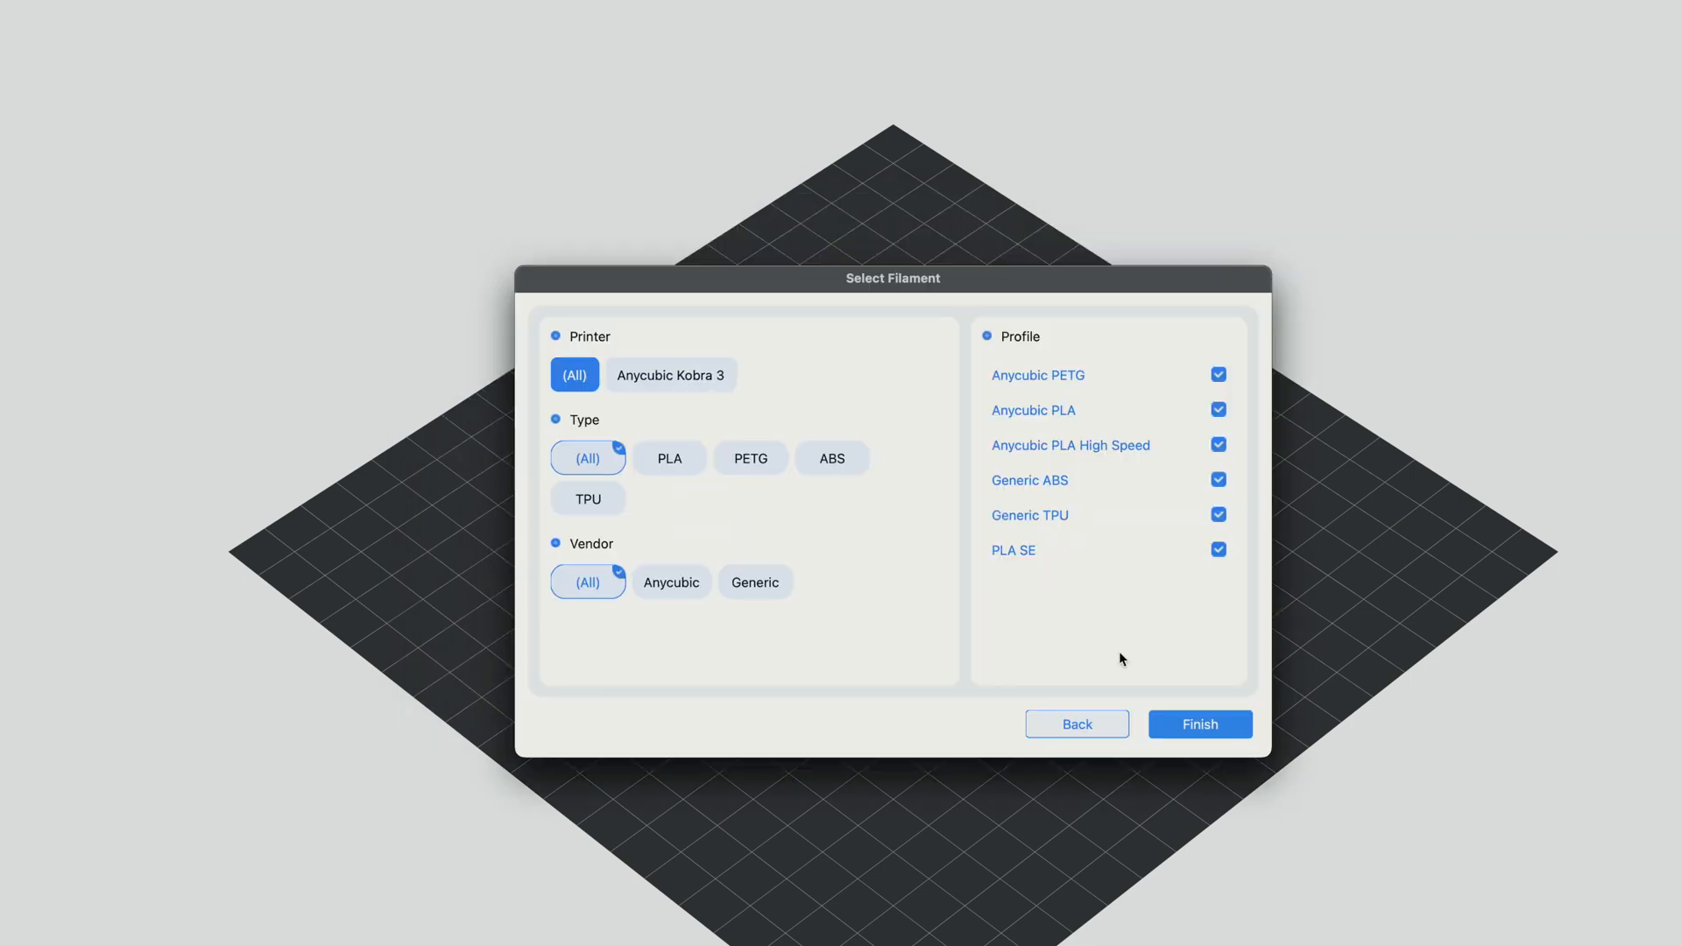
mouse_move(1173, 364)
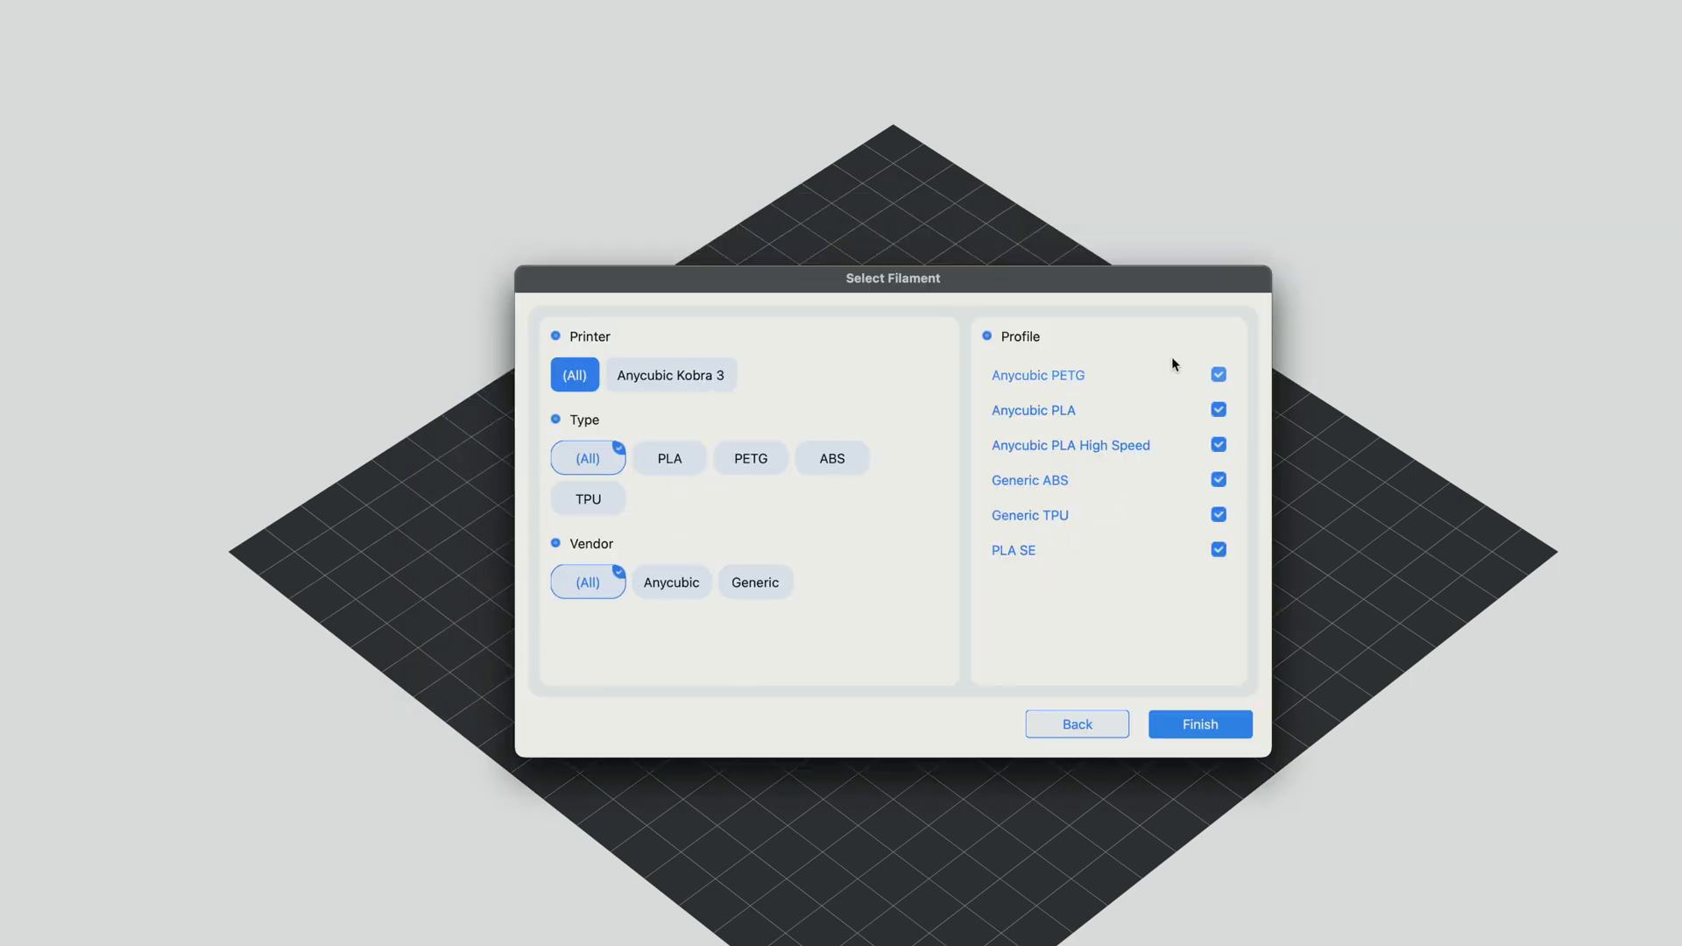
left_click(1199, 724)
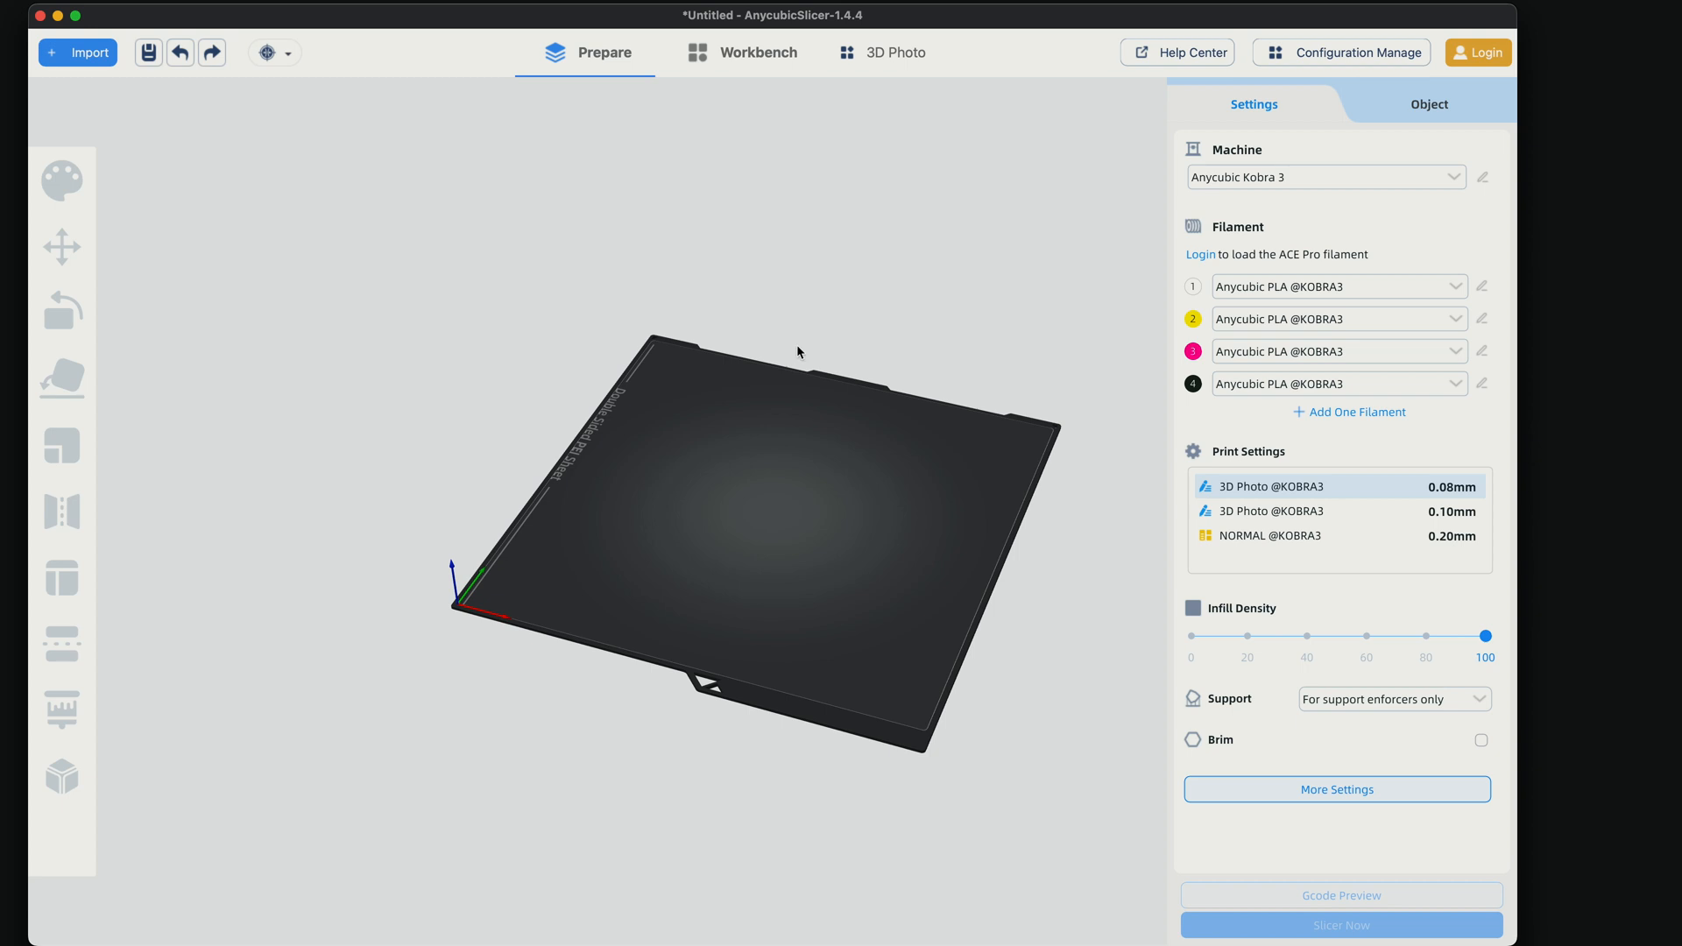
left_click(1353, 52)
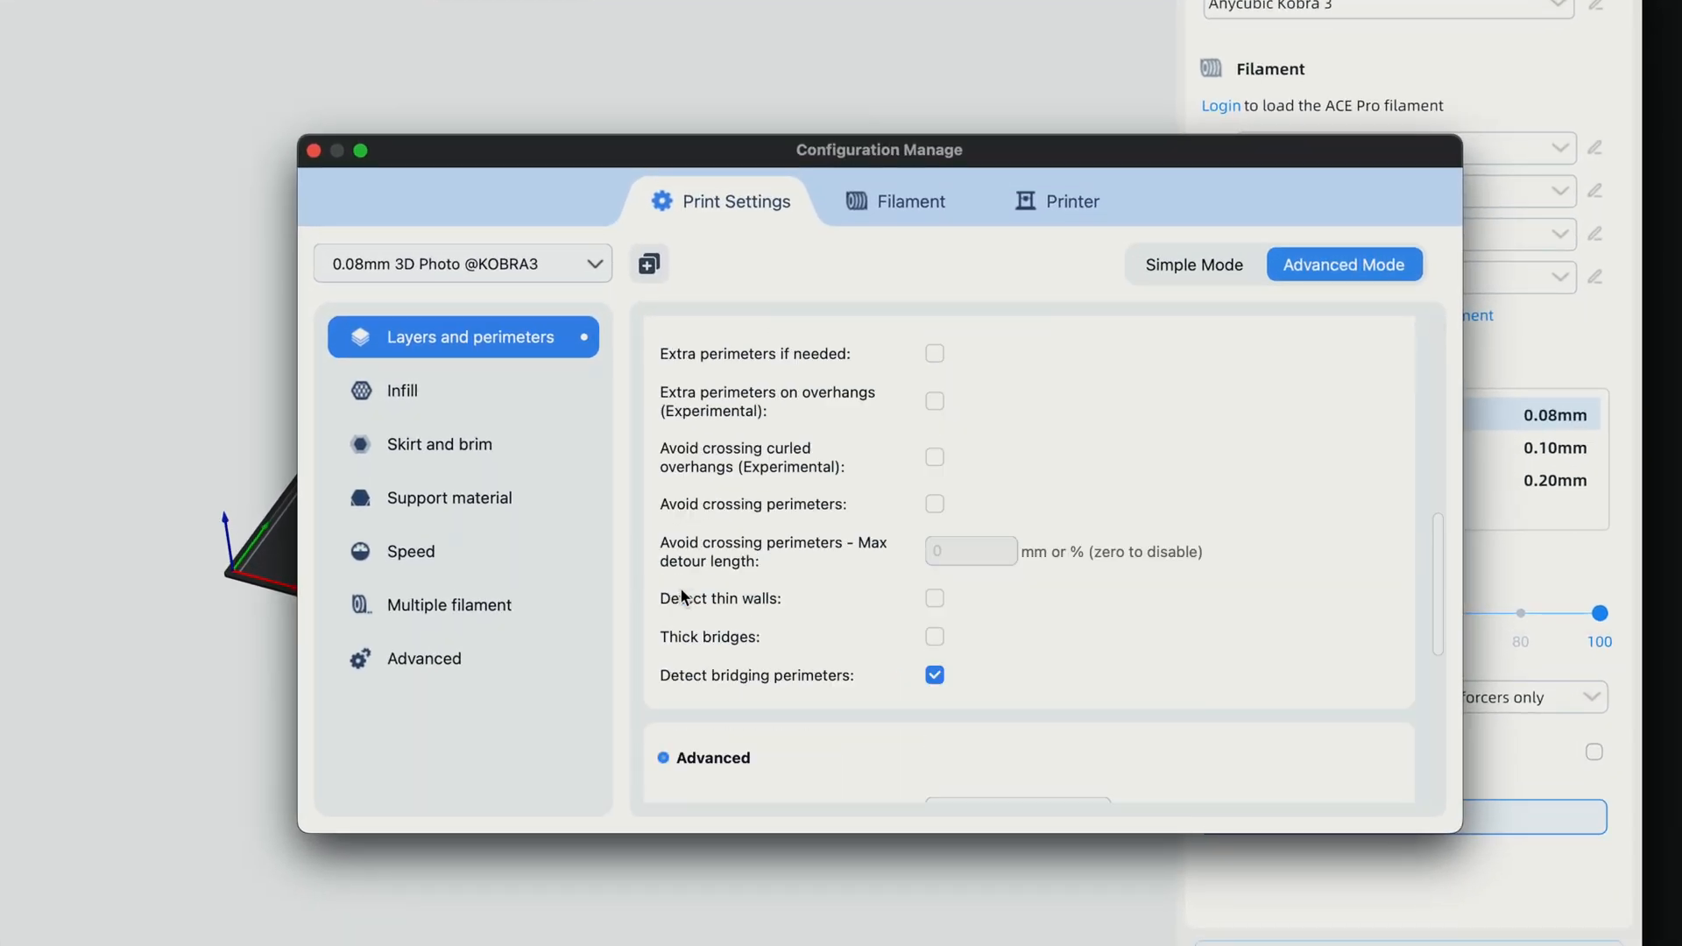
left_click(439, 444)
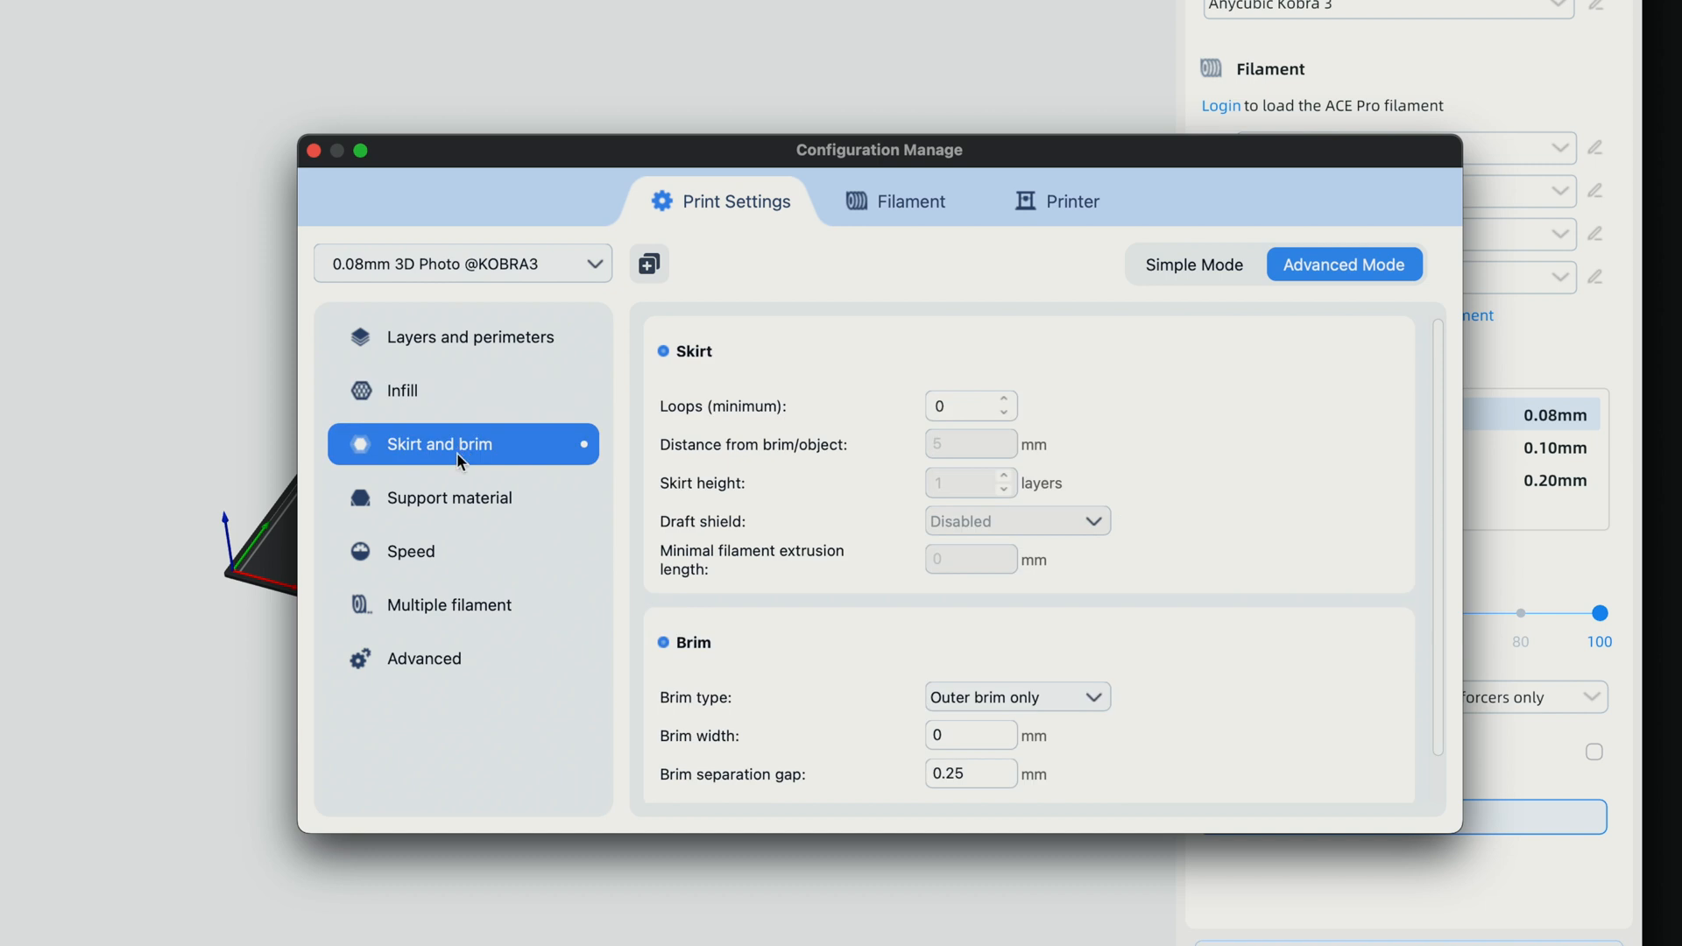
left_click(424, 658)
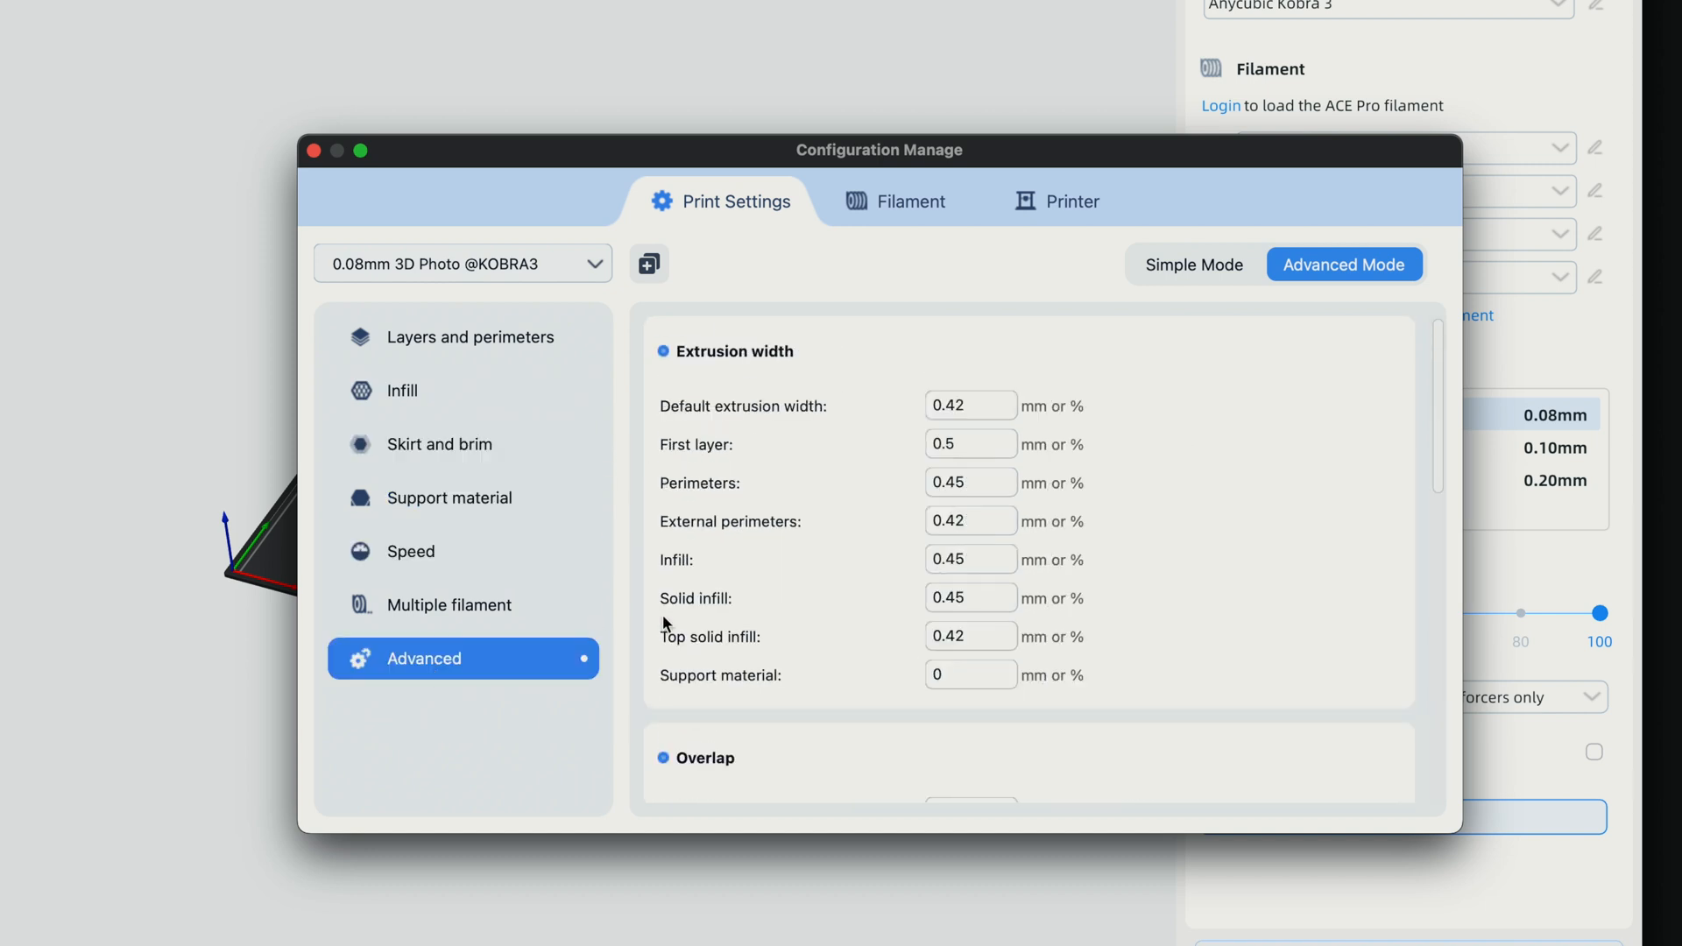
left_click(909, 201)
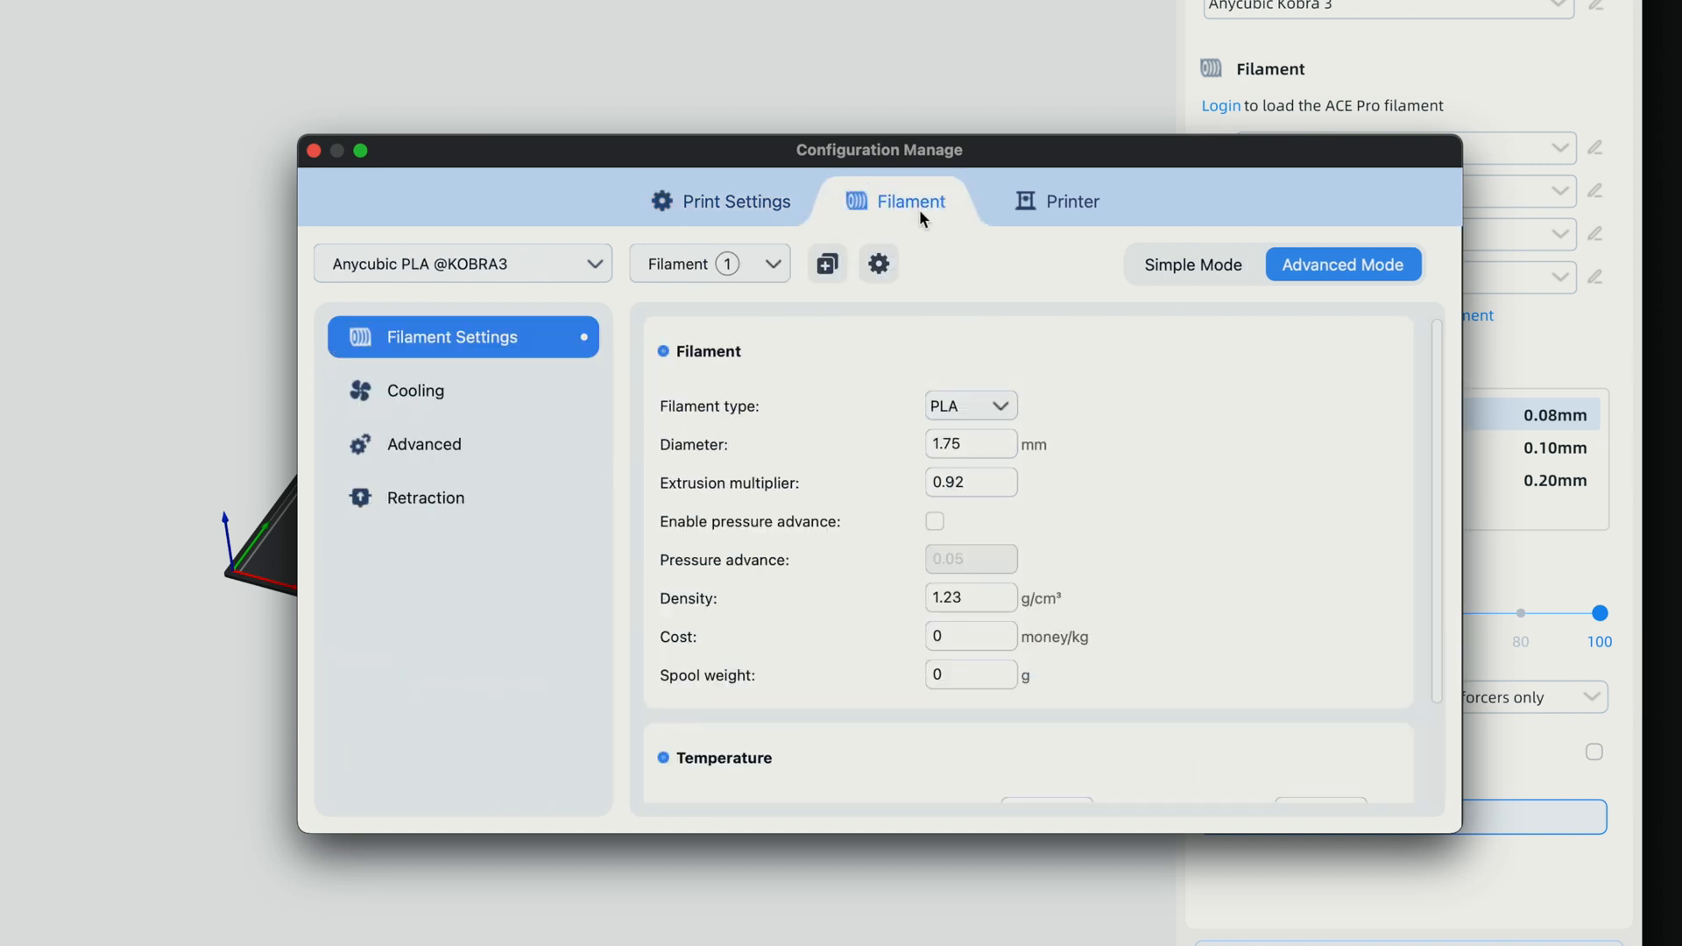
left_click(1072, 201)
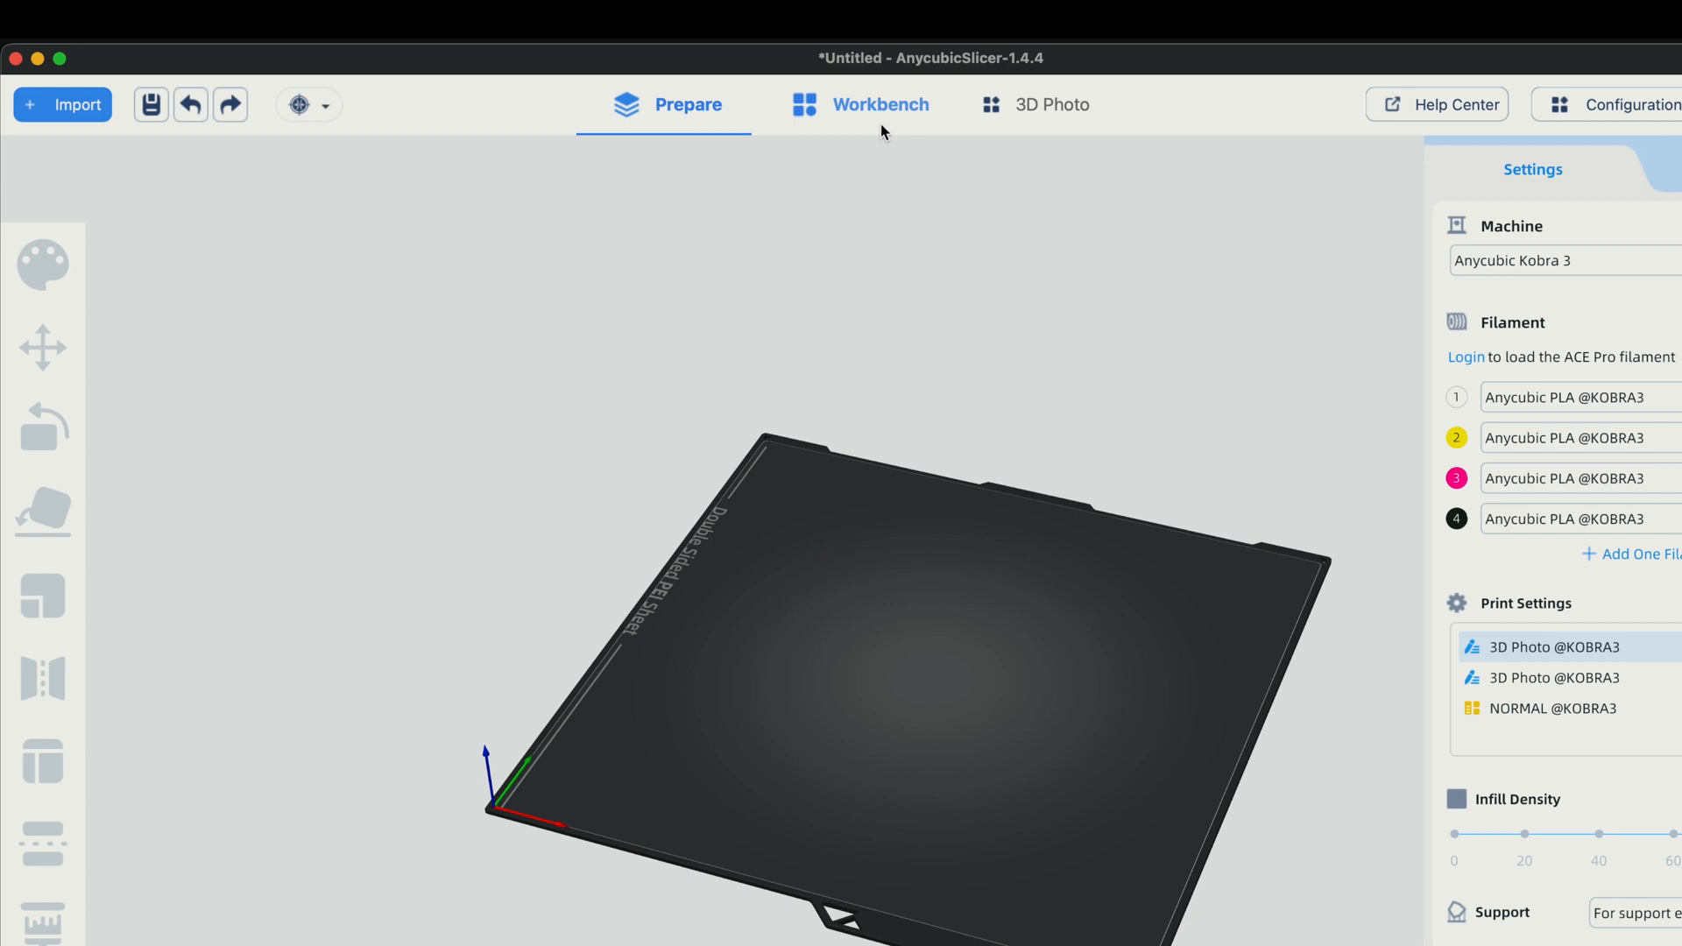
Visit the Workbench cloud printer page and the 3D Photo image-to-model page
left_click(879, 104)
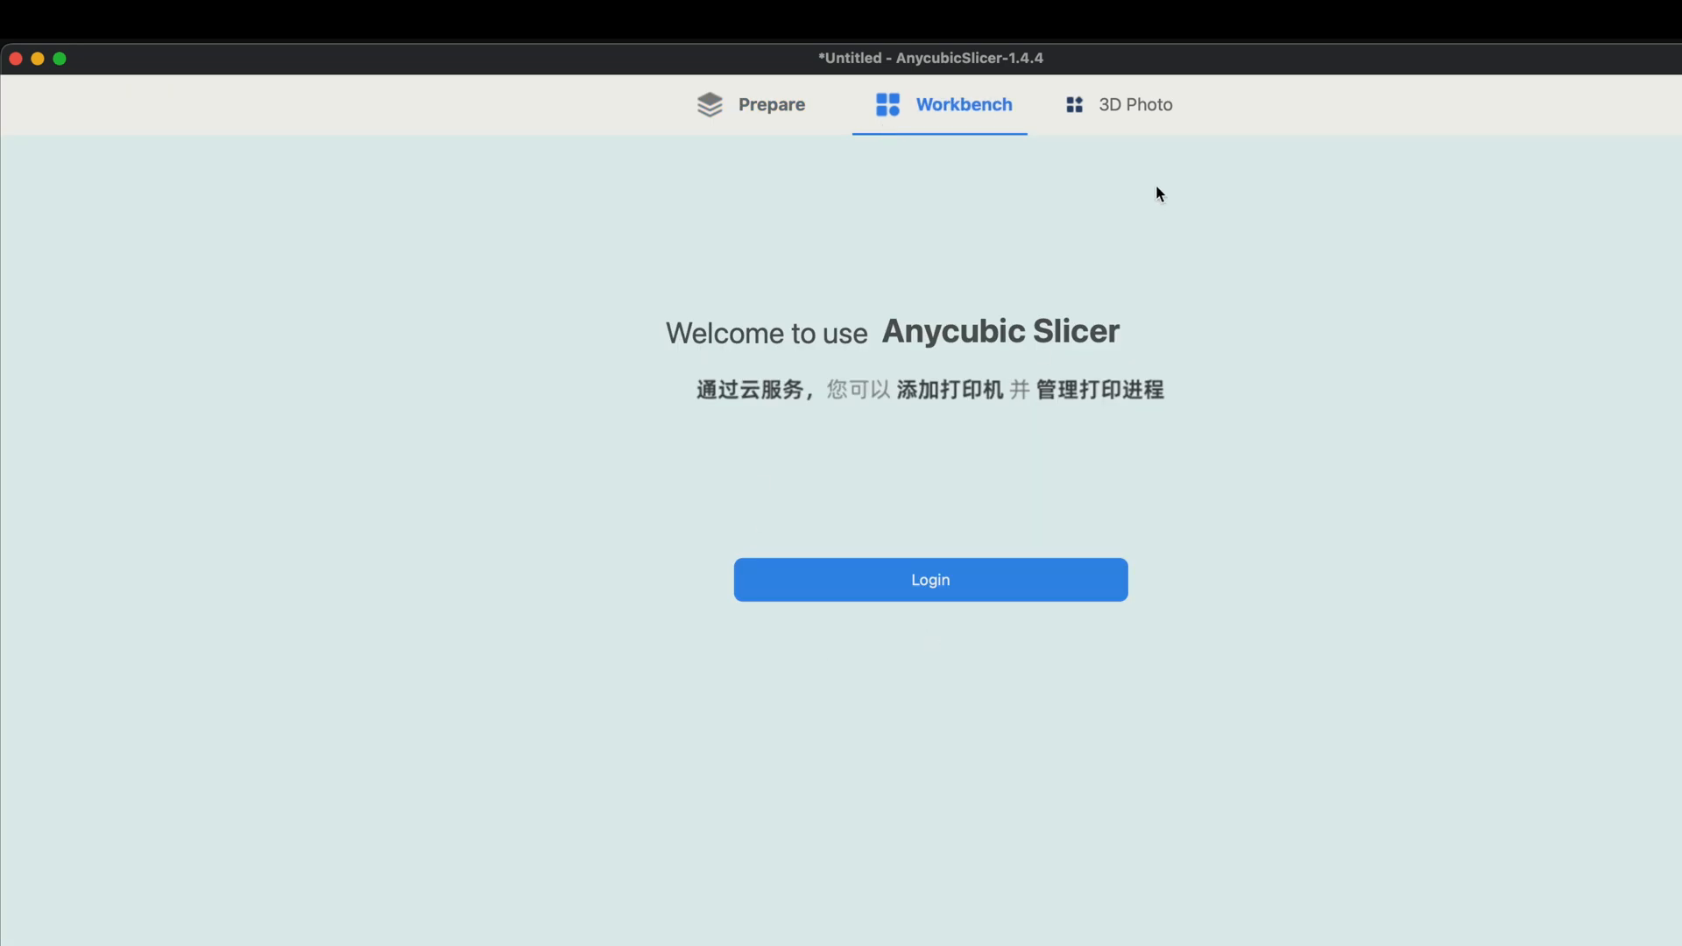
left_click(1132, 104)
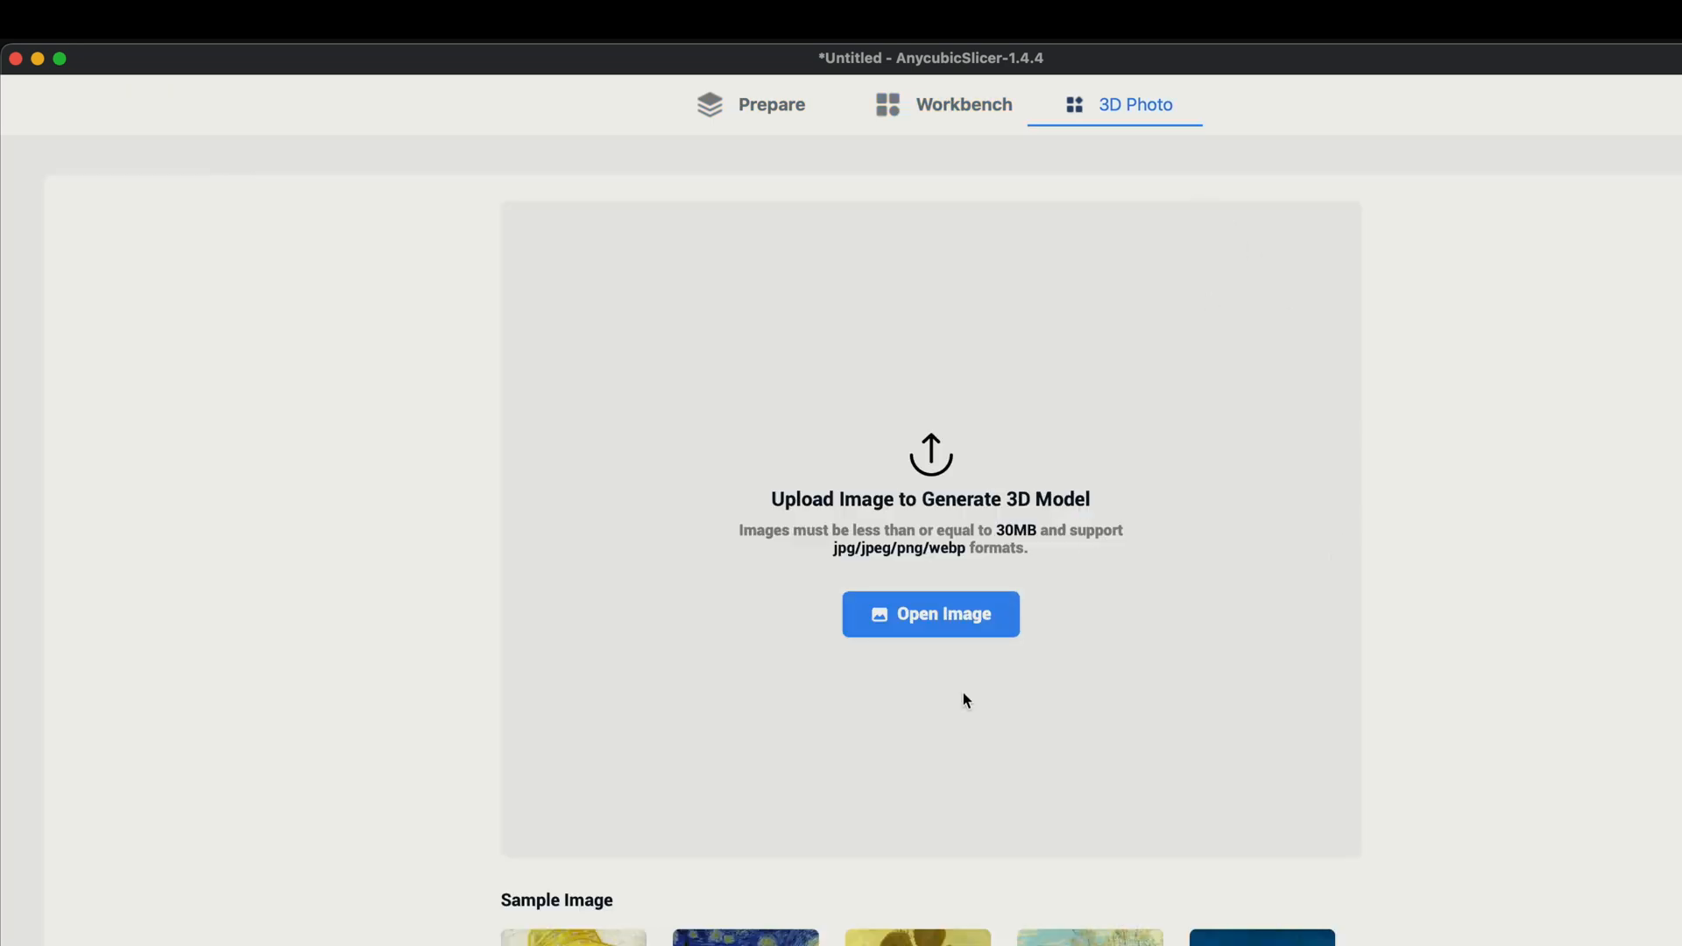
mouse_move(1310, 823)
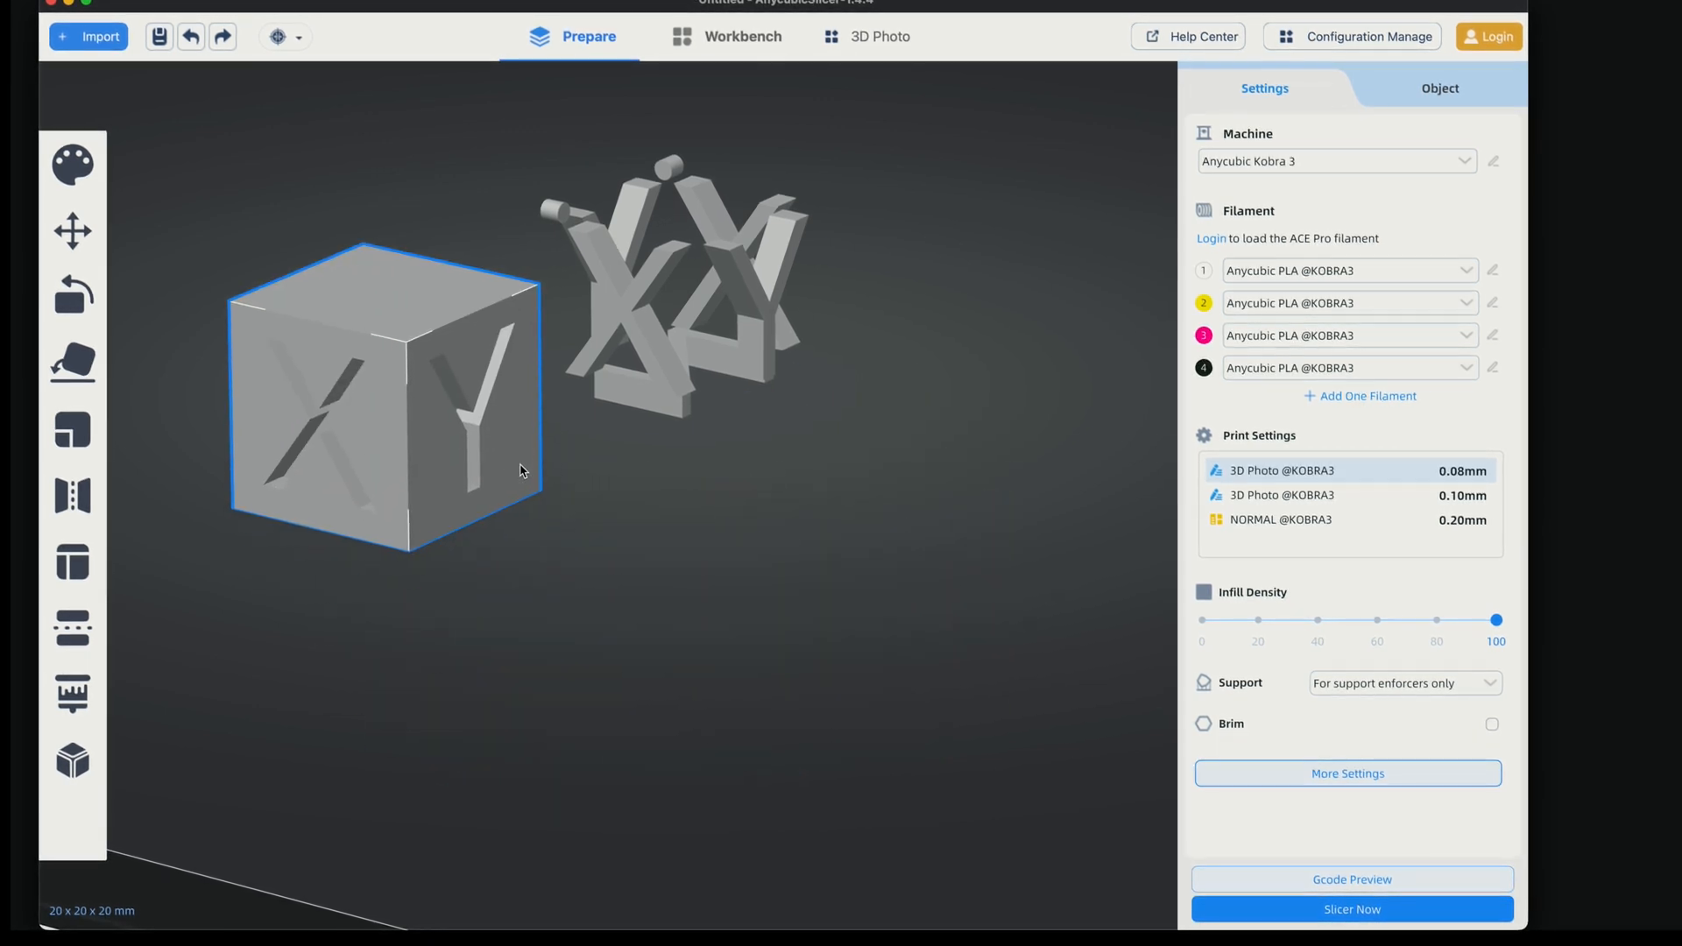
In Color Painting, fill the whole cube body with the yellow filament 2
left_click(71, 163)
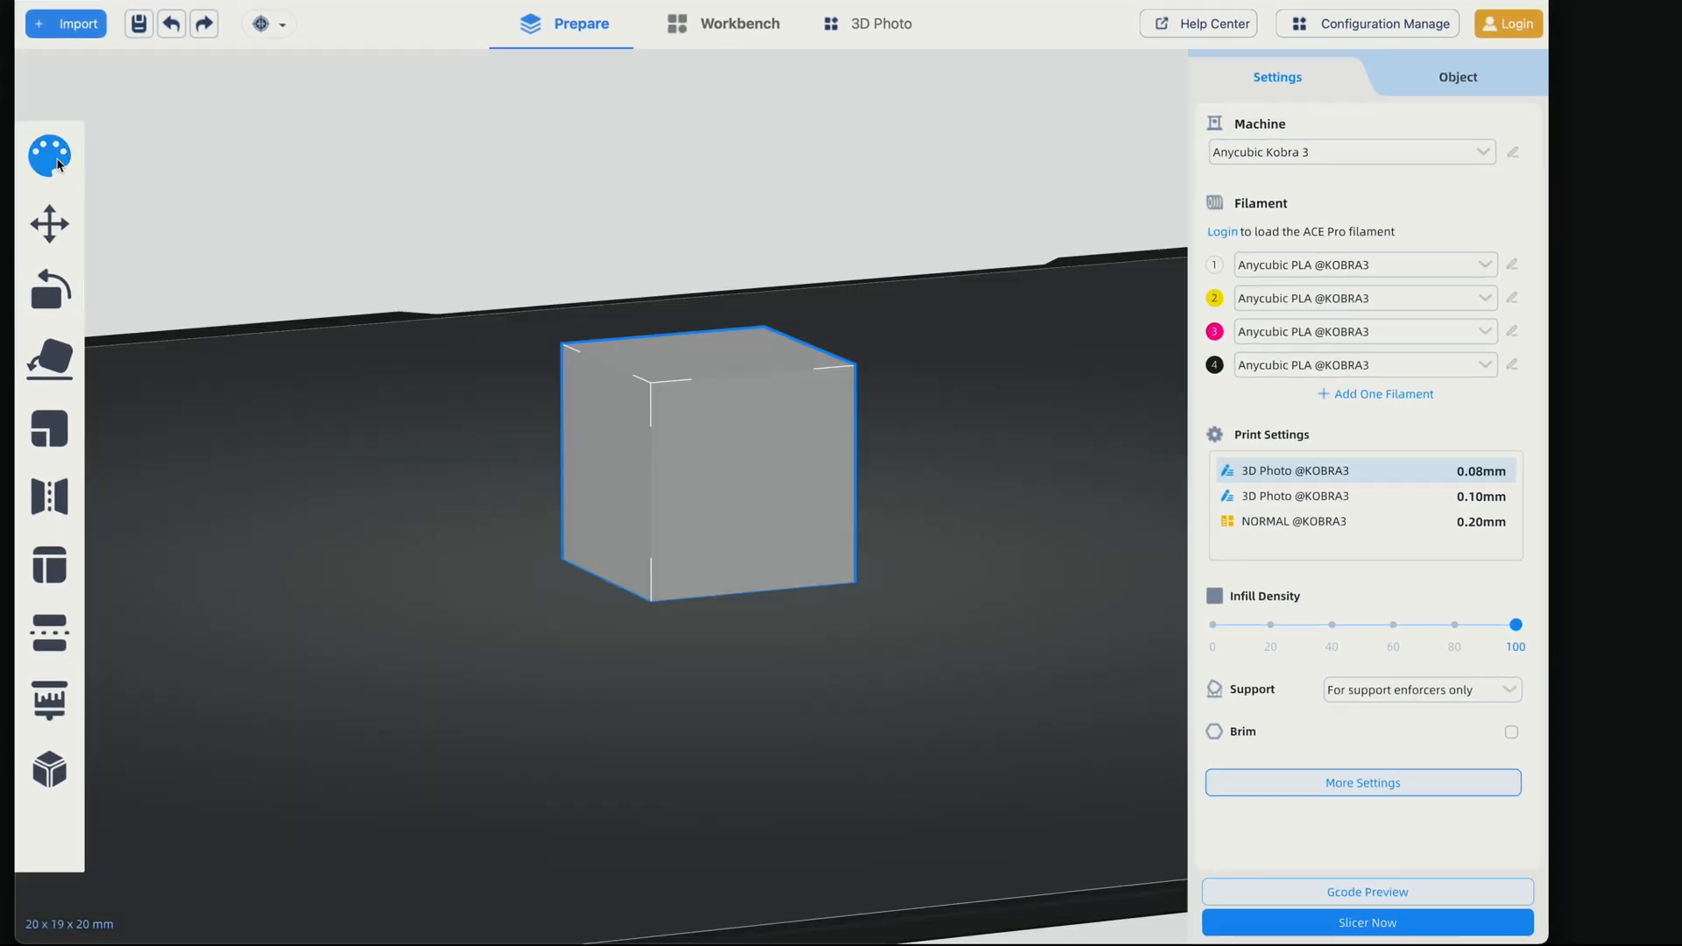
left_click(48, 154)
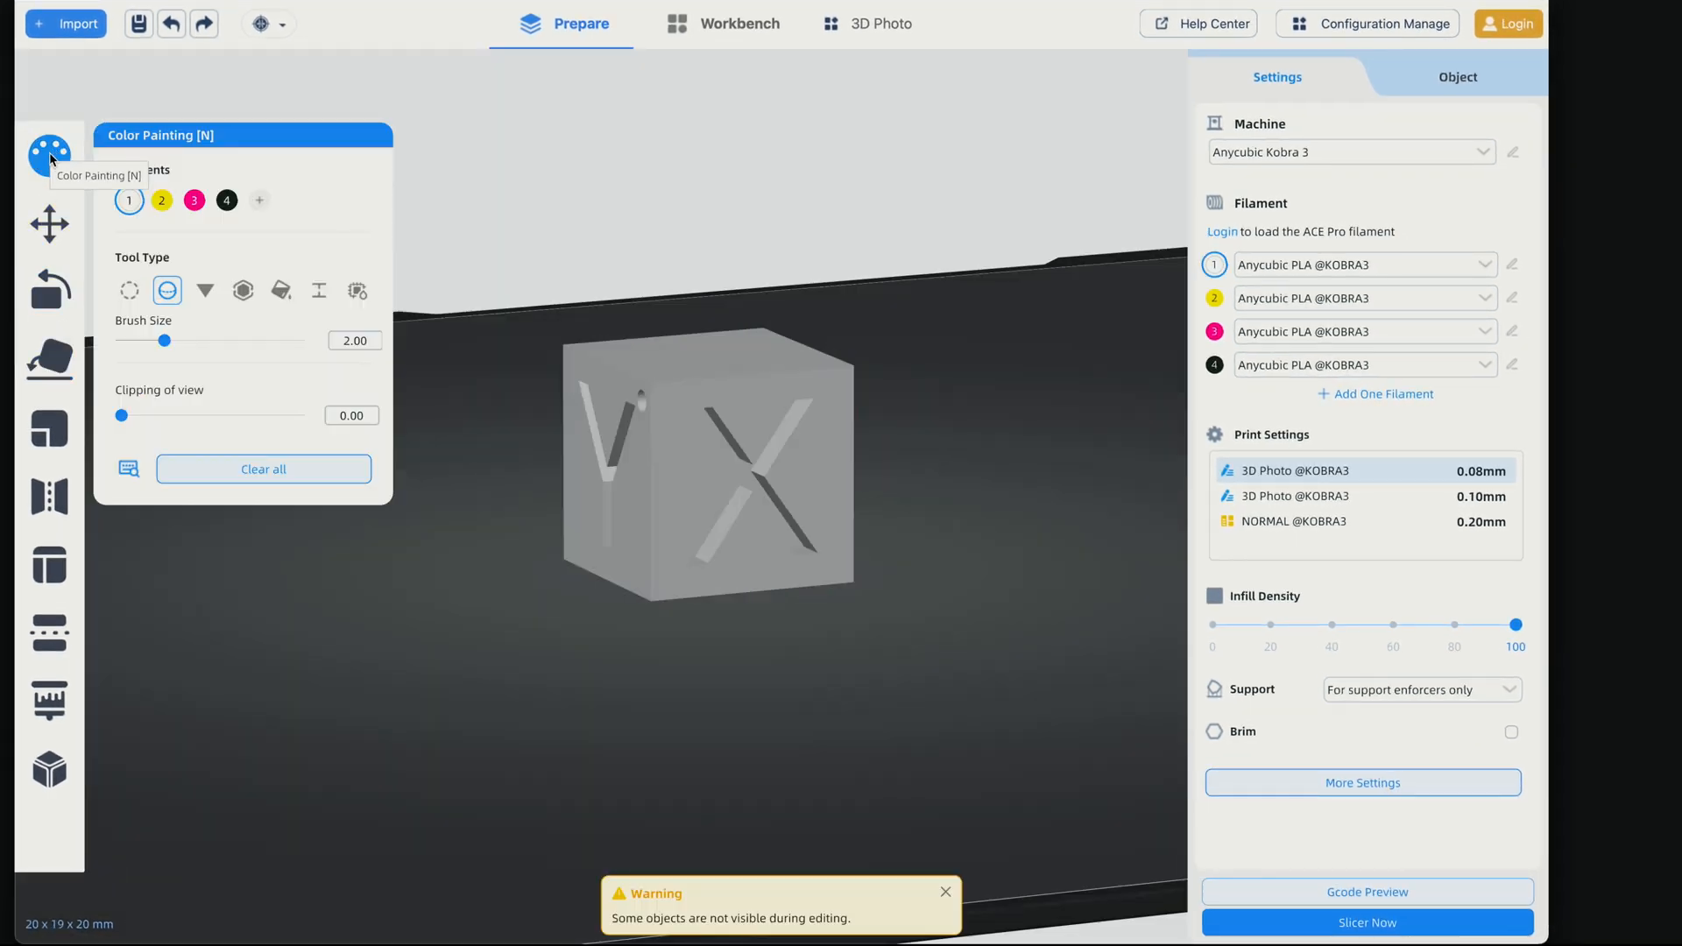
mouse_move(649, 435)
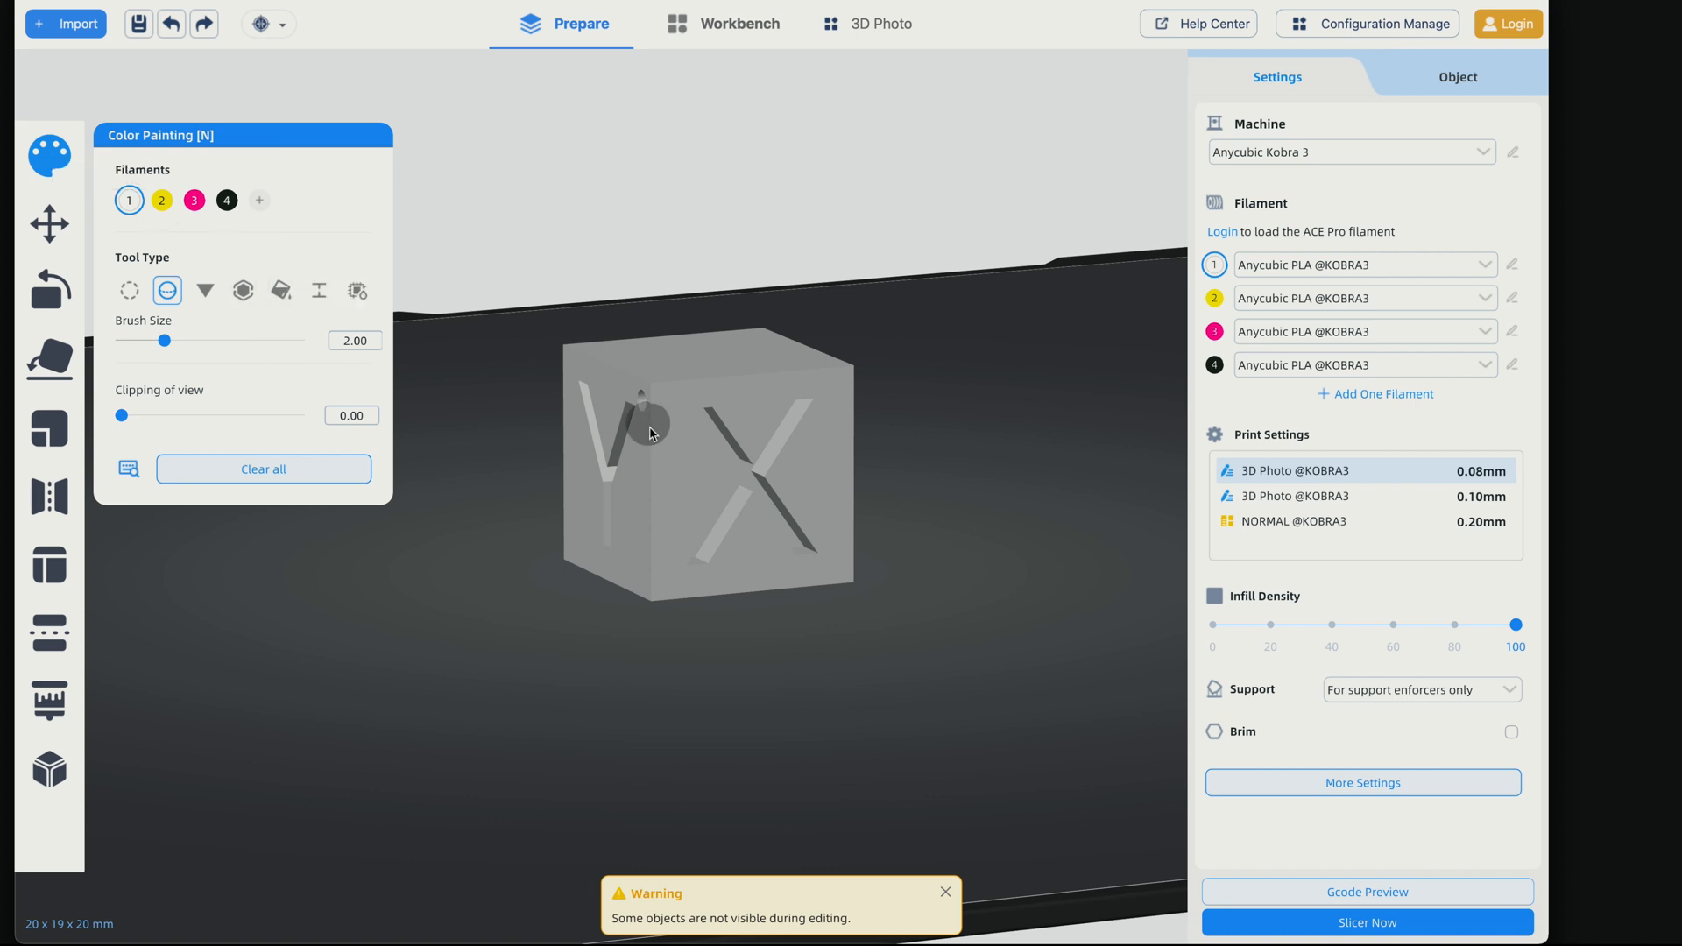
left_click(161, 201)
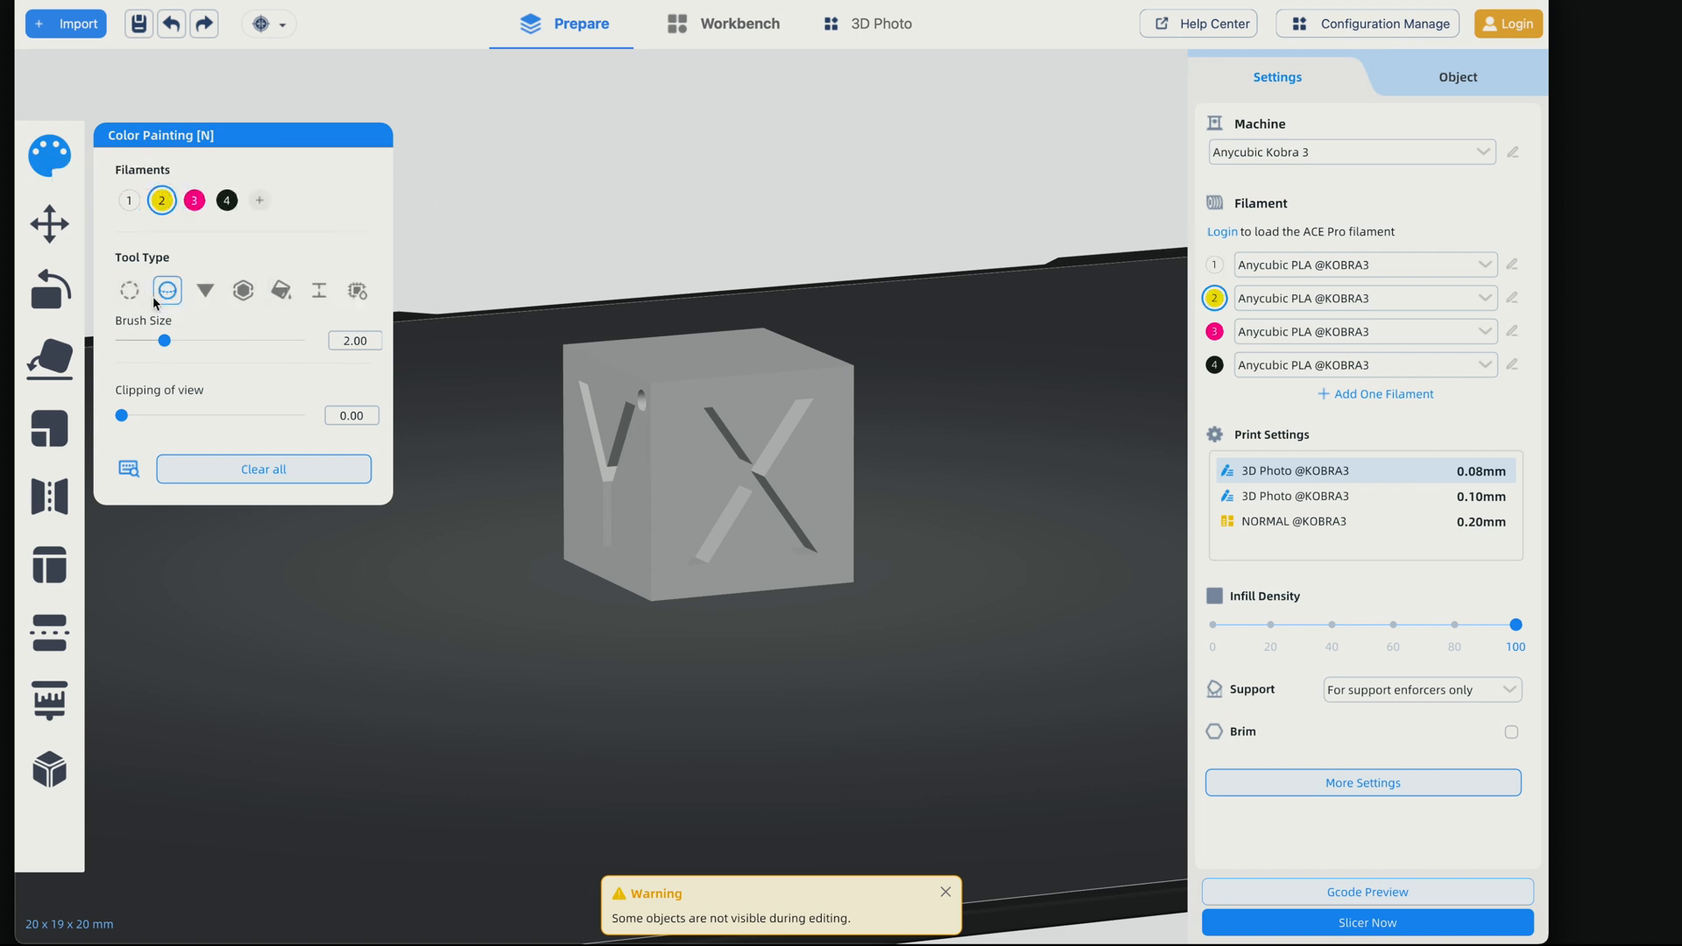
mouse_move(242, 291)
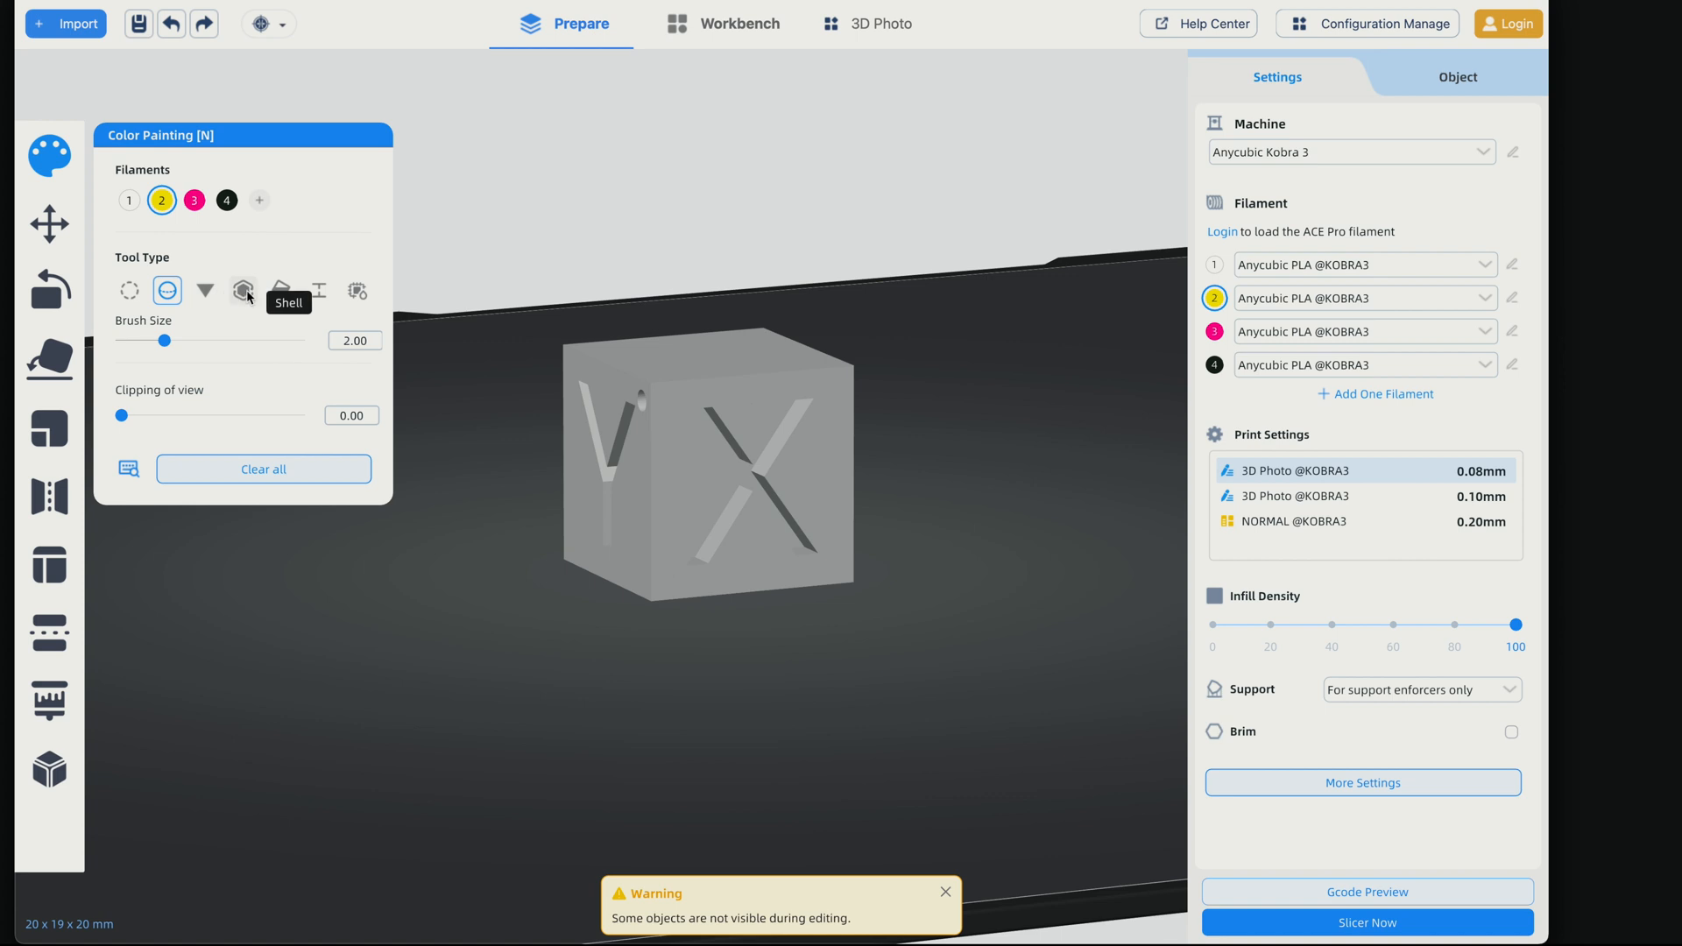
left_click(281, 291)
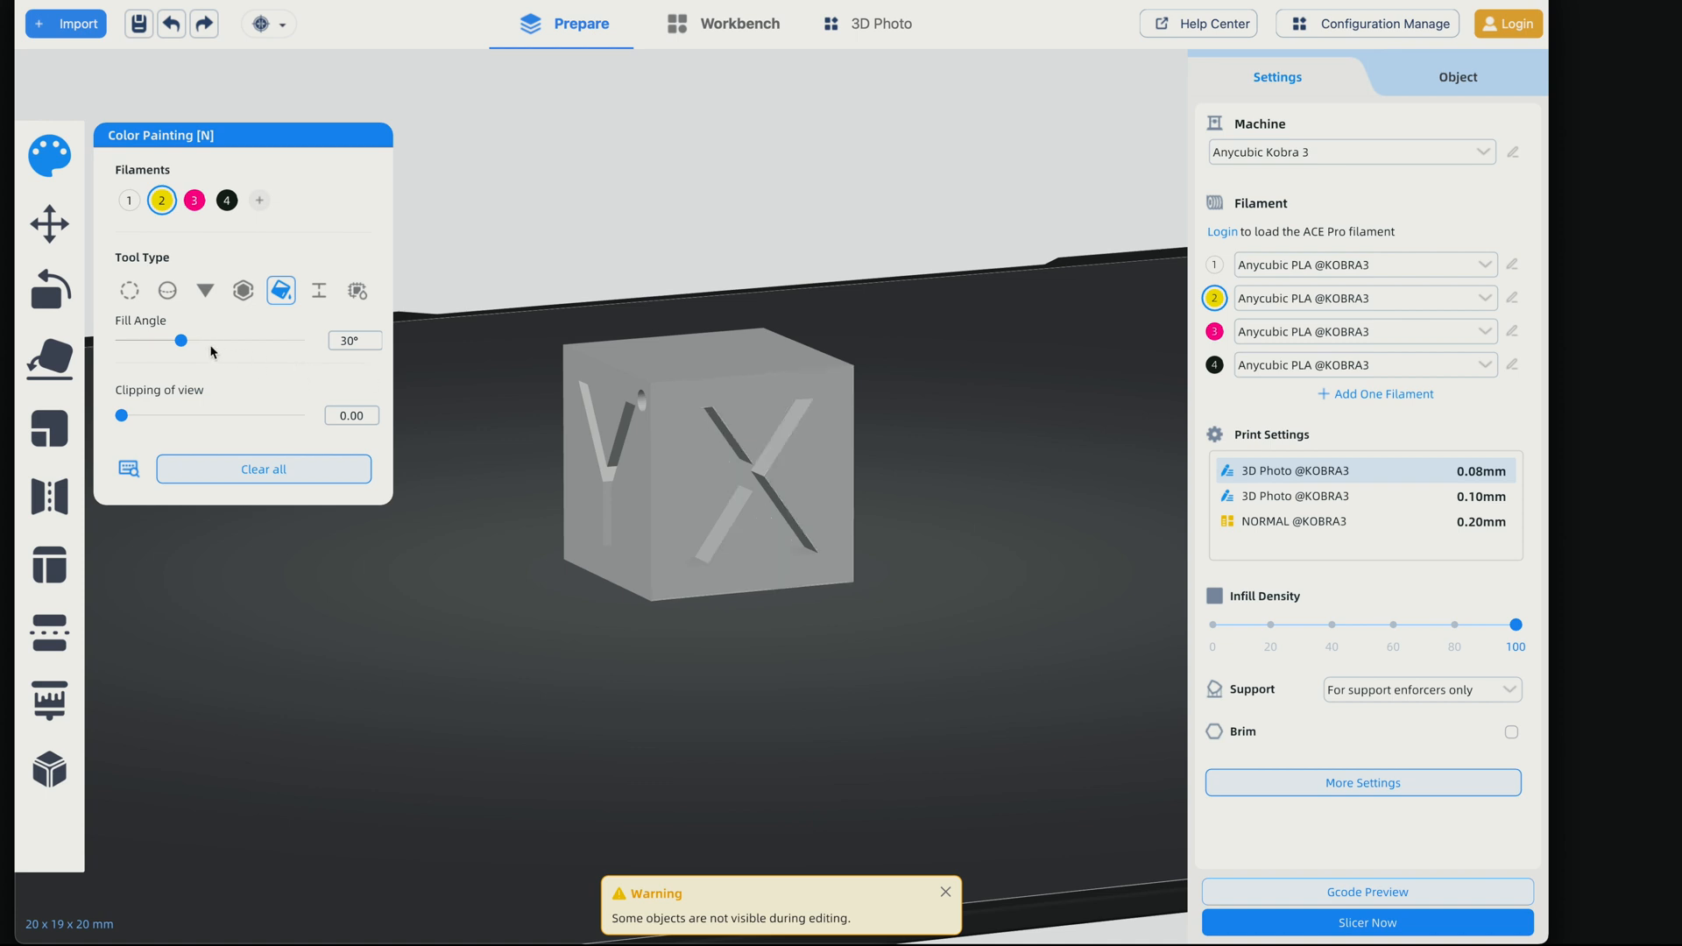
left_click(675, 444)
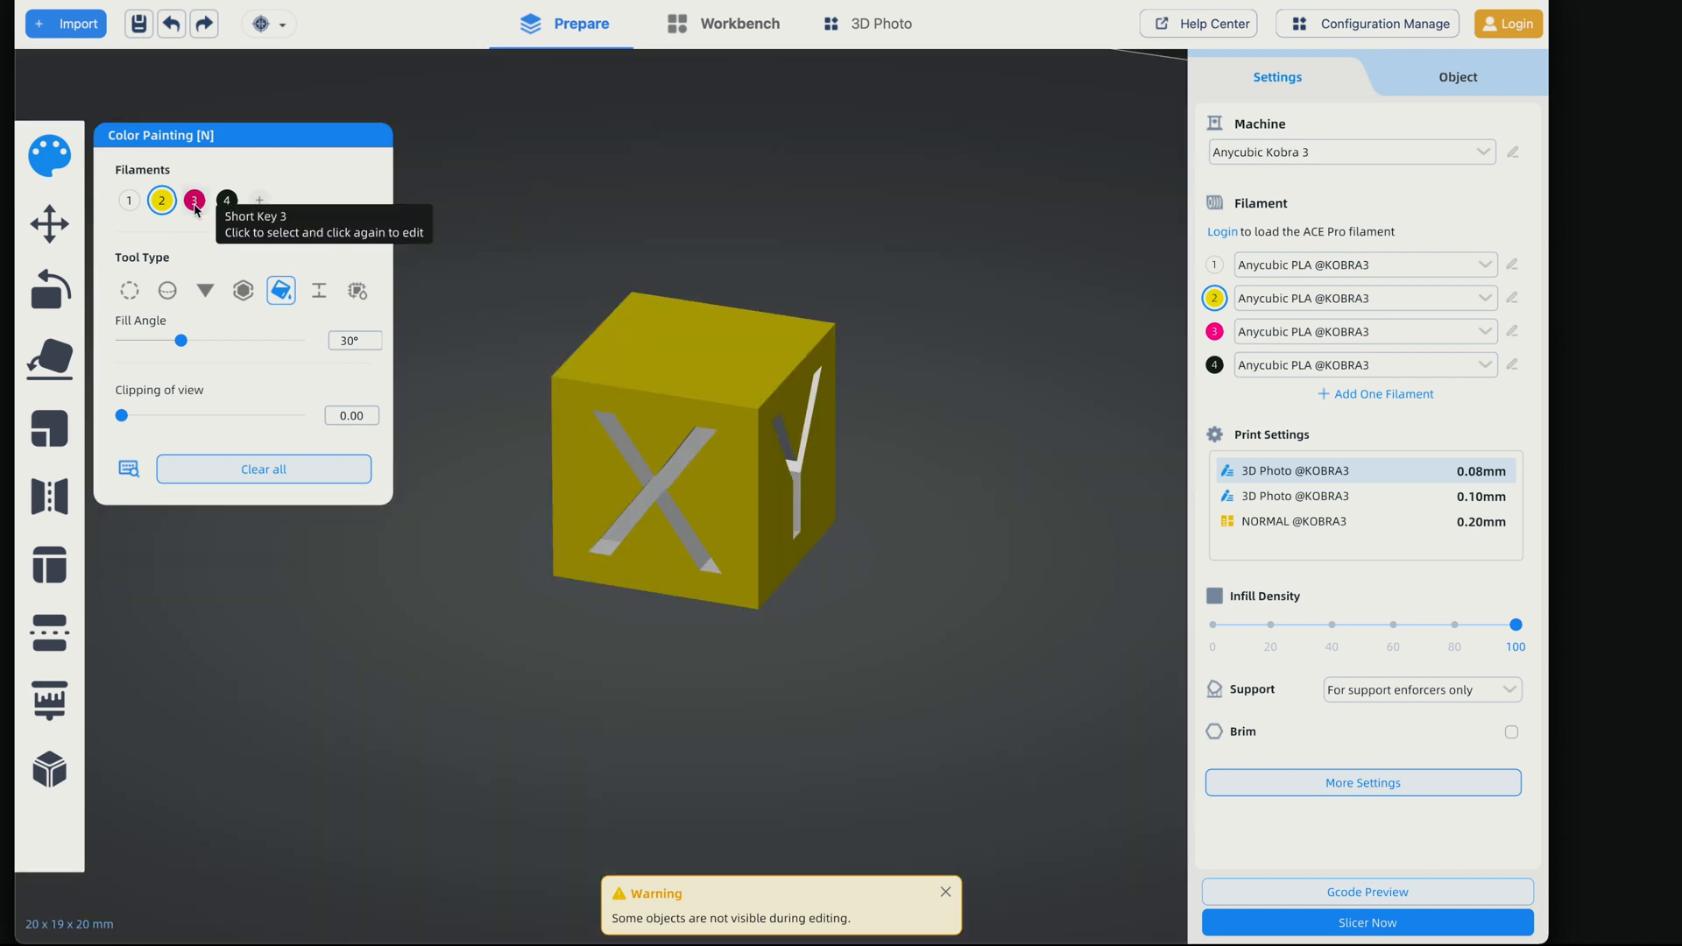
Paint the X letter recess with the magenta filament 3
left_click(195, 201)
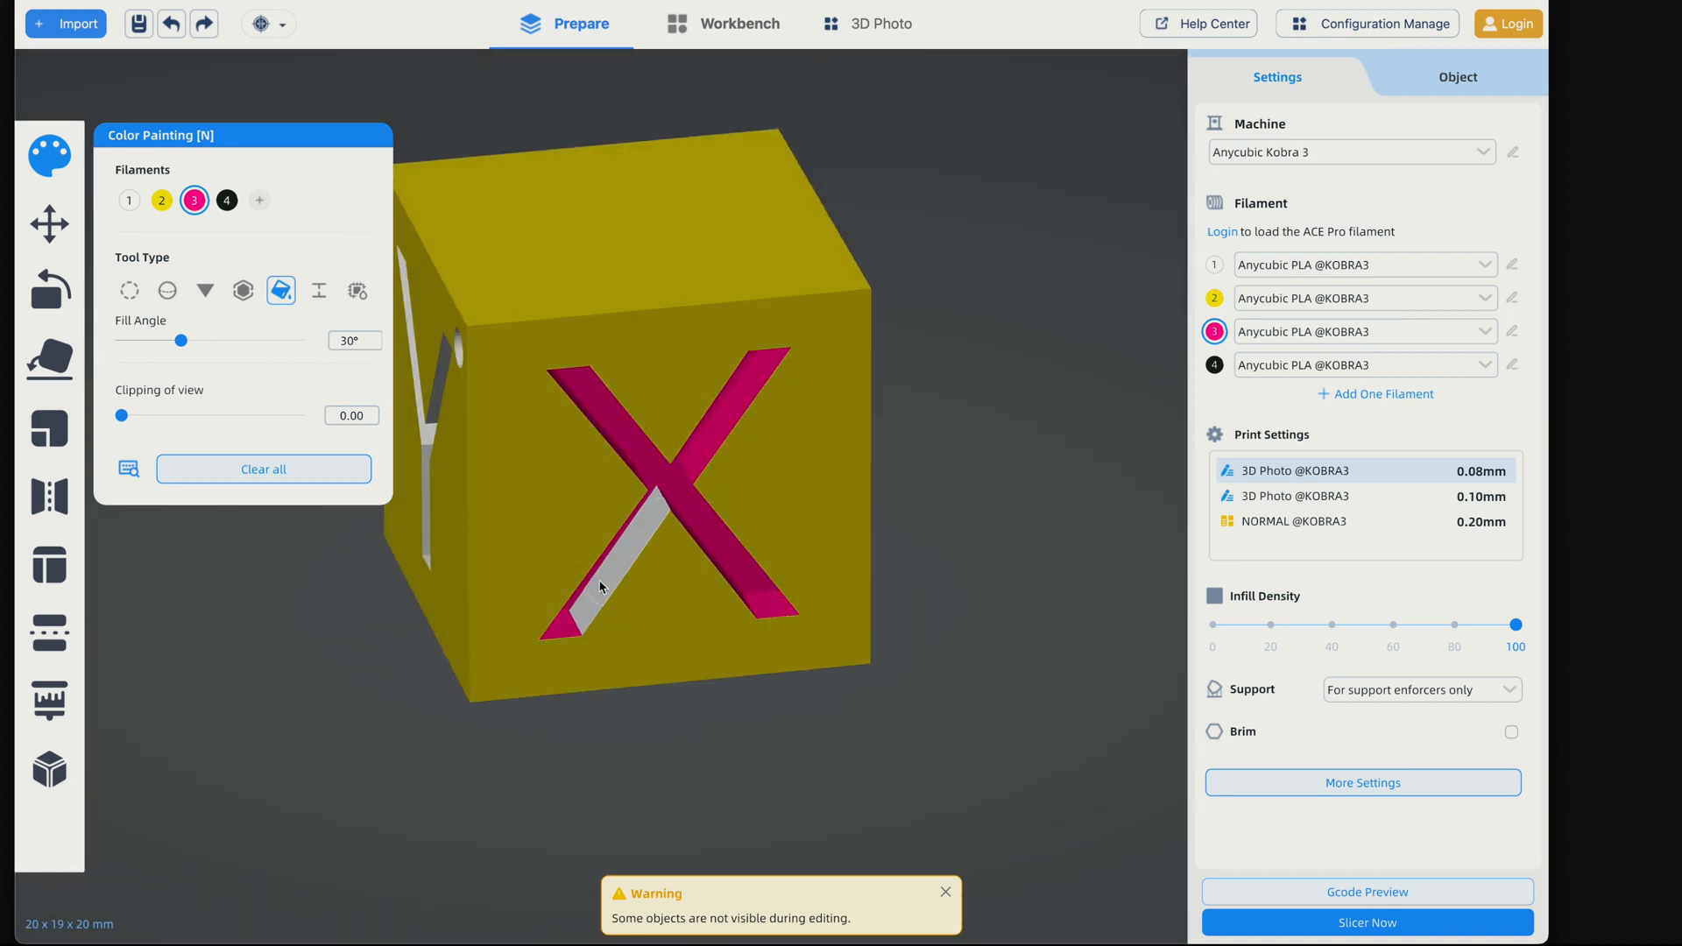
left_click(601, 587)
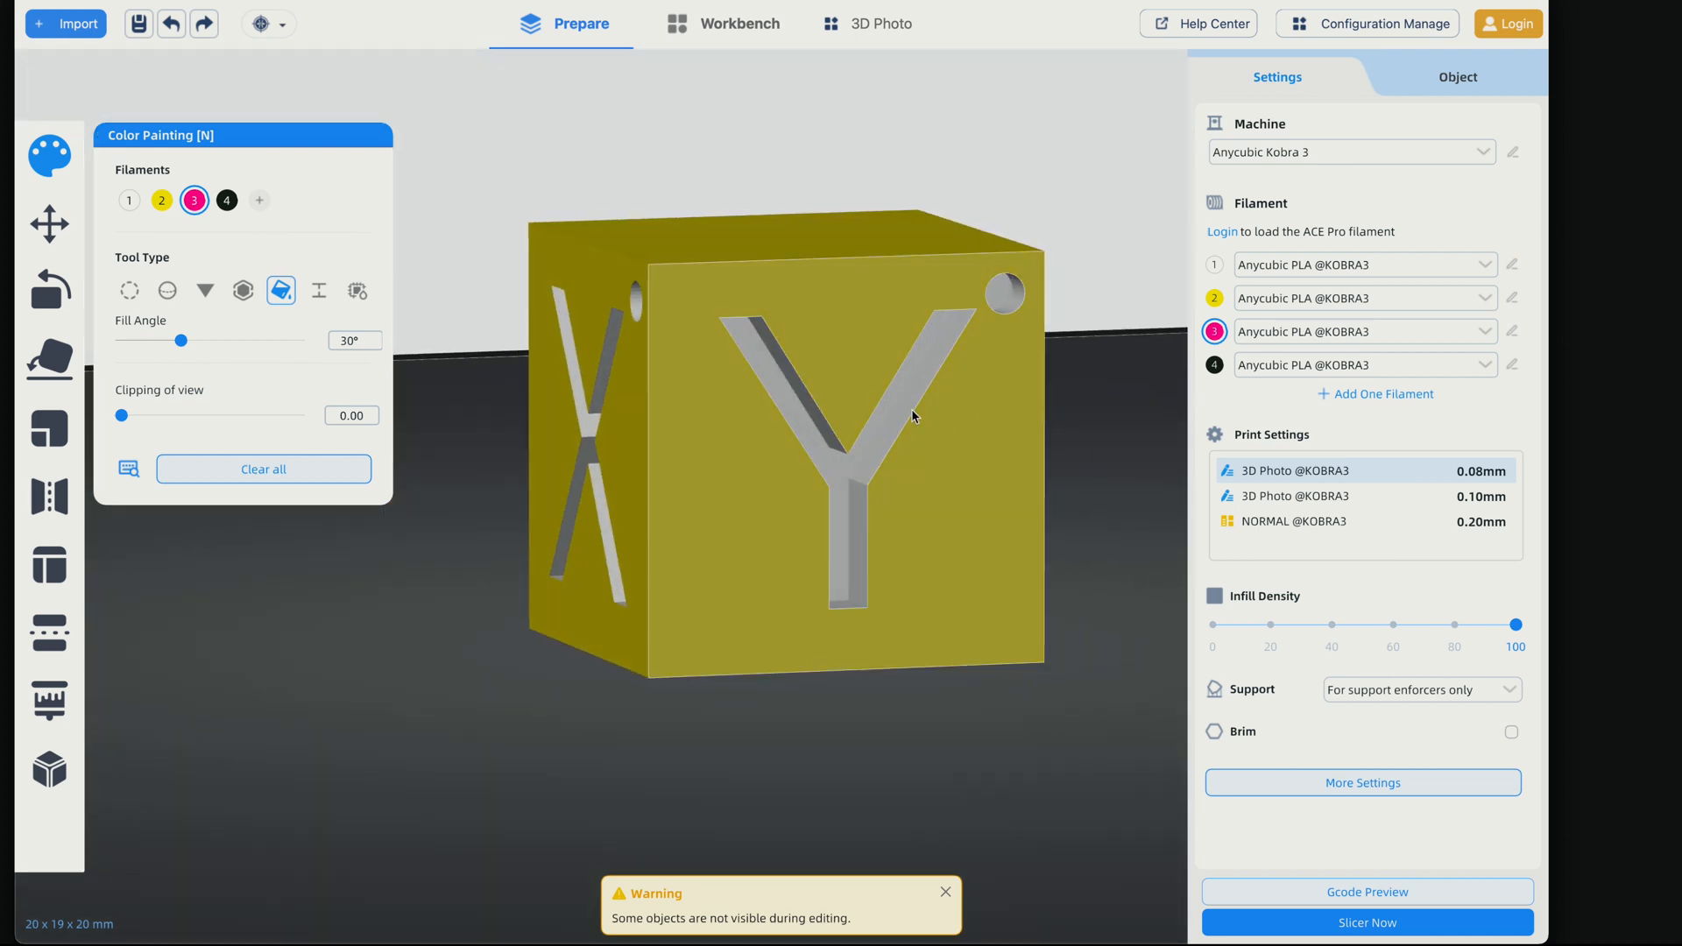
mouse_move(841, 286)
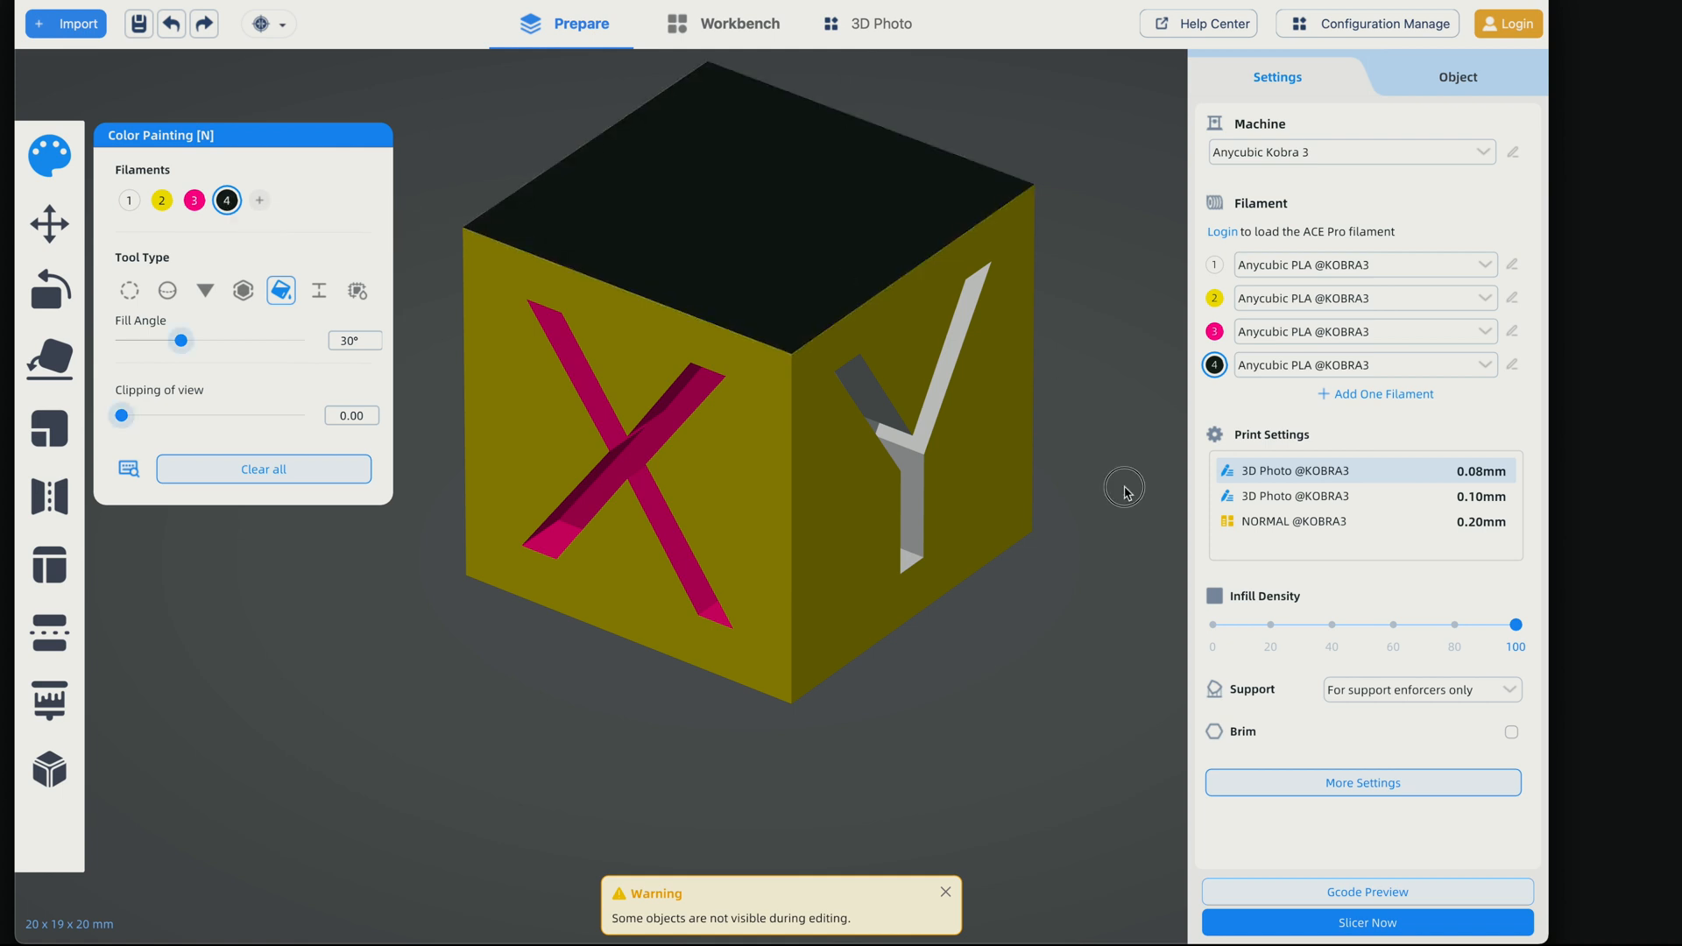
scroll("down", 3)
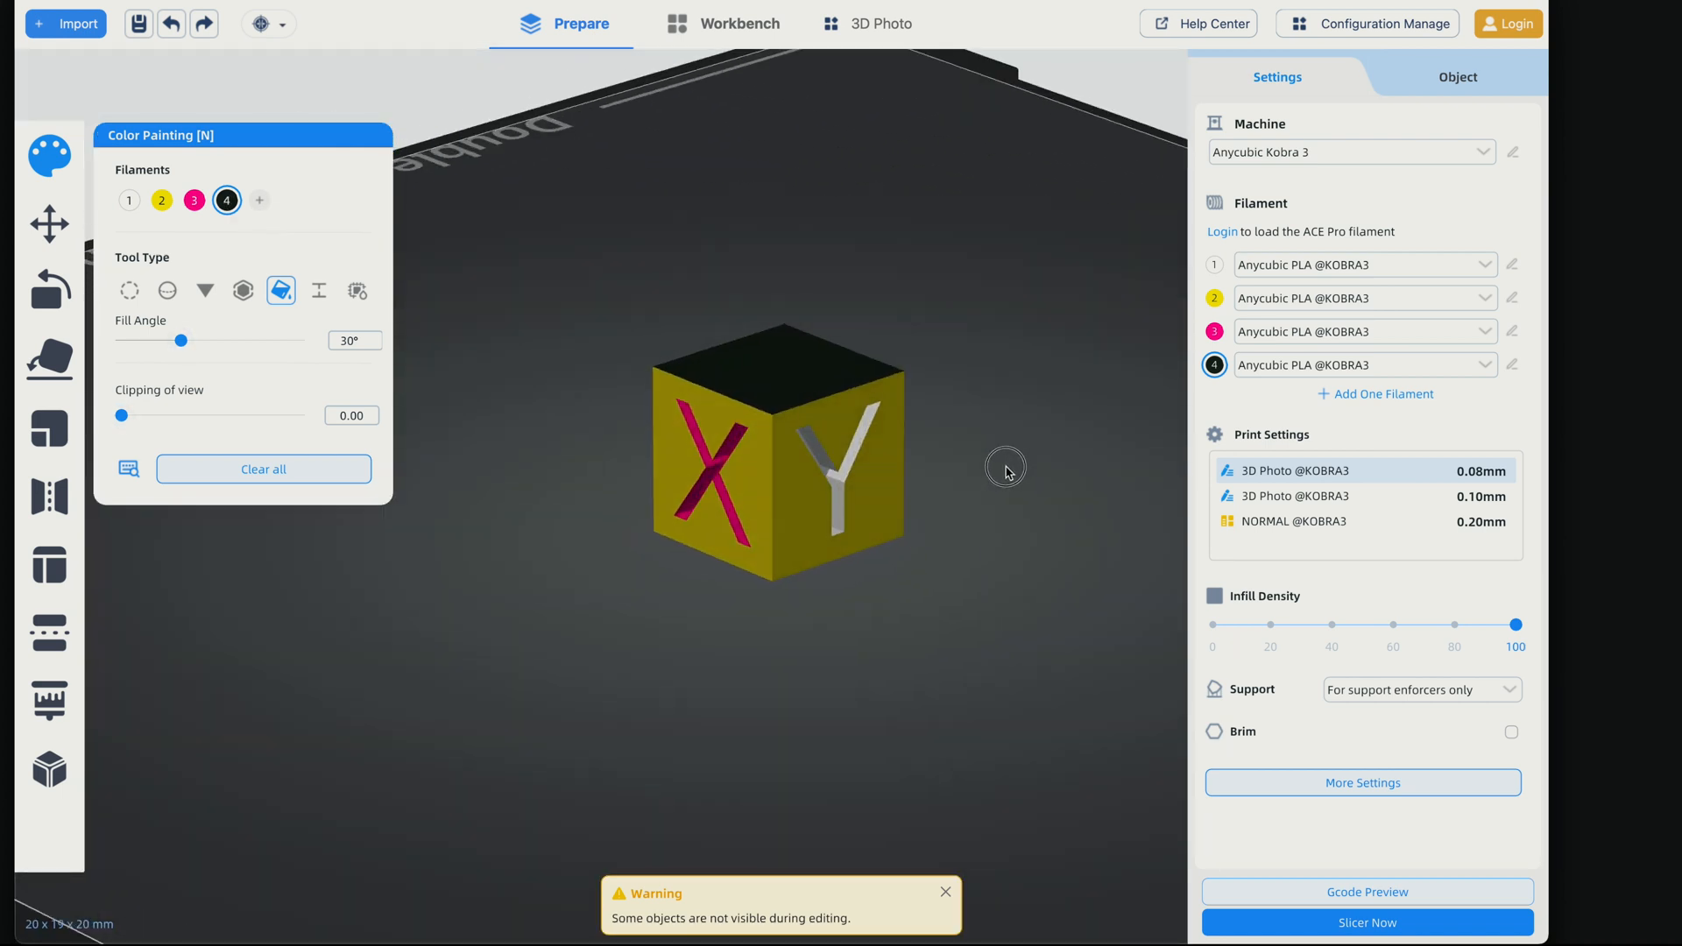
mouse_move(48, 223)
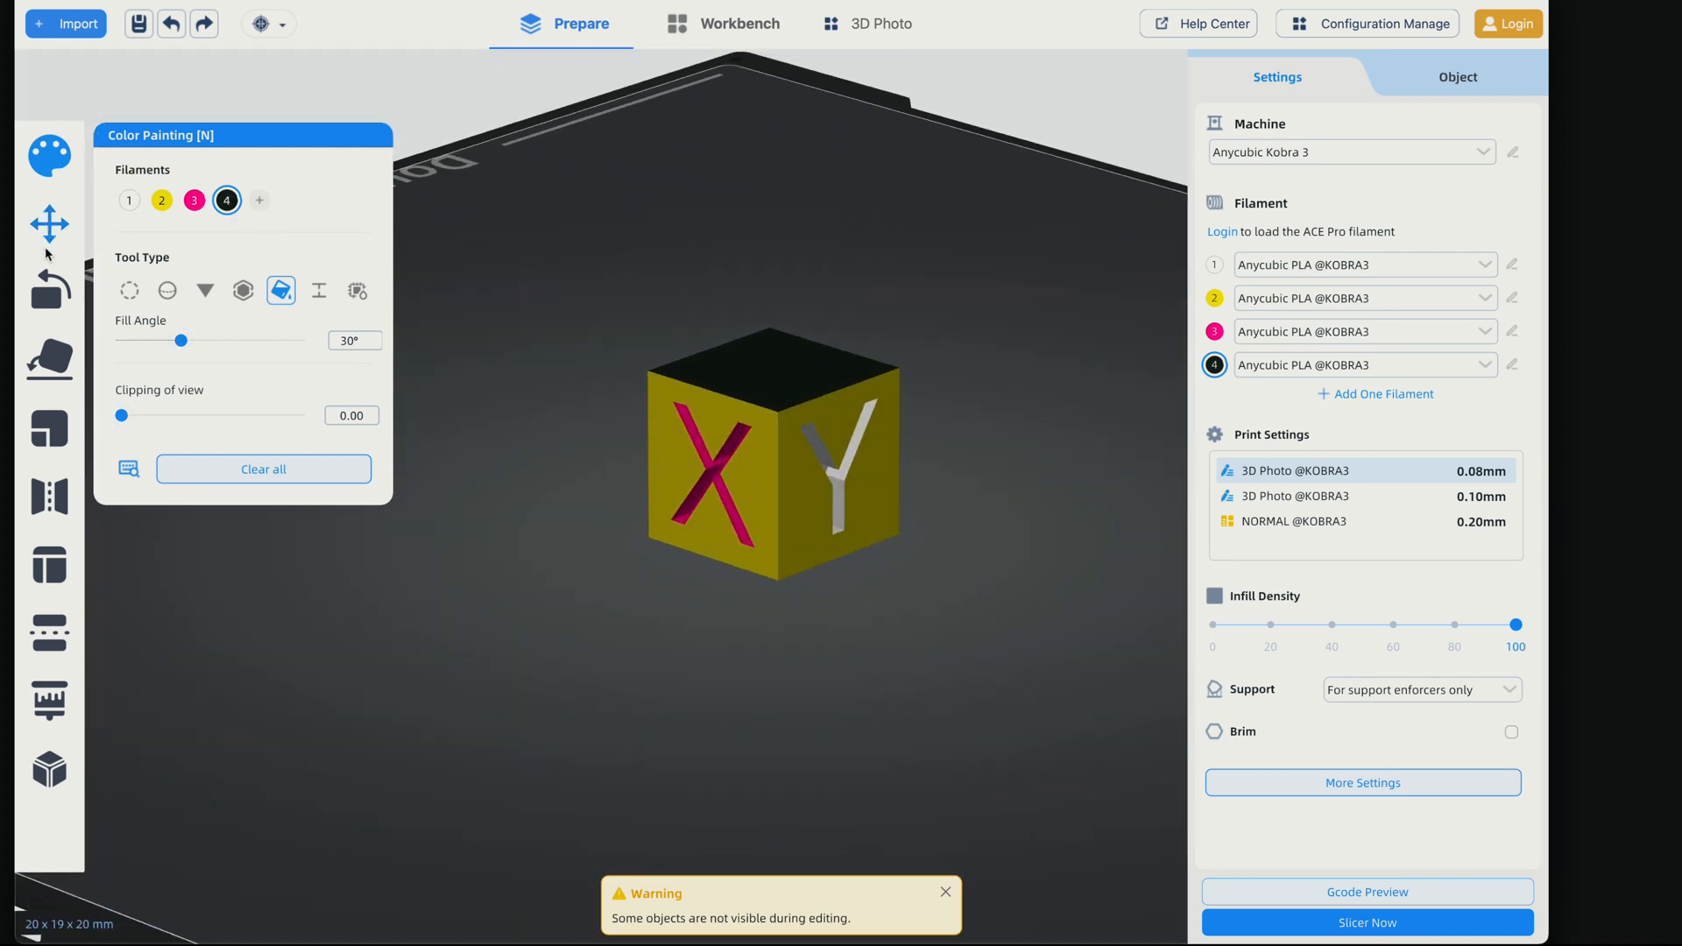
left_click(48, 224)
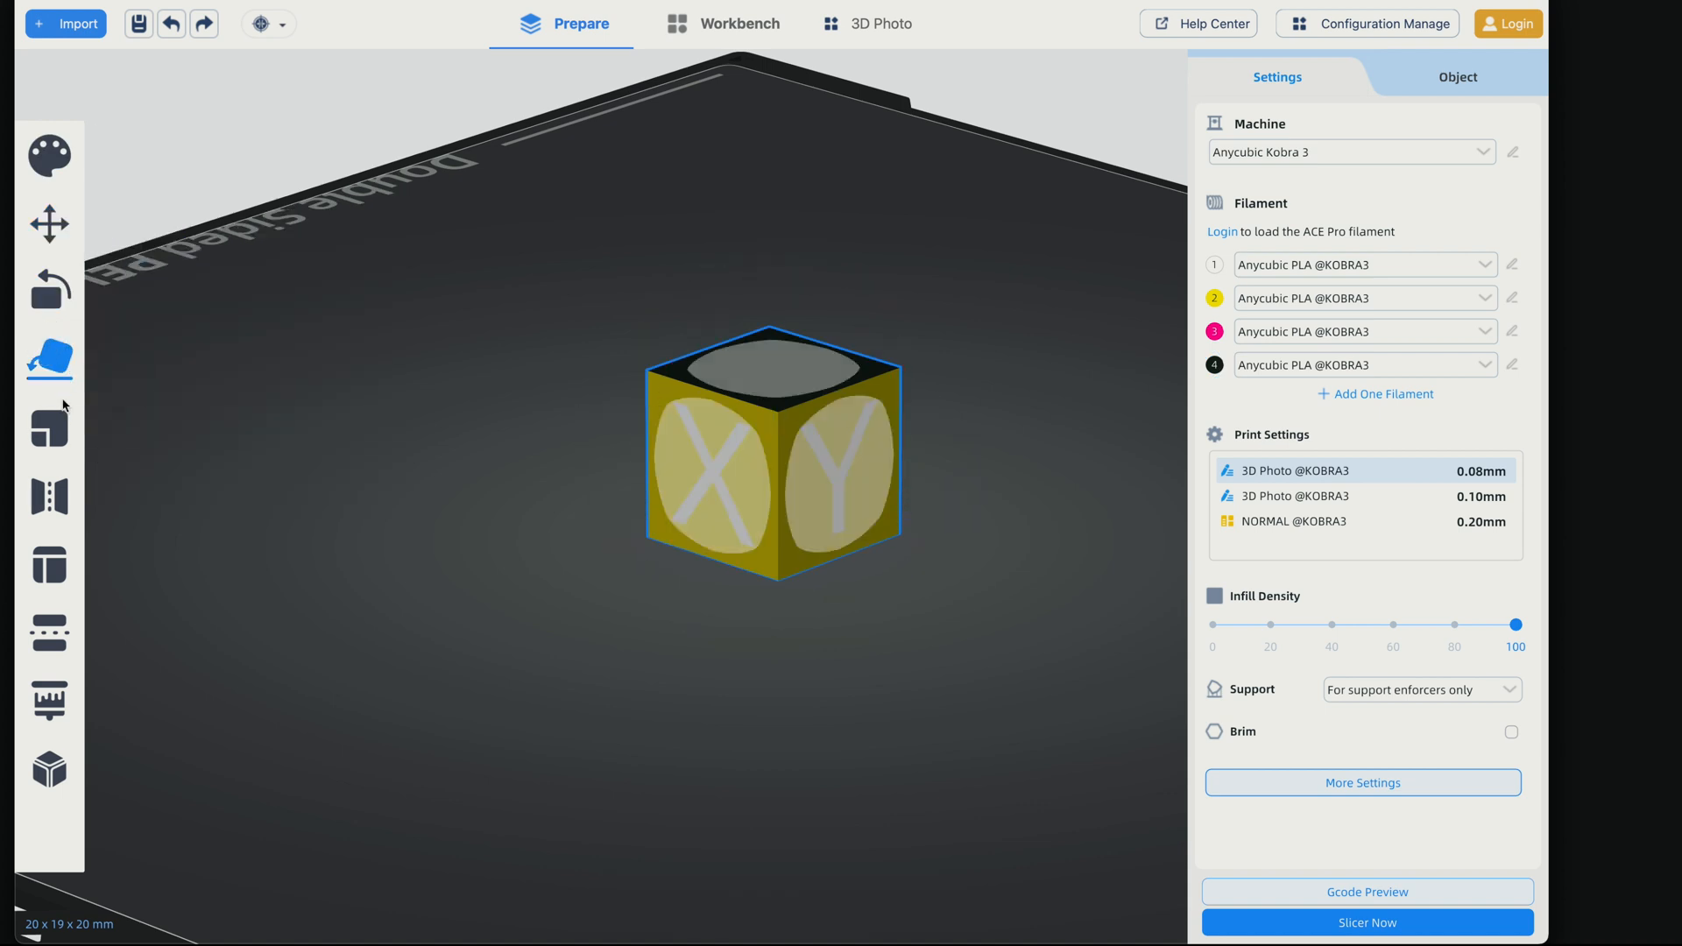
left_click(48, 558)
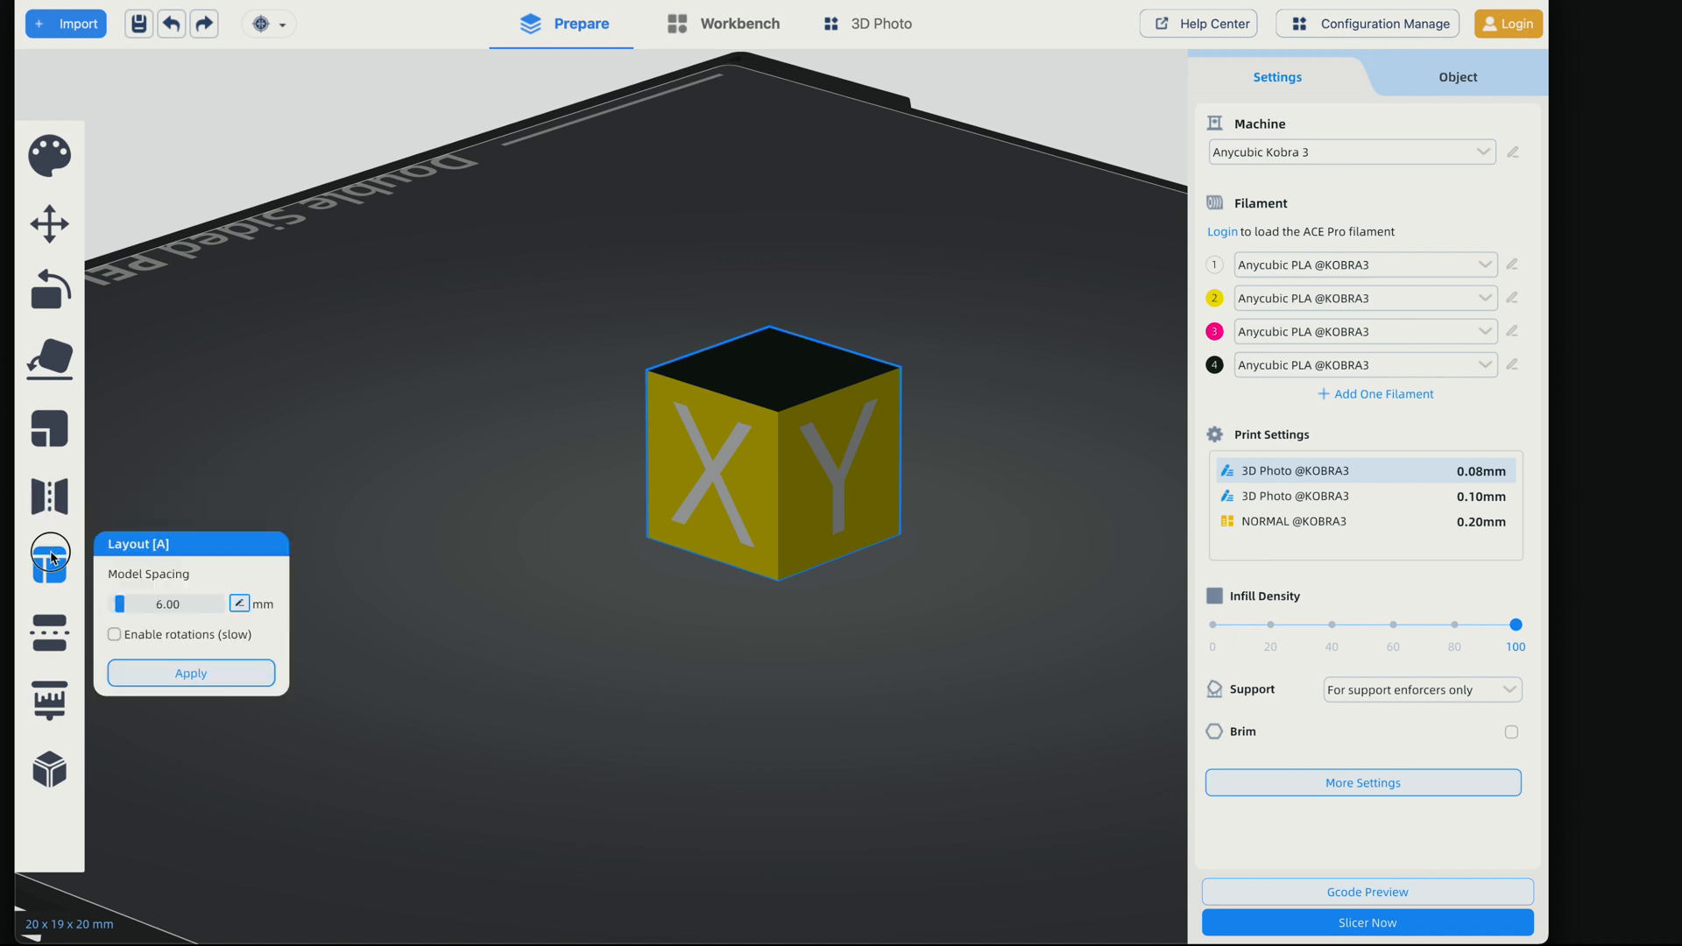
left_click(49, 631)
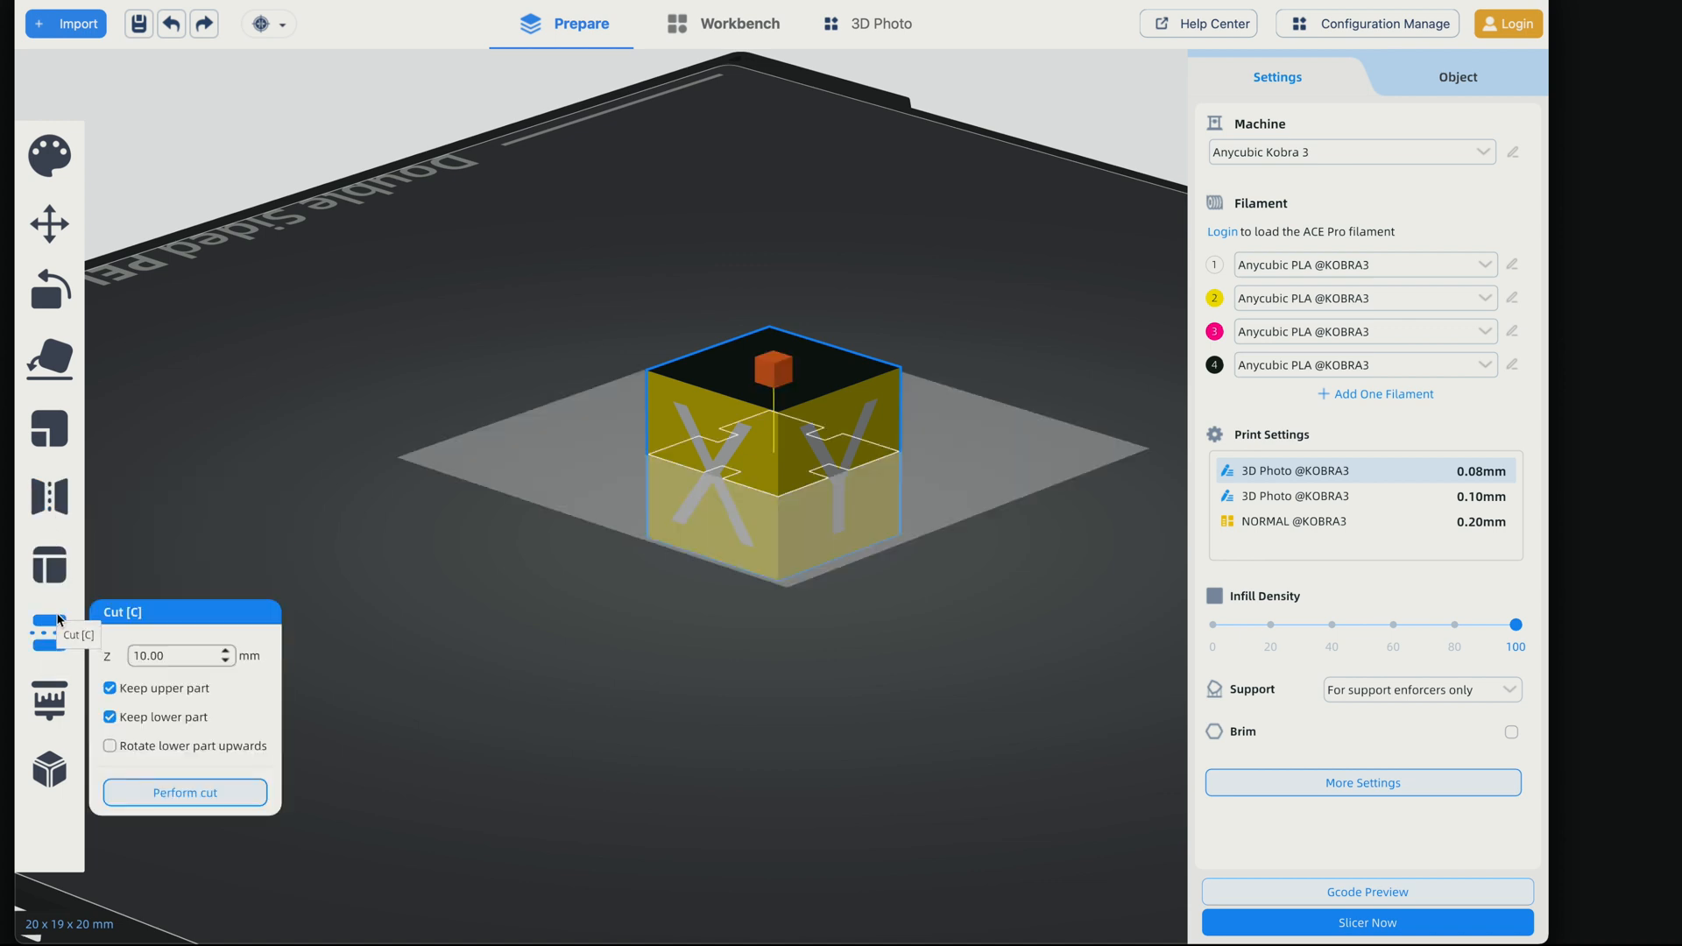
left_click(49, 701)
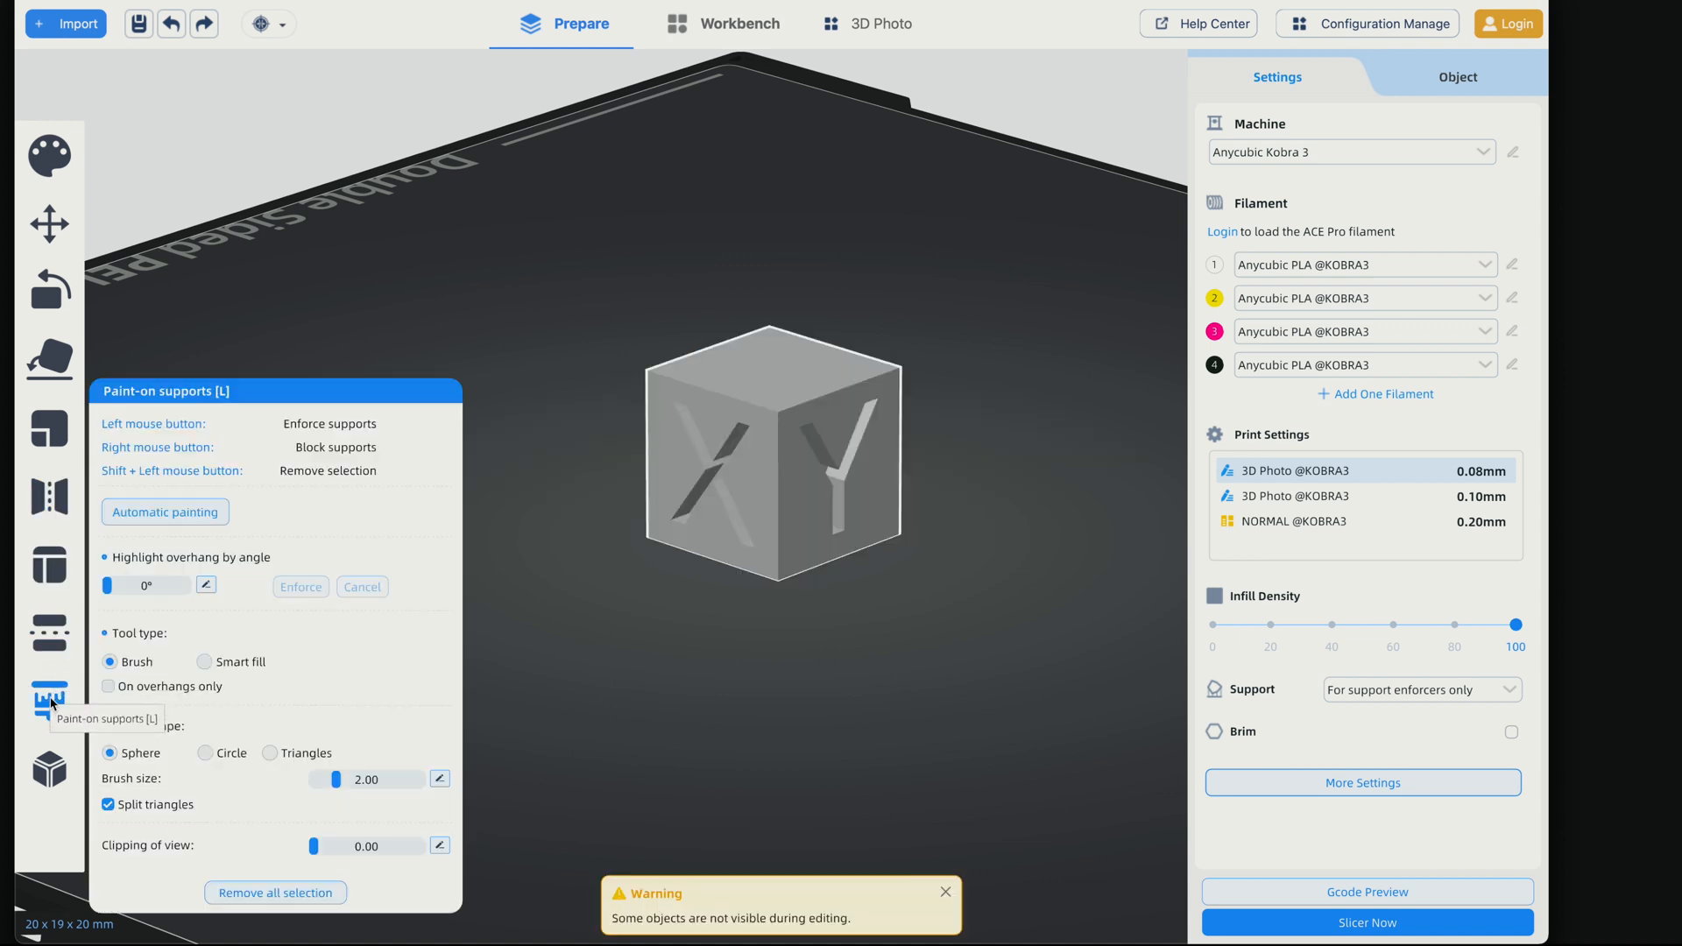
left_click(48, 701)
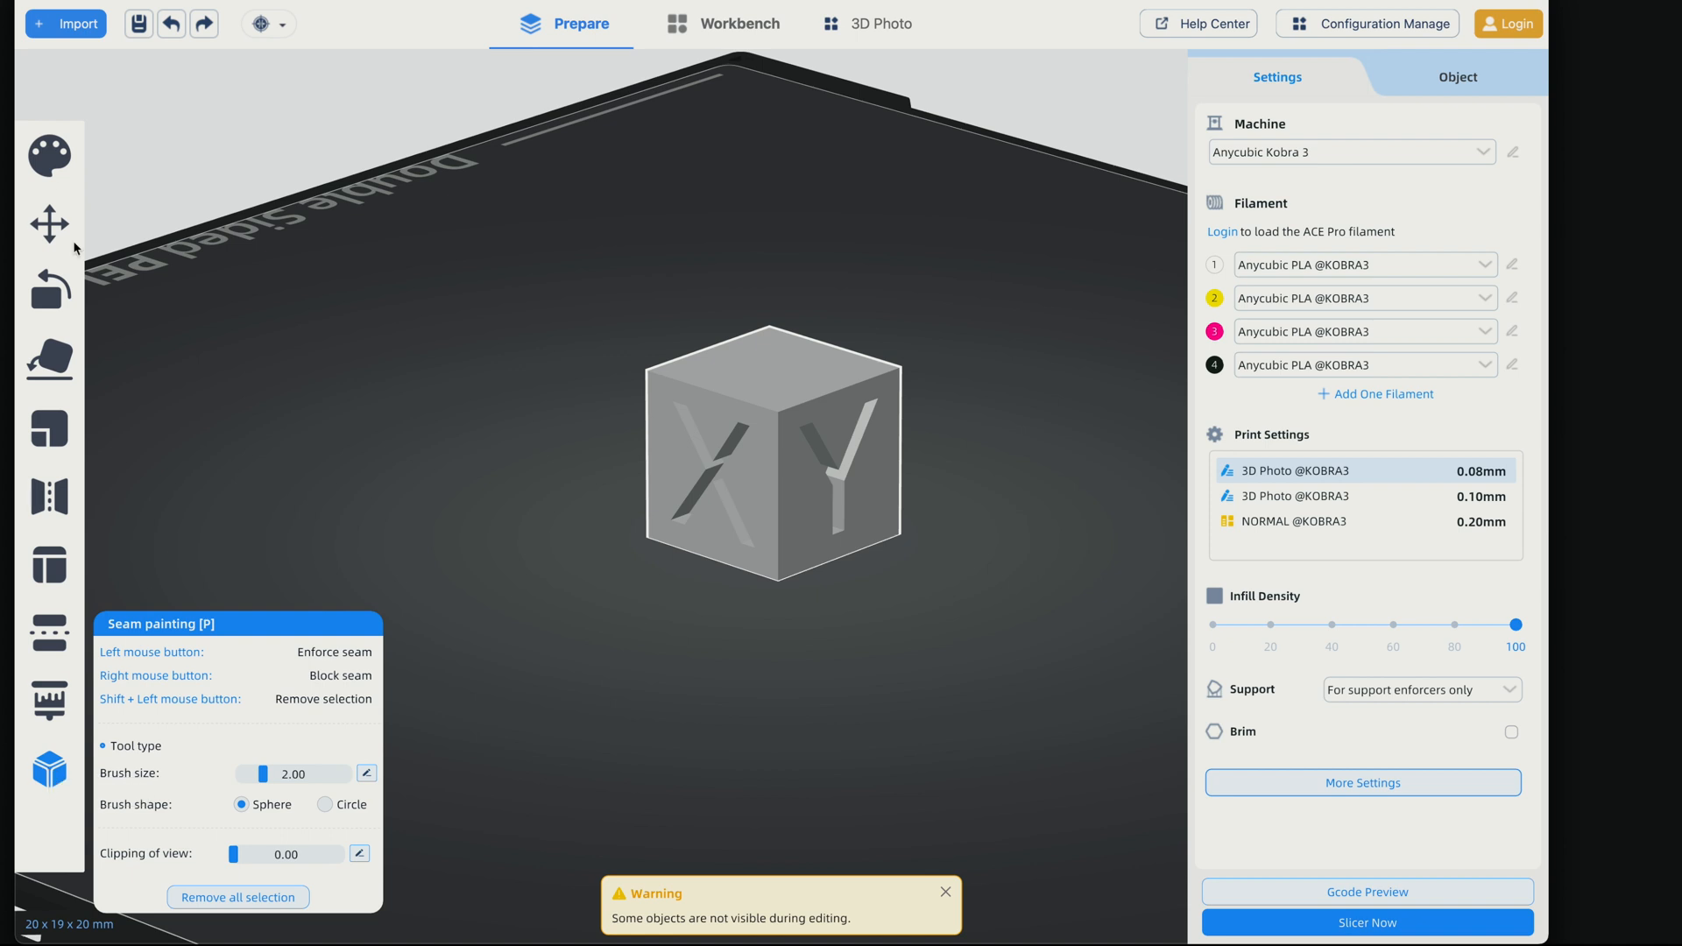
left_click(49, 157)
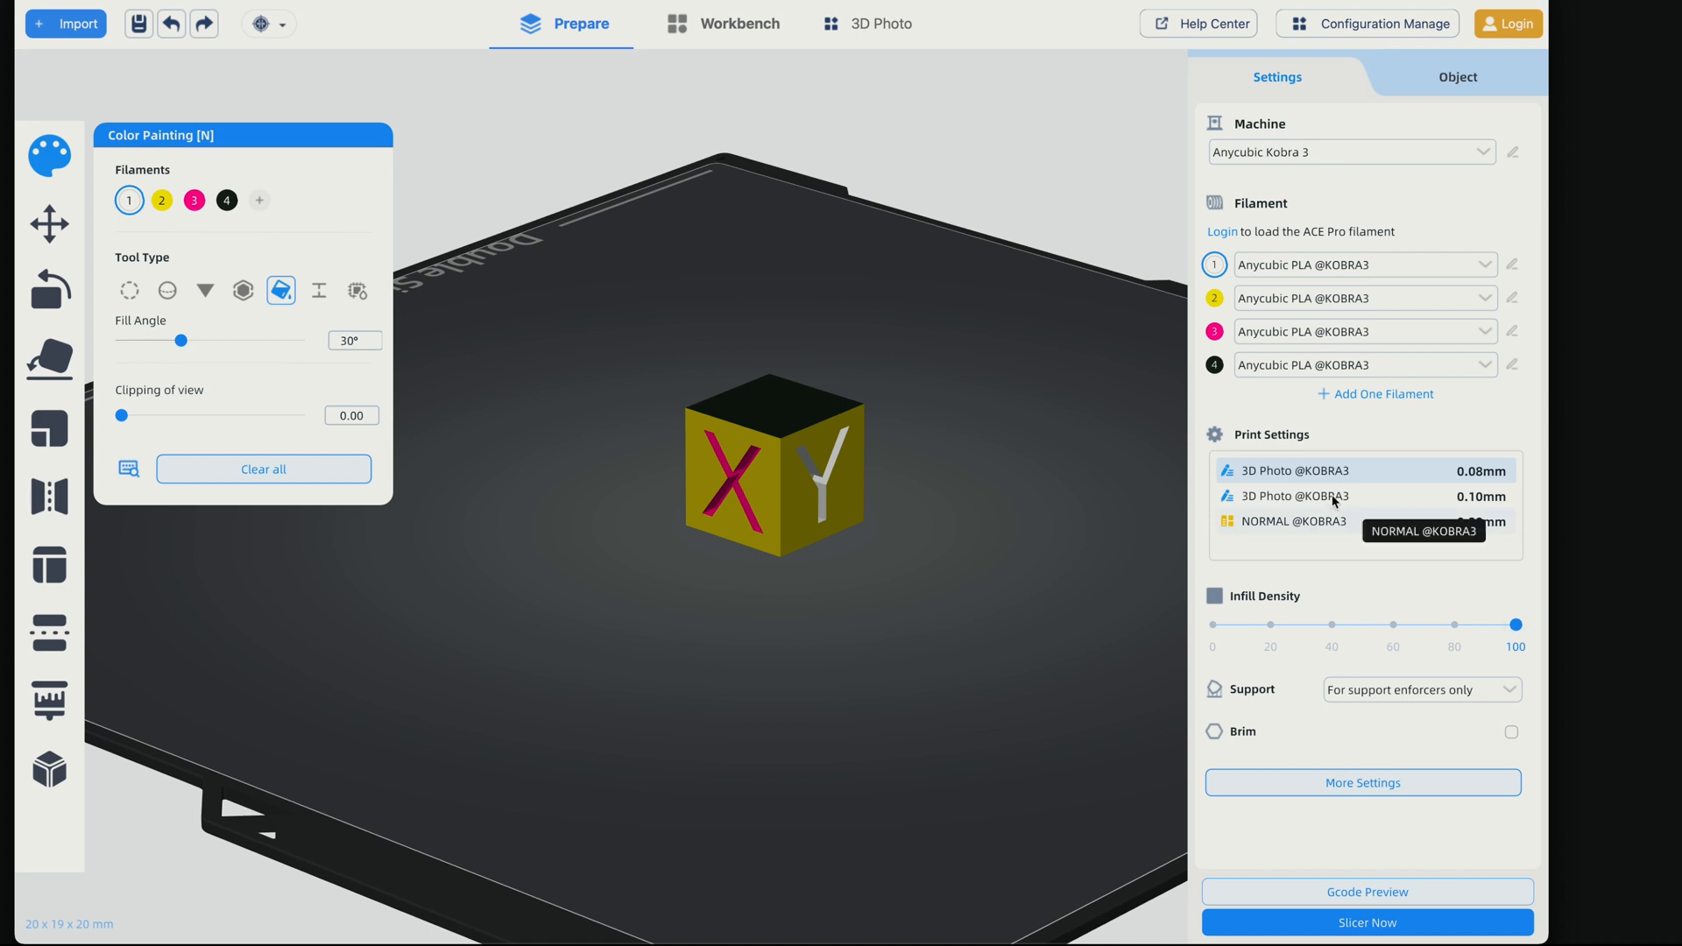
mouse_move(1480, 497)
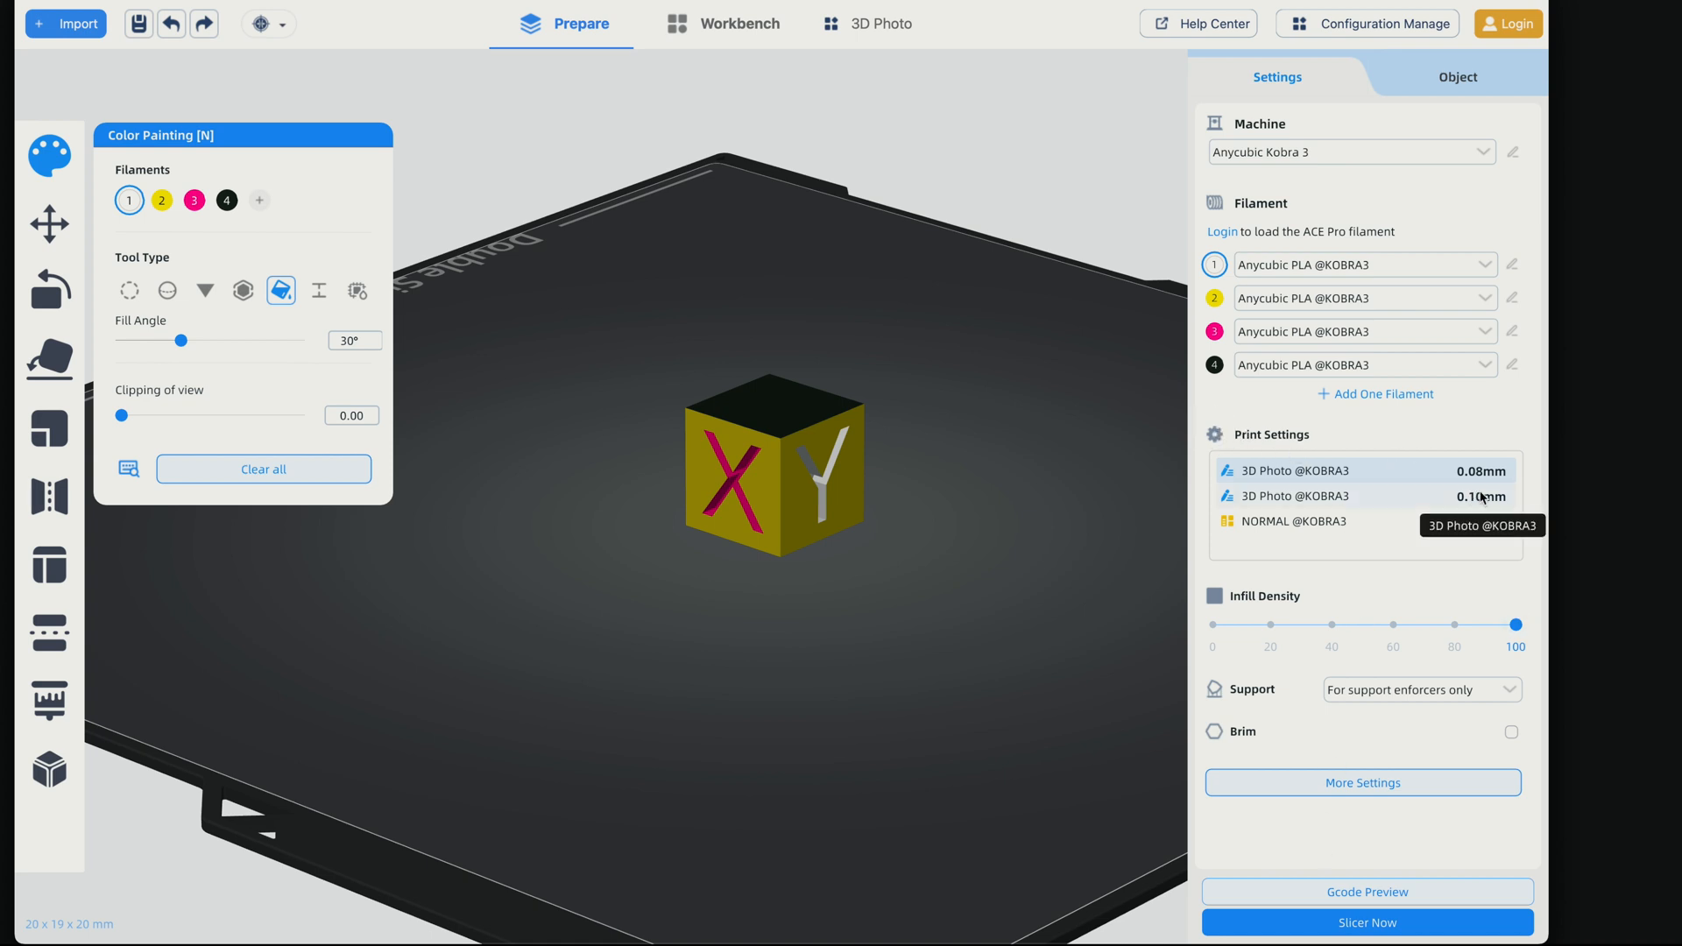
mouse_move(1338, 525)
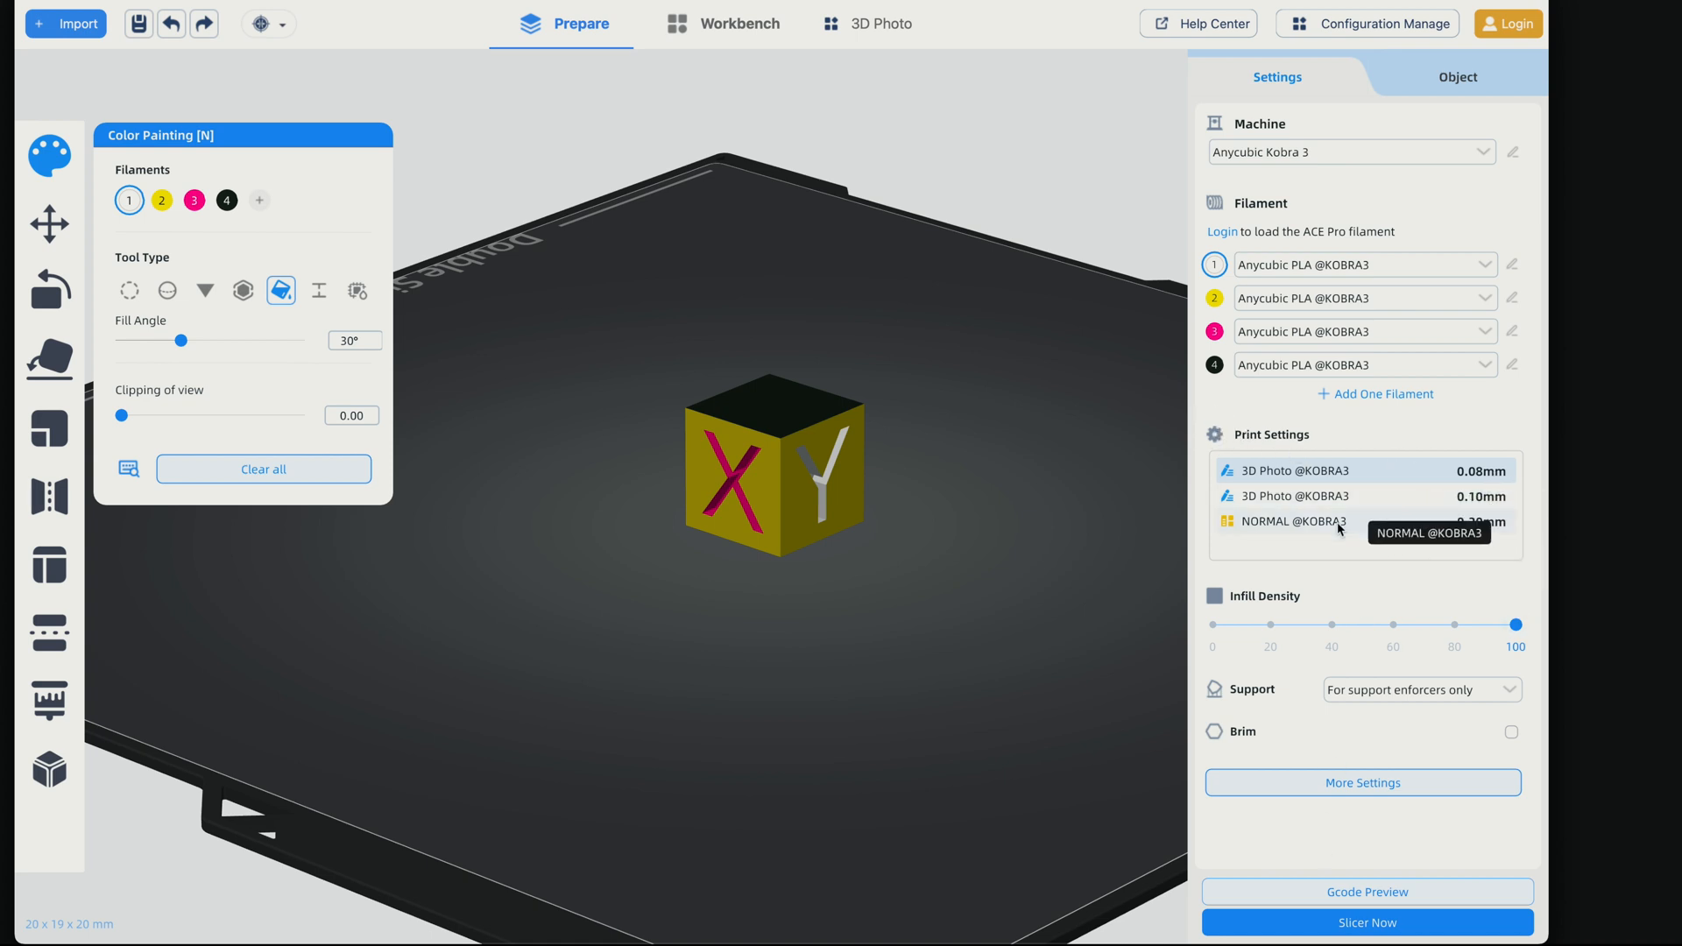
left_click(1282, 521)
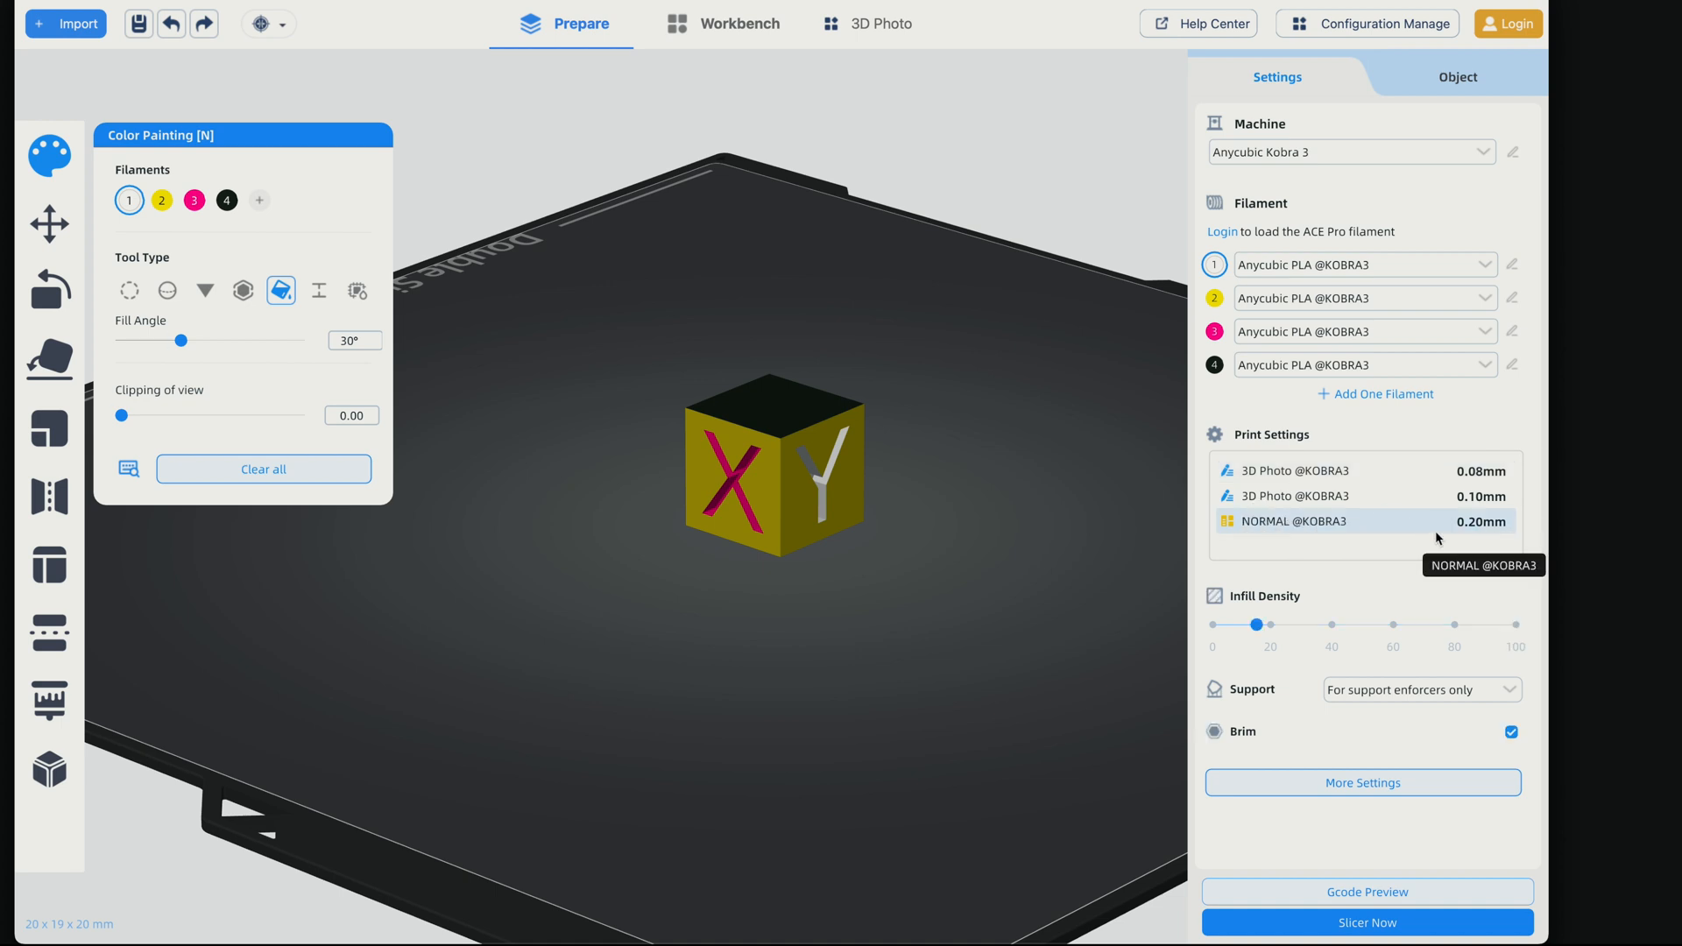
mouse_move(1477, 479)
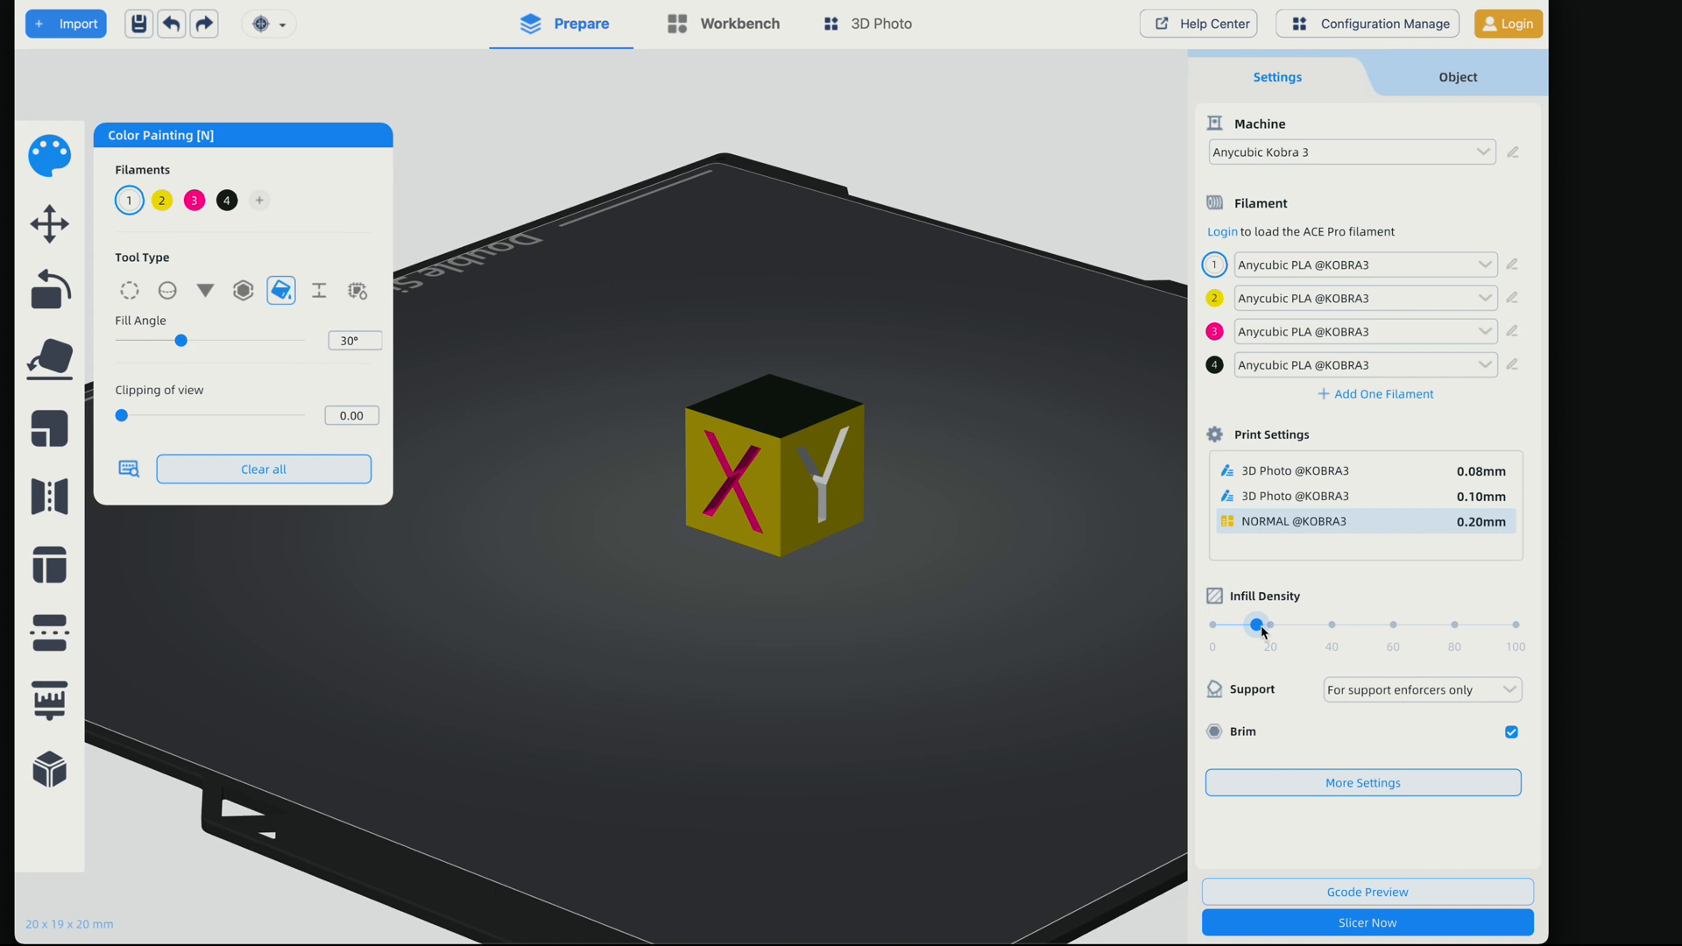
mouse_move(1351, 726)
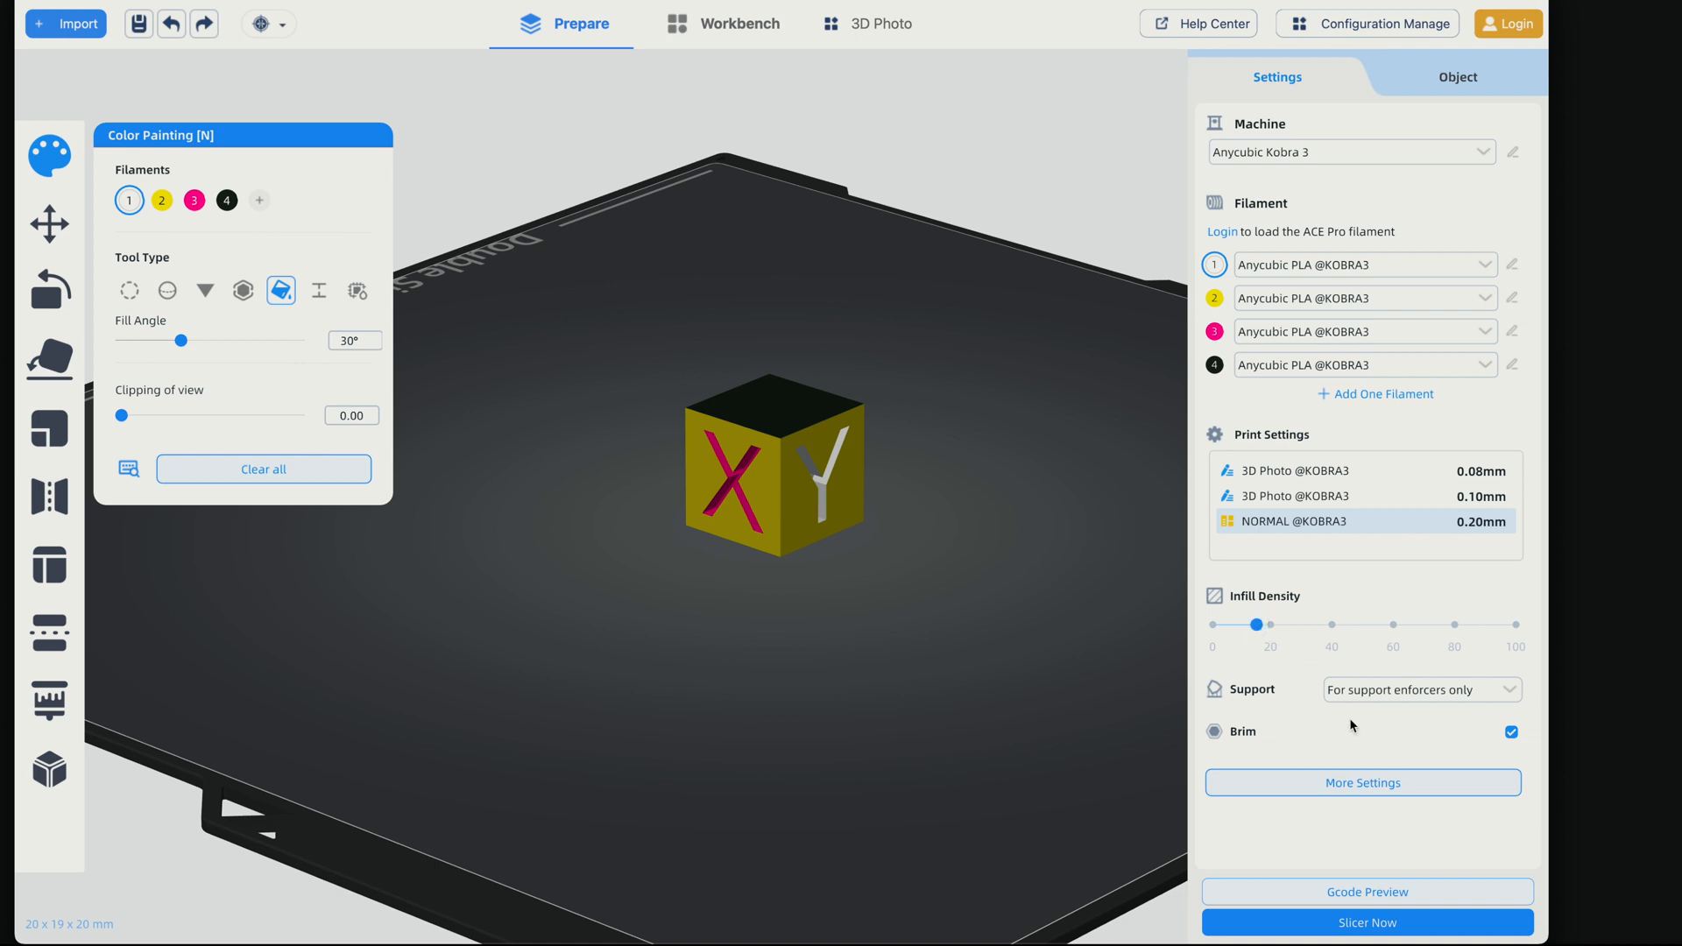
left_click(1418, 690)
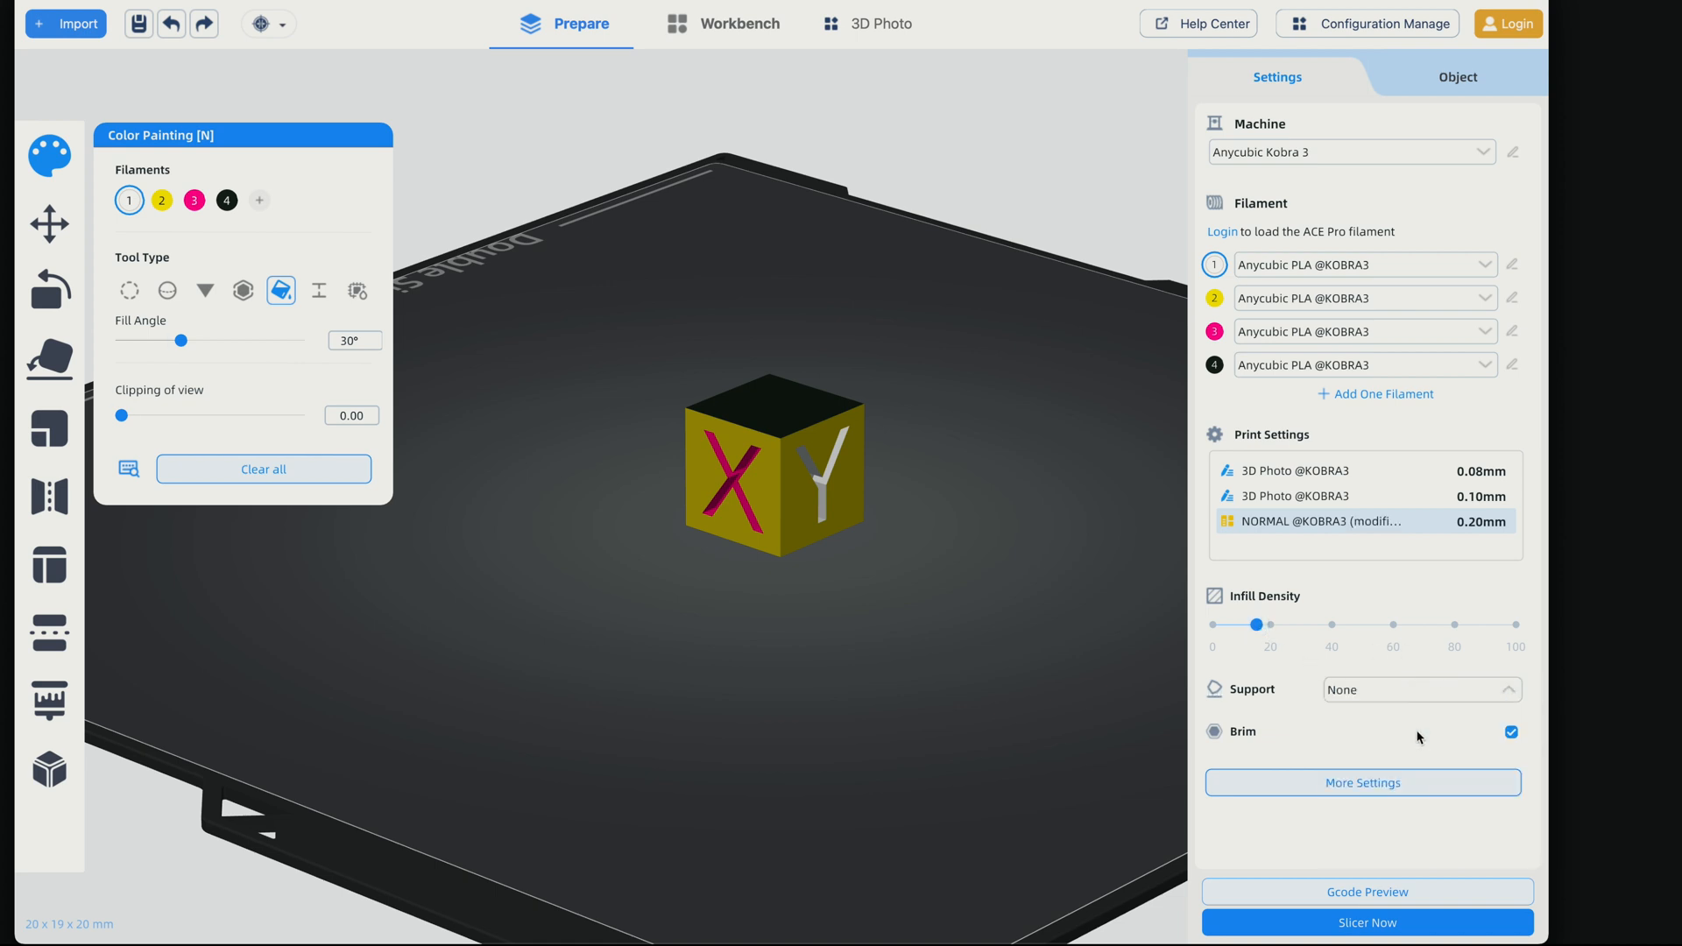
left_click(1513, 732)
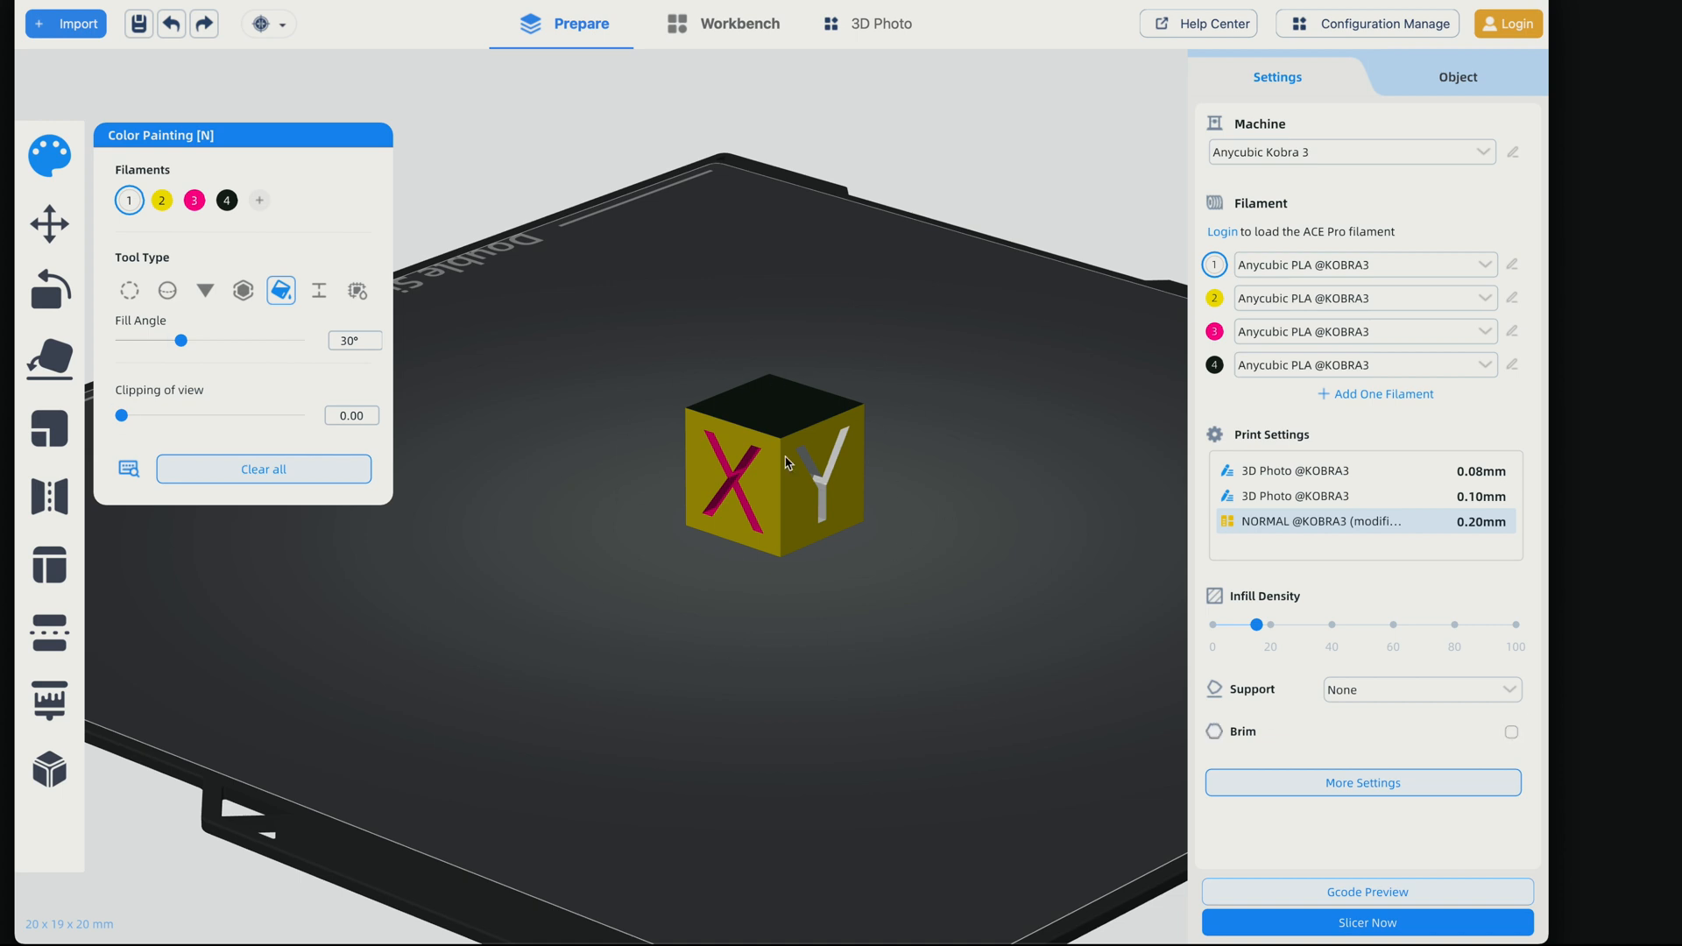
mouse_move(1301, 737)
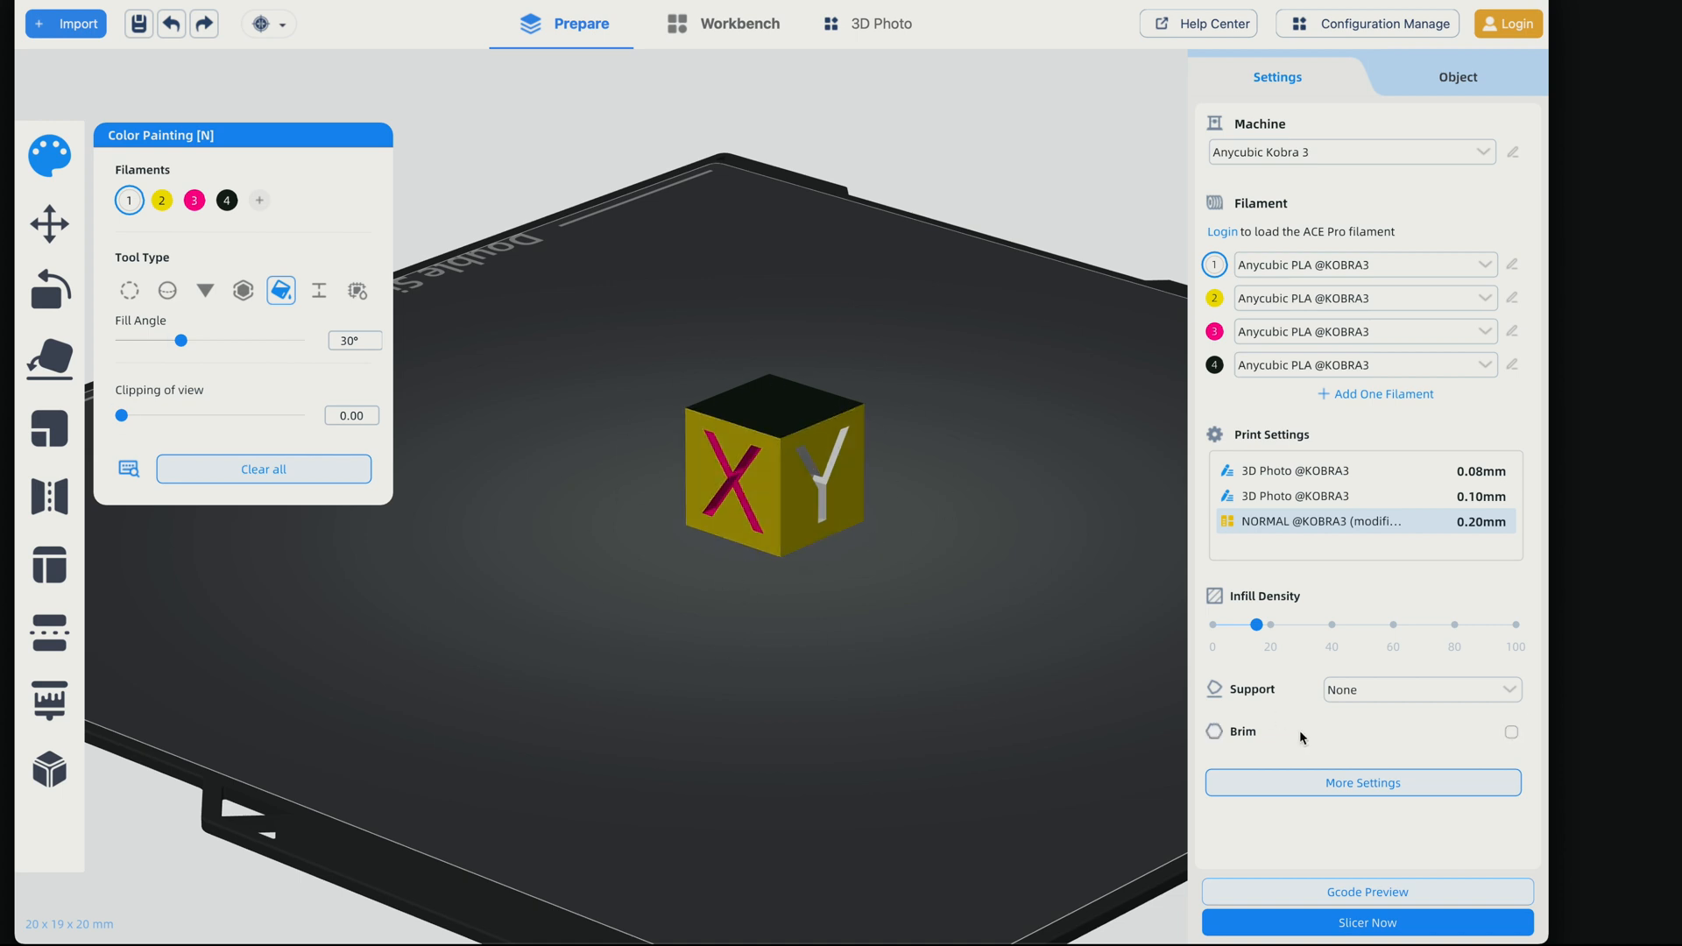
left_click(1363, 782)
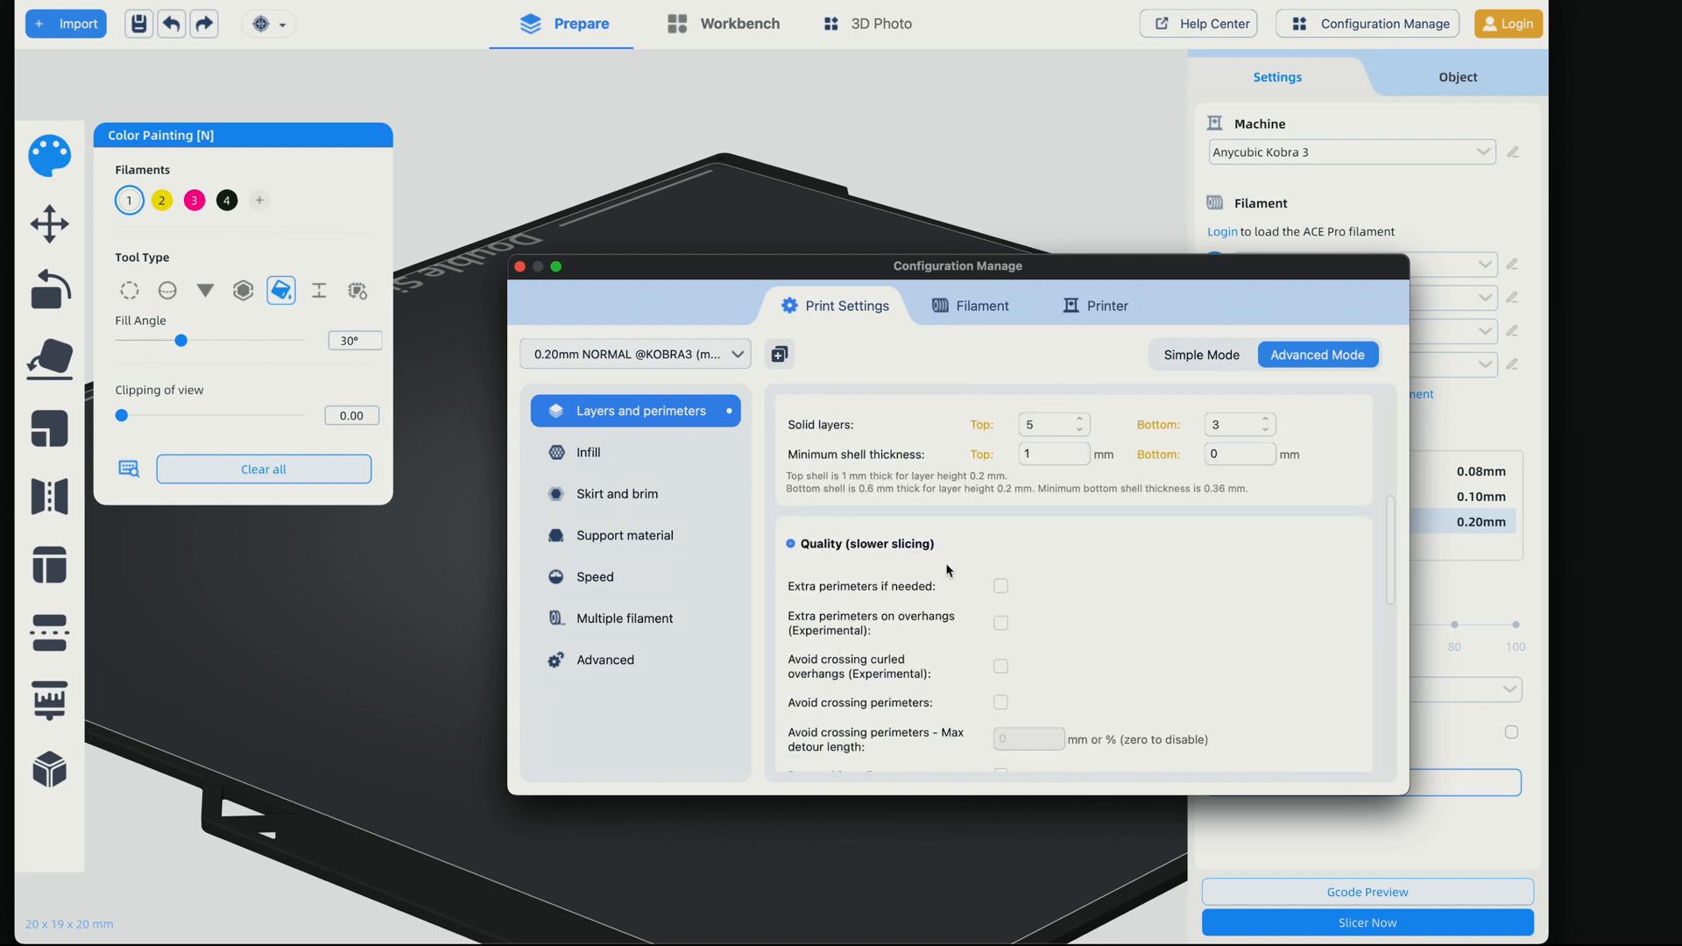
Close the Configuration Manage window and slice the plate
scroll("up", 3)
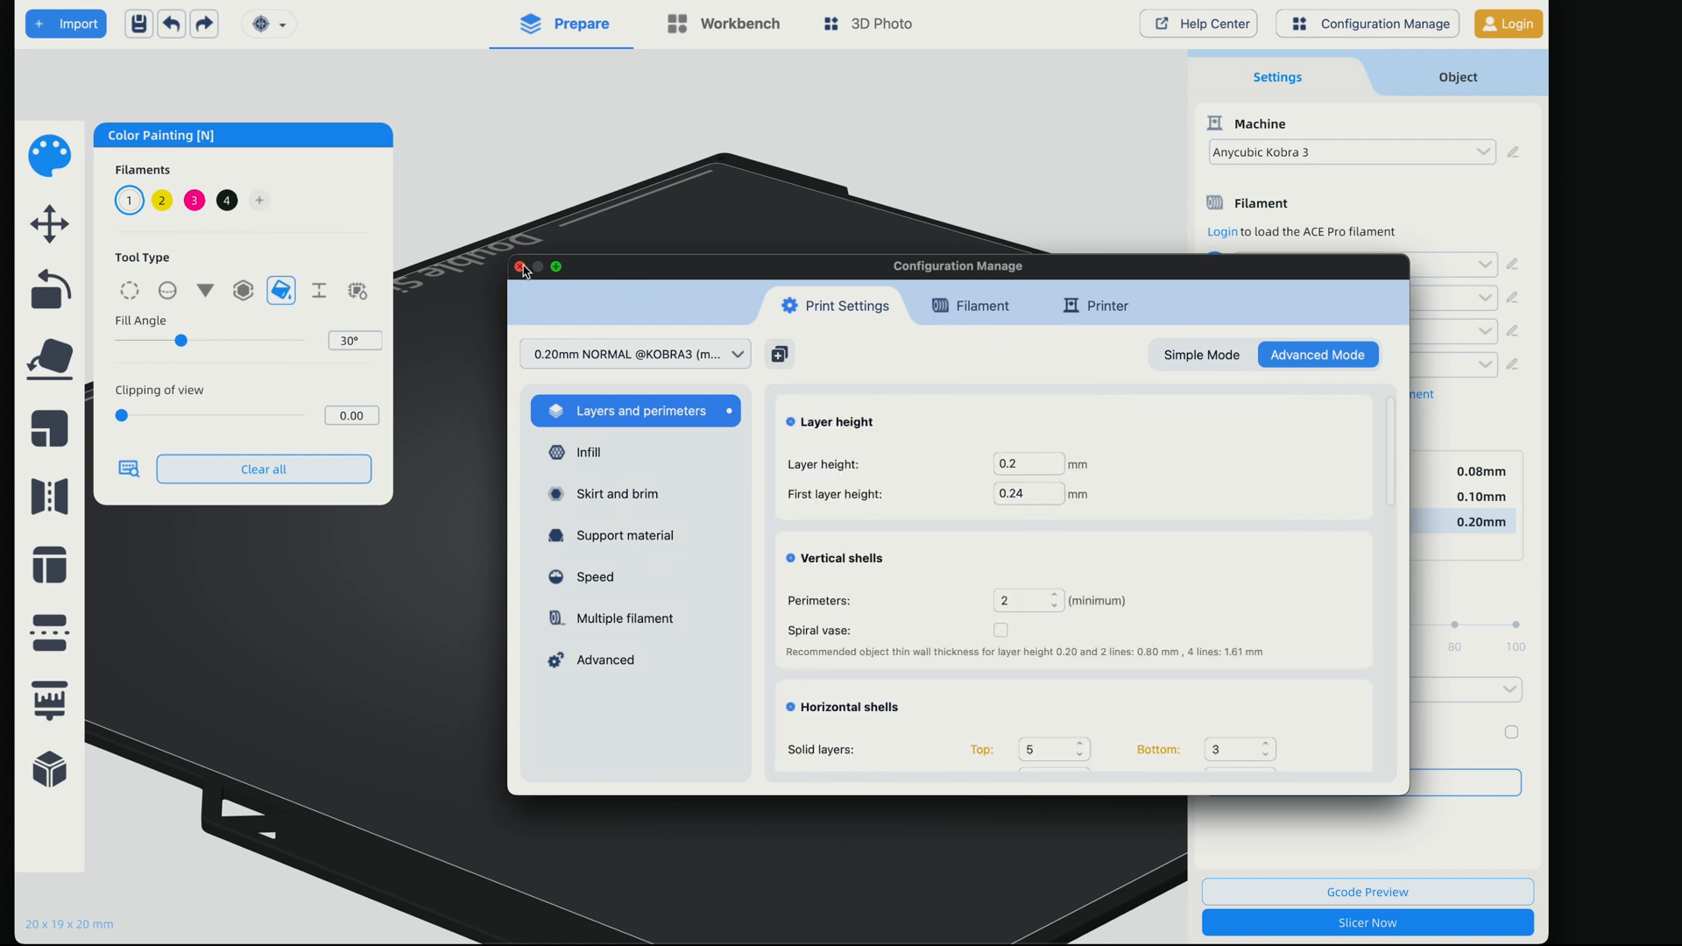
left_click(522, 267)
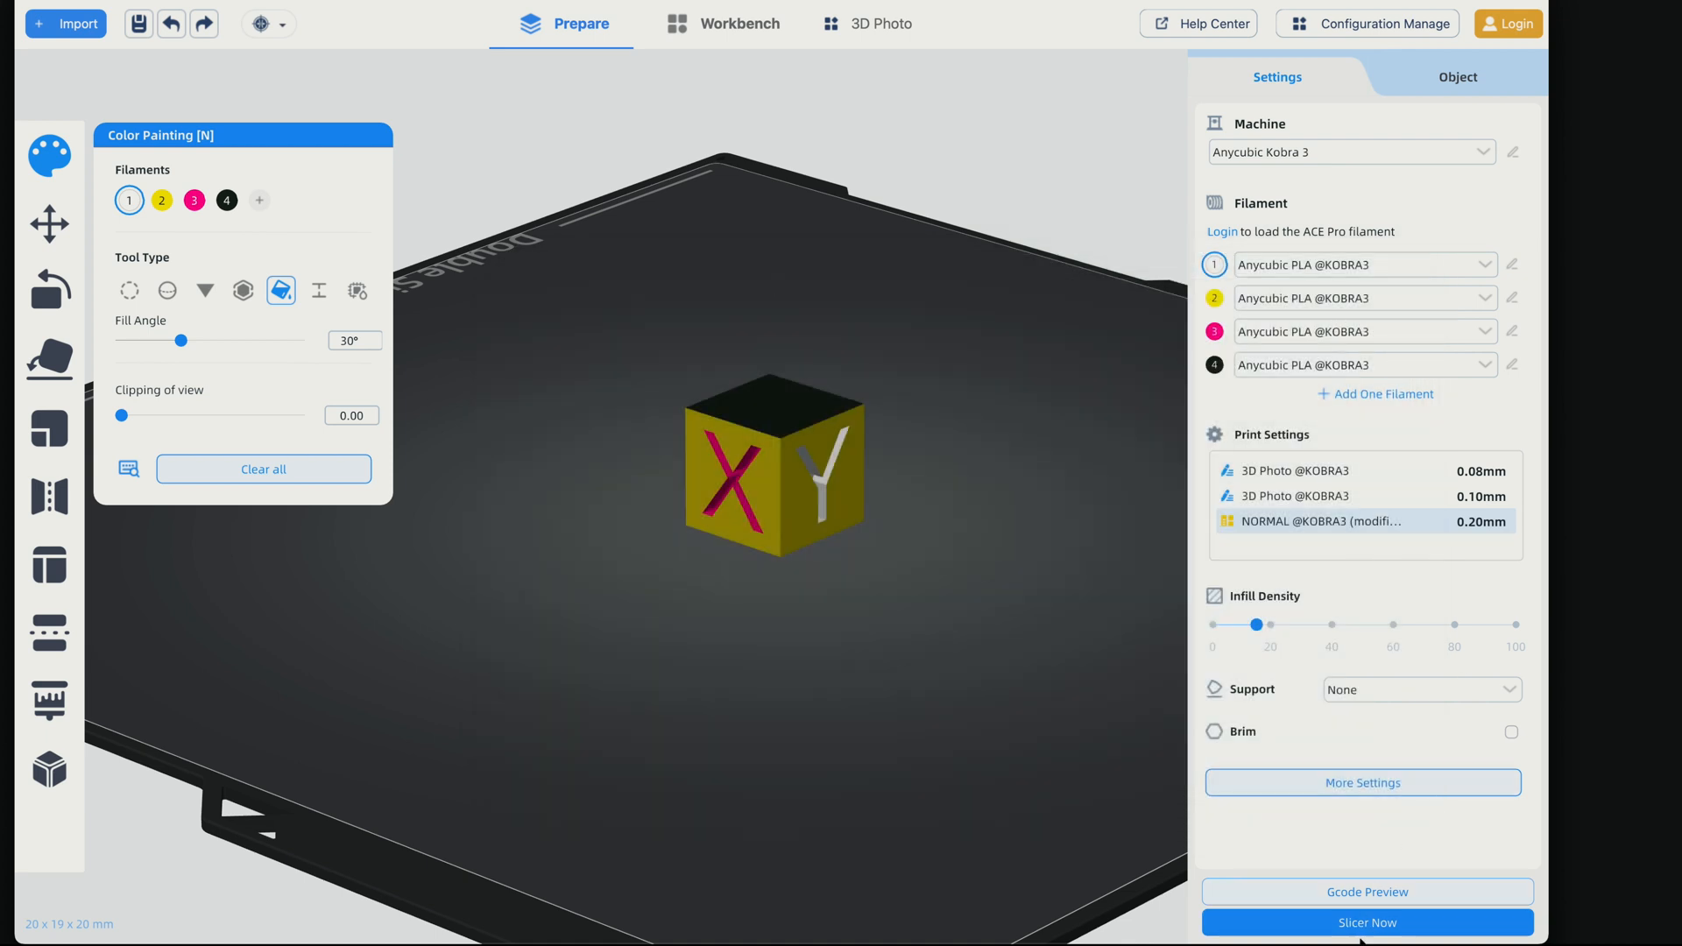
left_click(1366, 921)
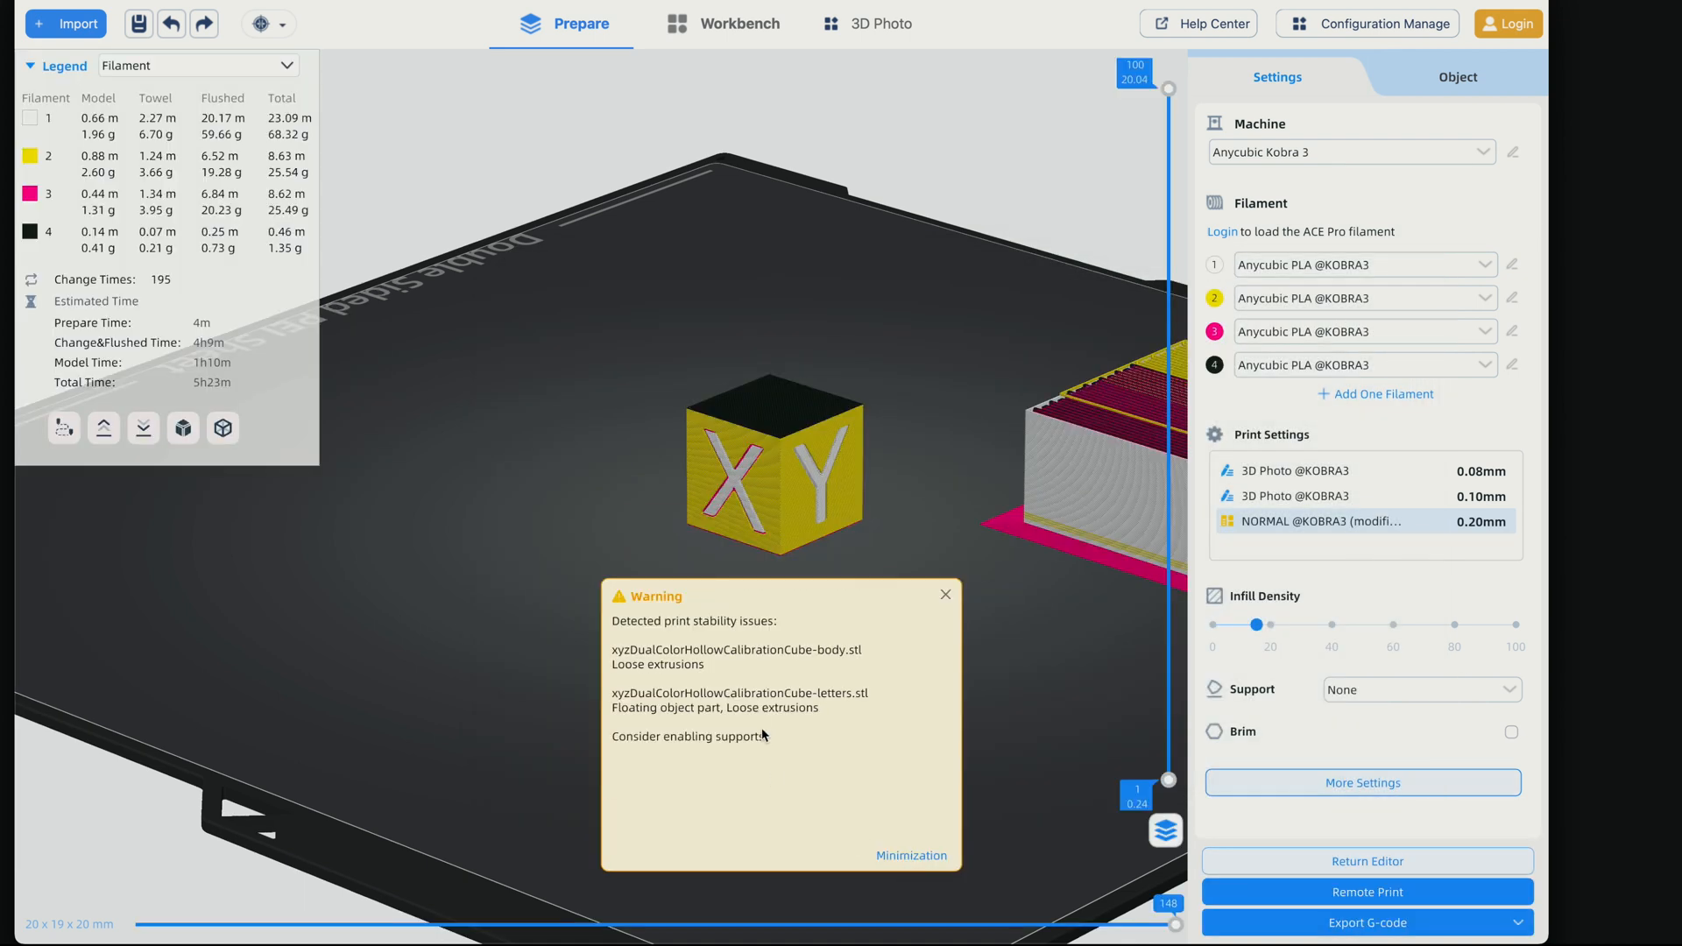
Dismiss the print stability warning to reveal the sliced preview with filament usage and time
left_click(945, 594)
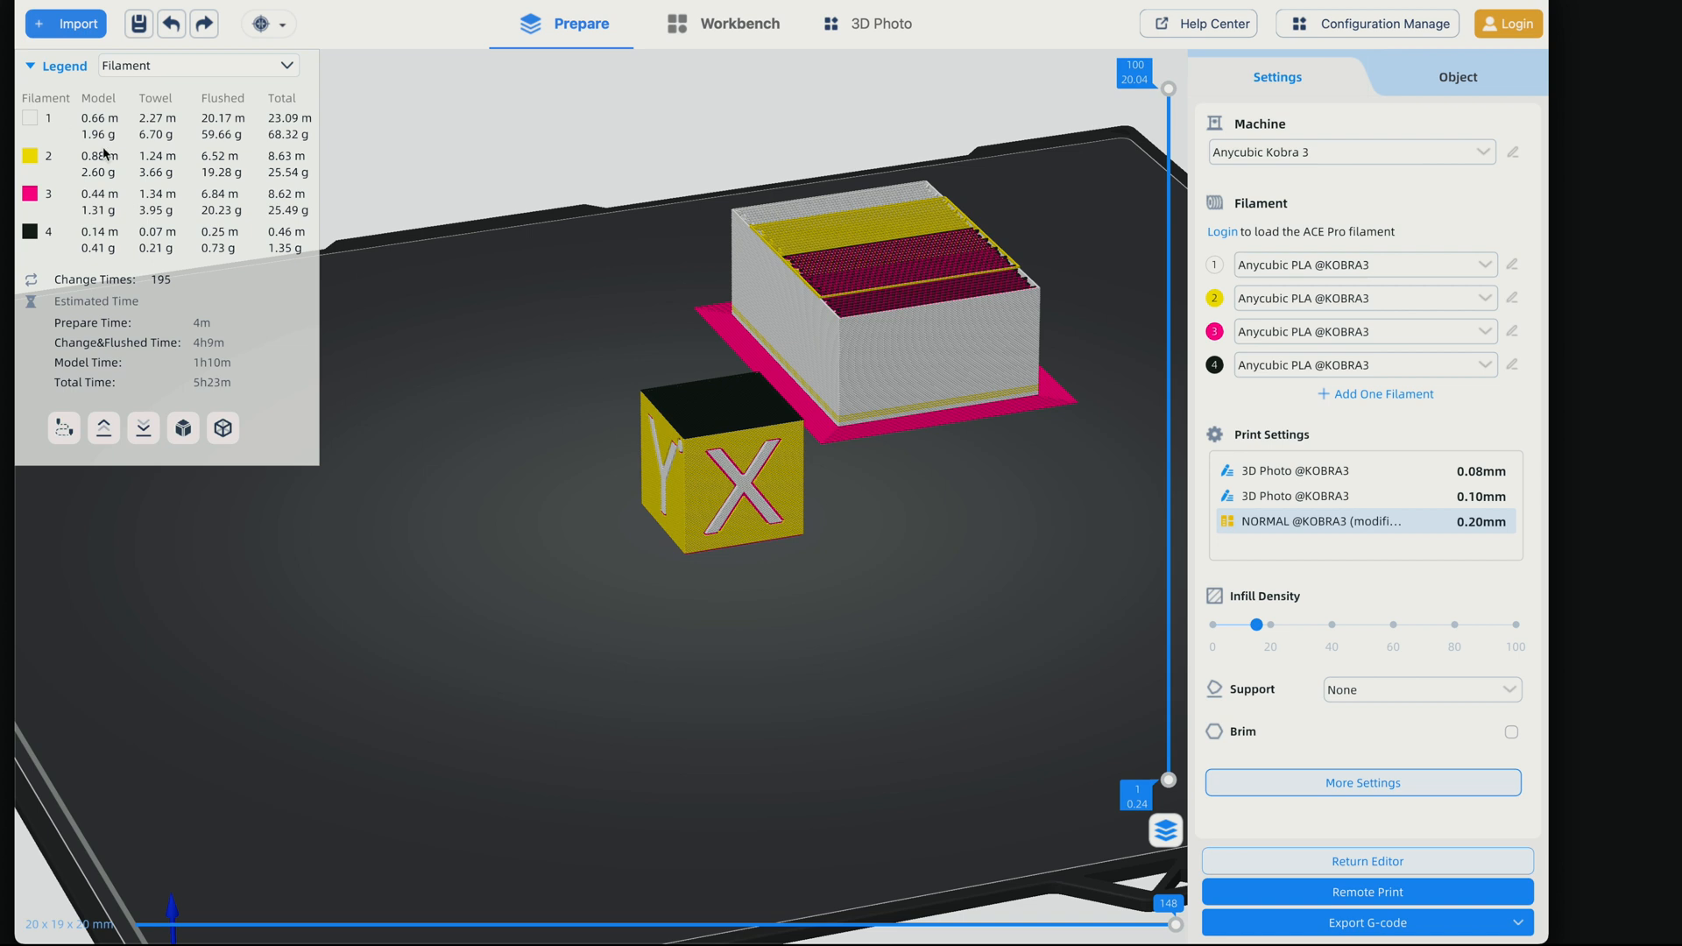
mouse_move(302, 135)
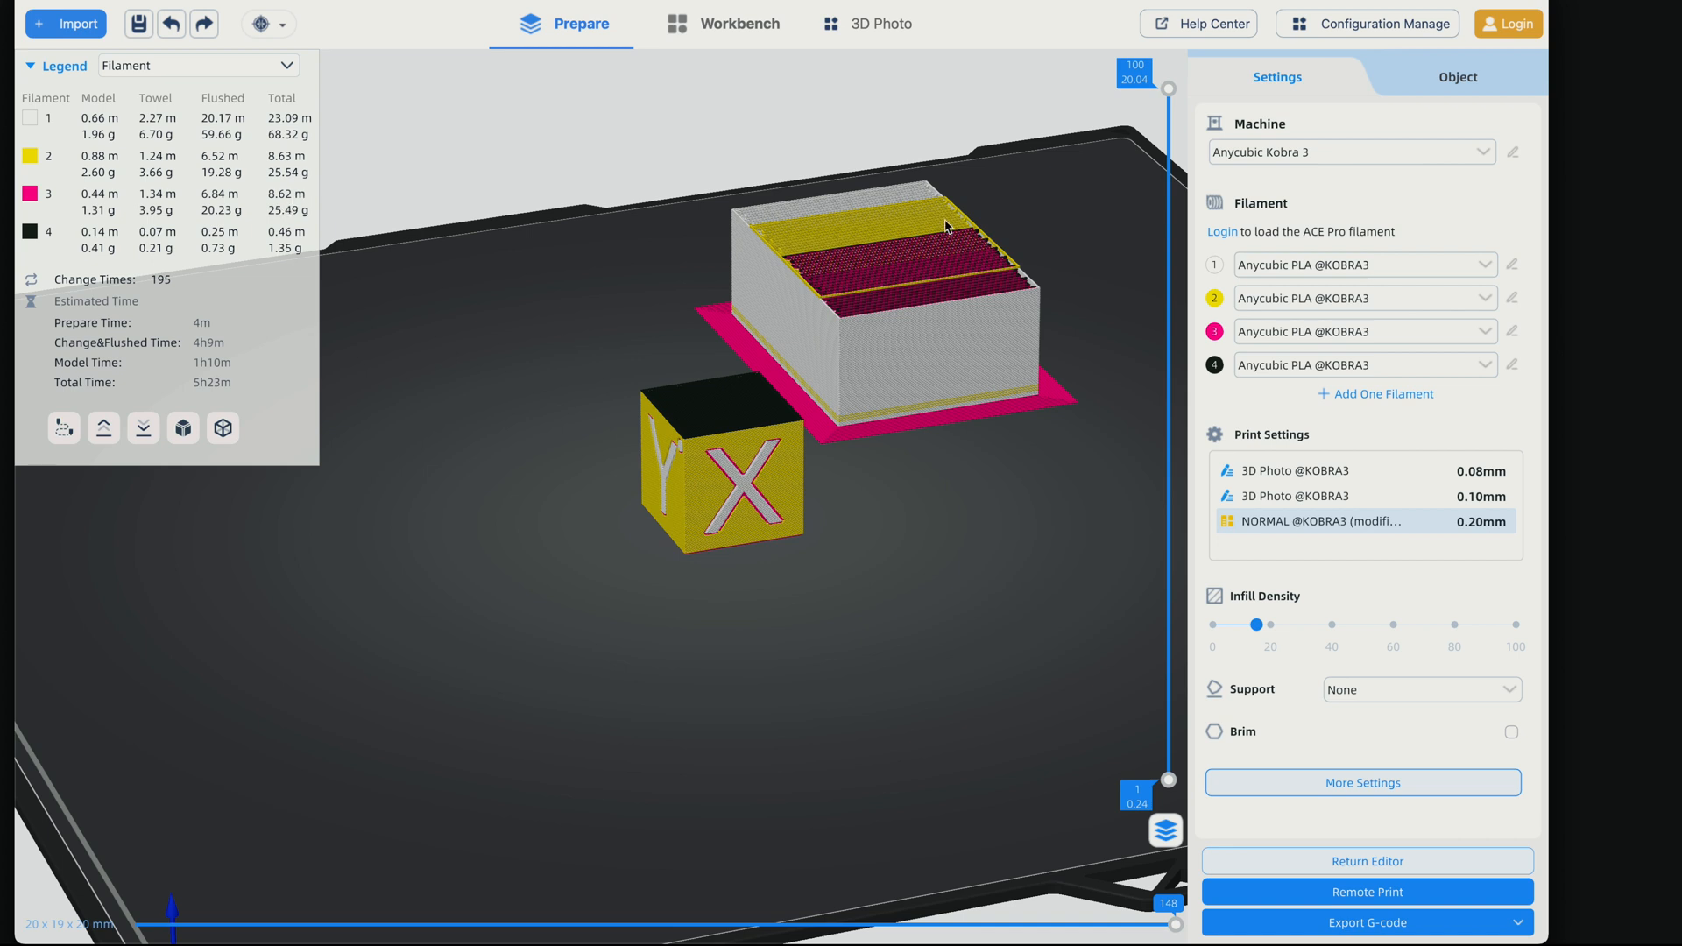
mouse_move(870, 306)
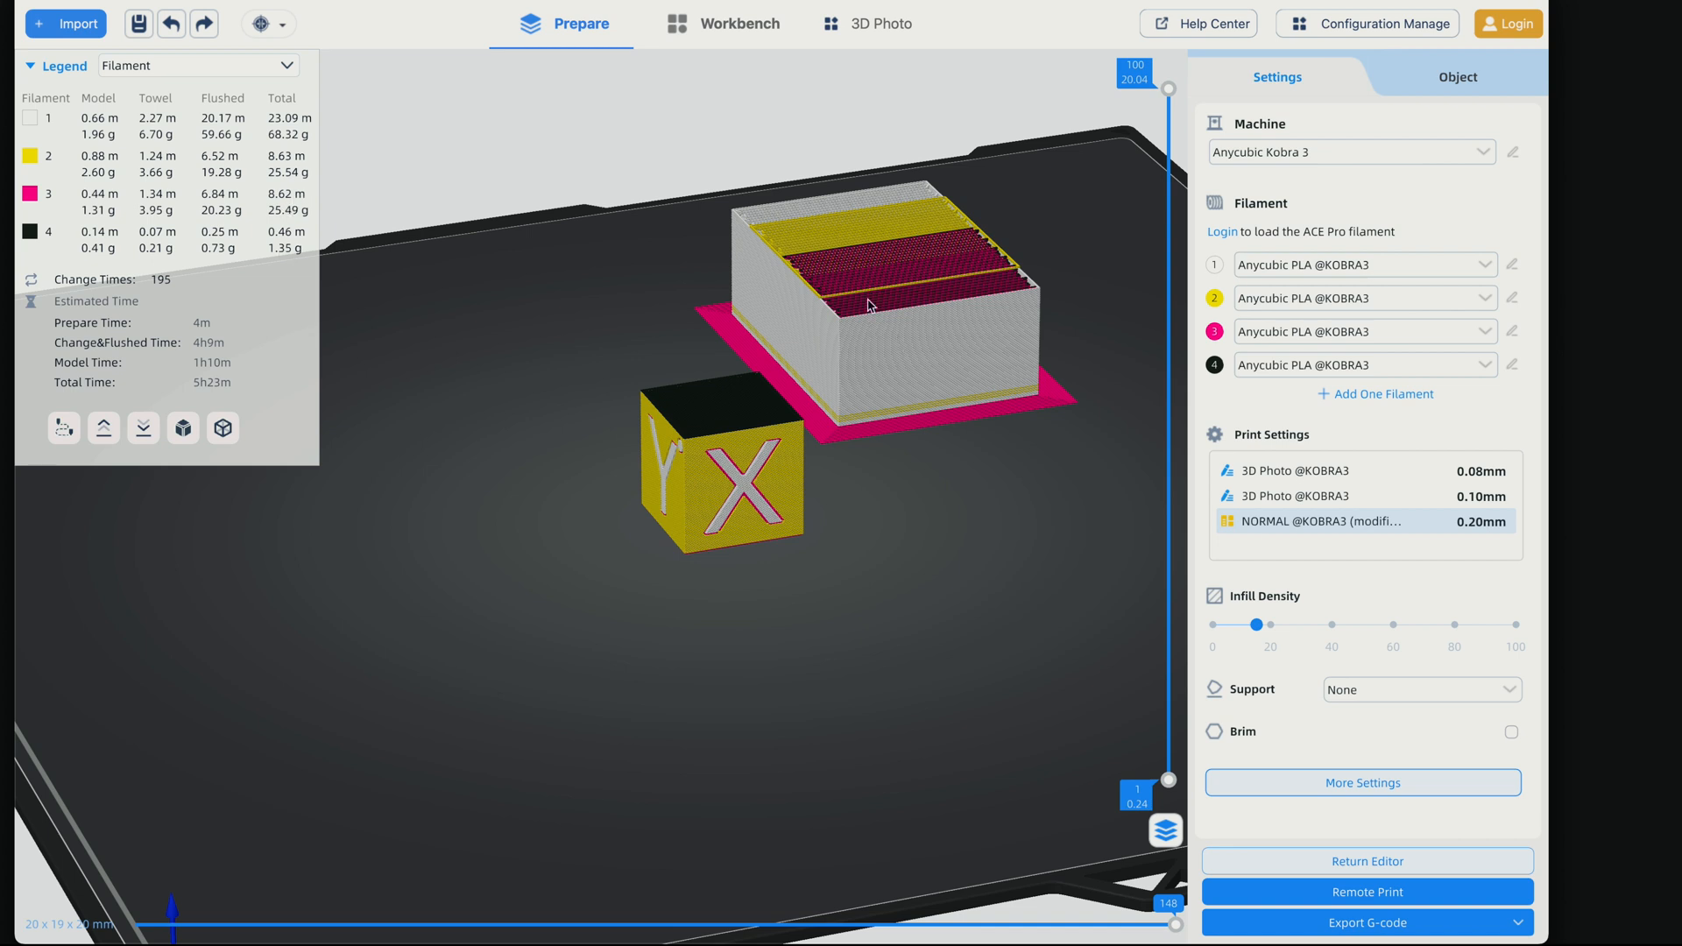
mouse_move(221, 315)
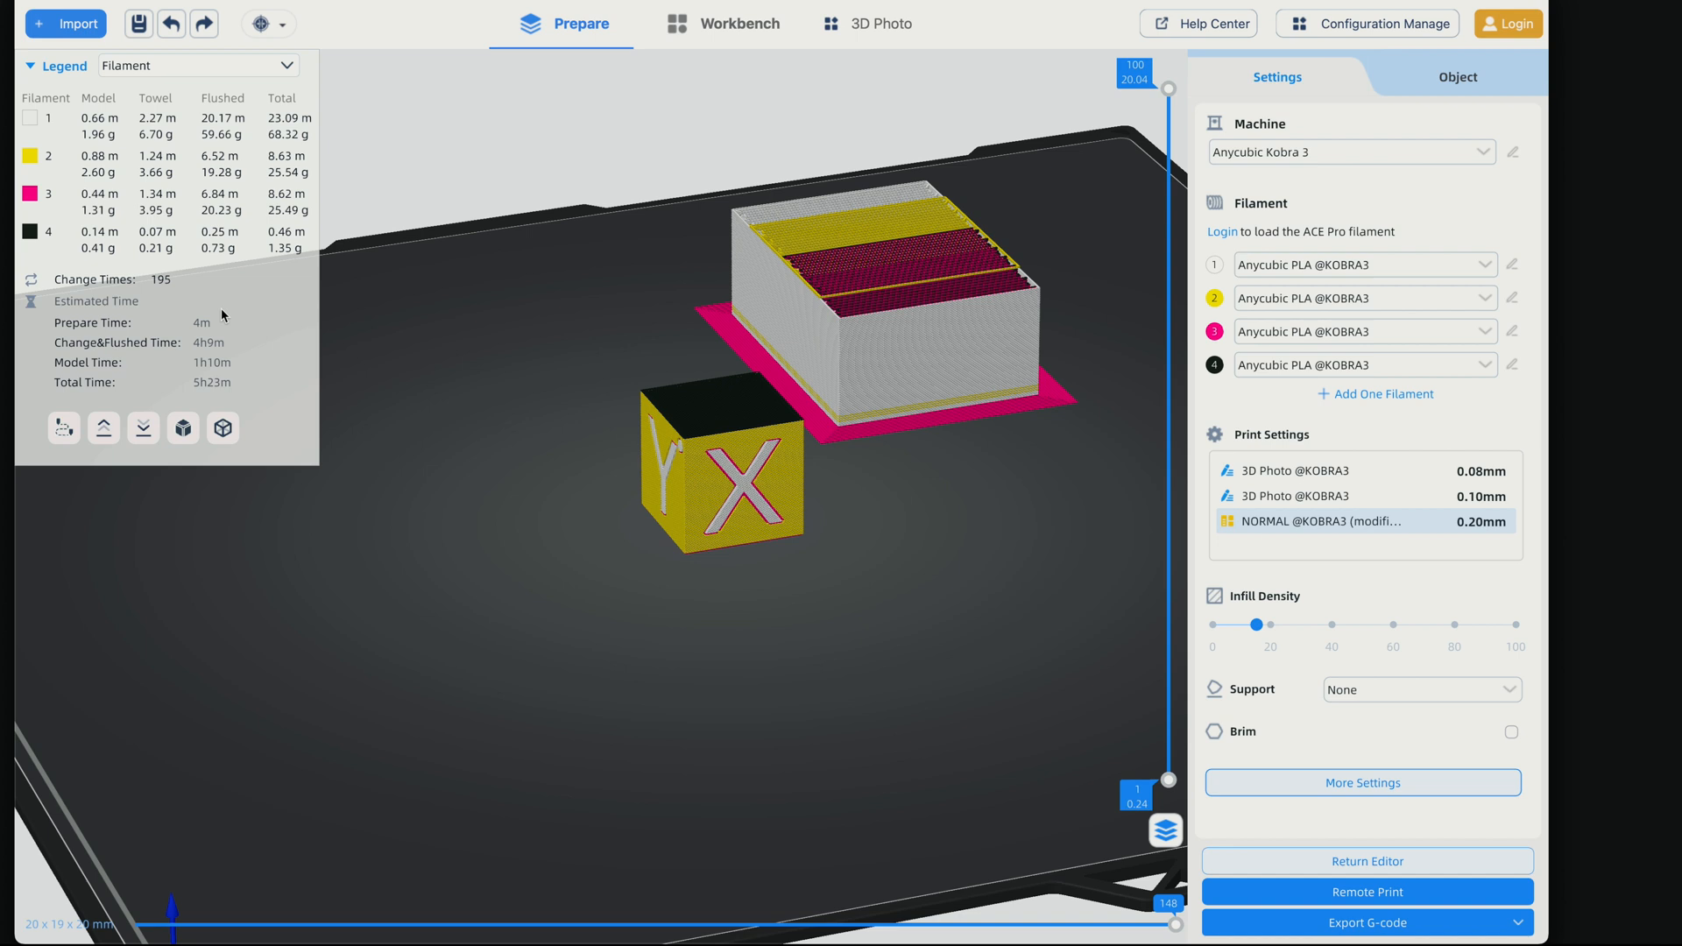
mouse_move(440, 347)
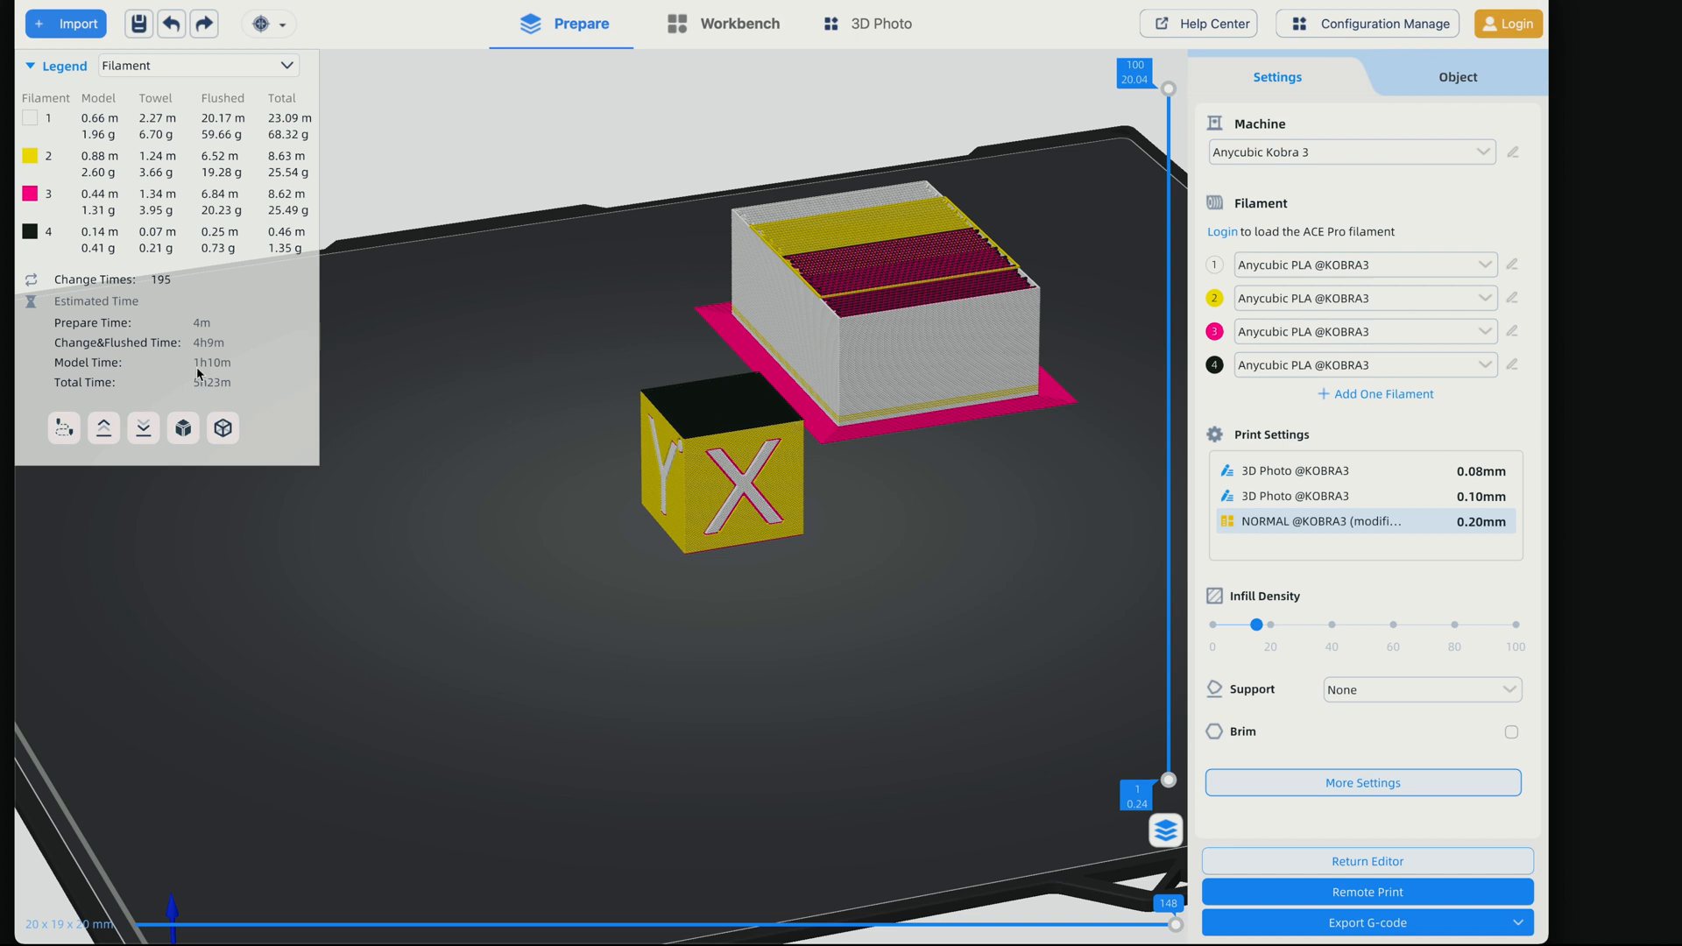
mouse_move(205, 396)
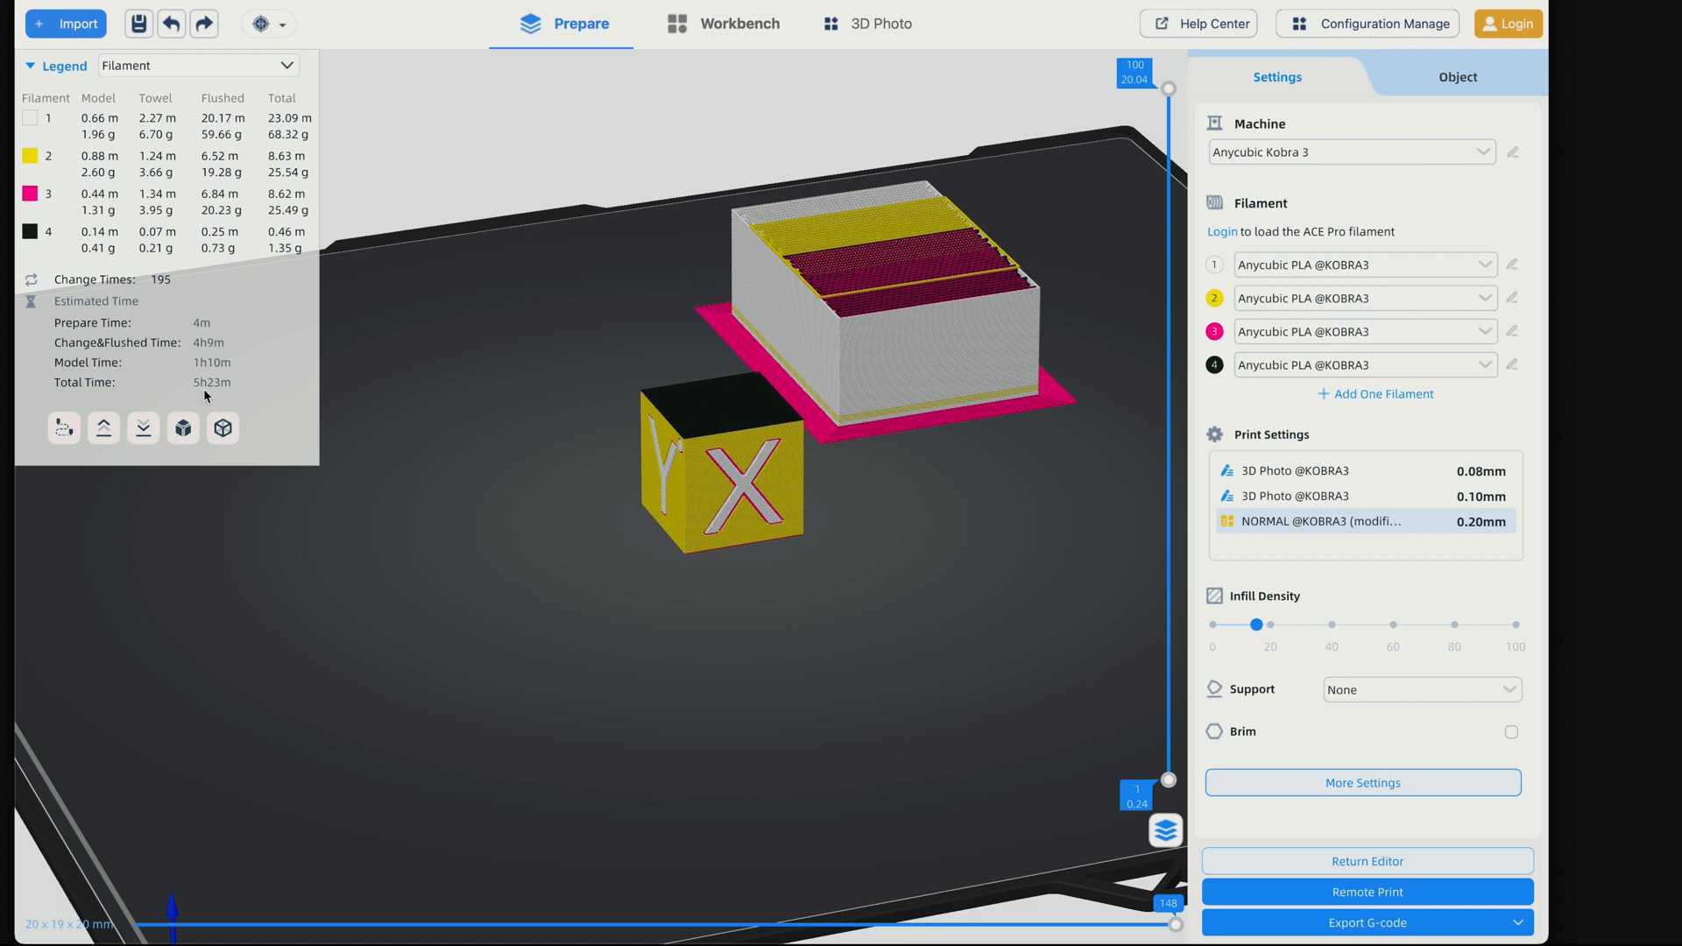
mouse_move(224, 382)
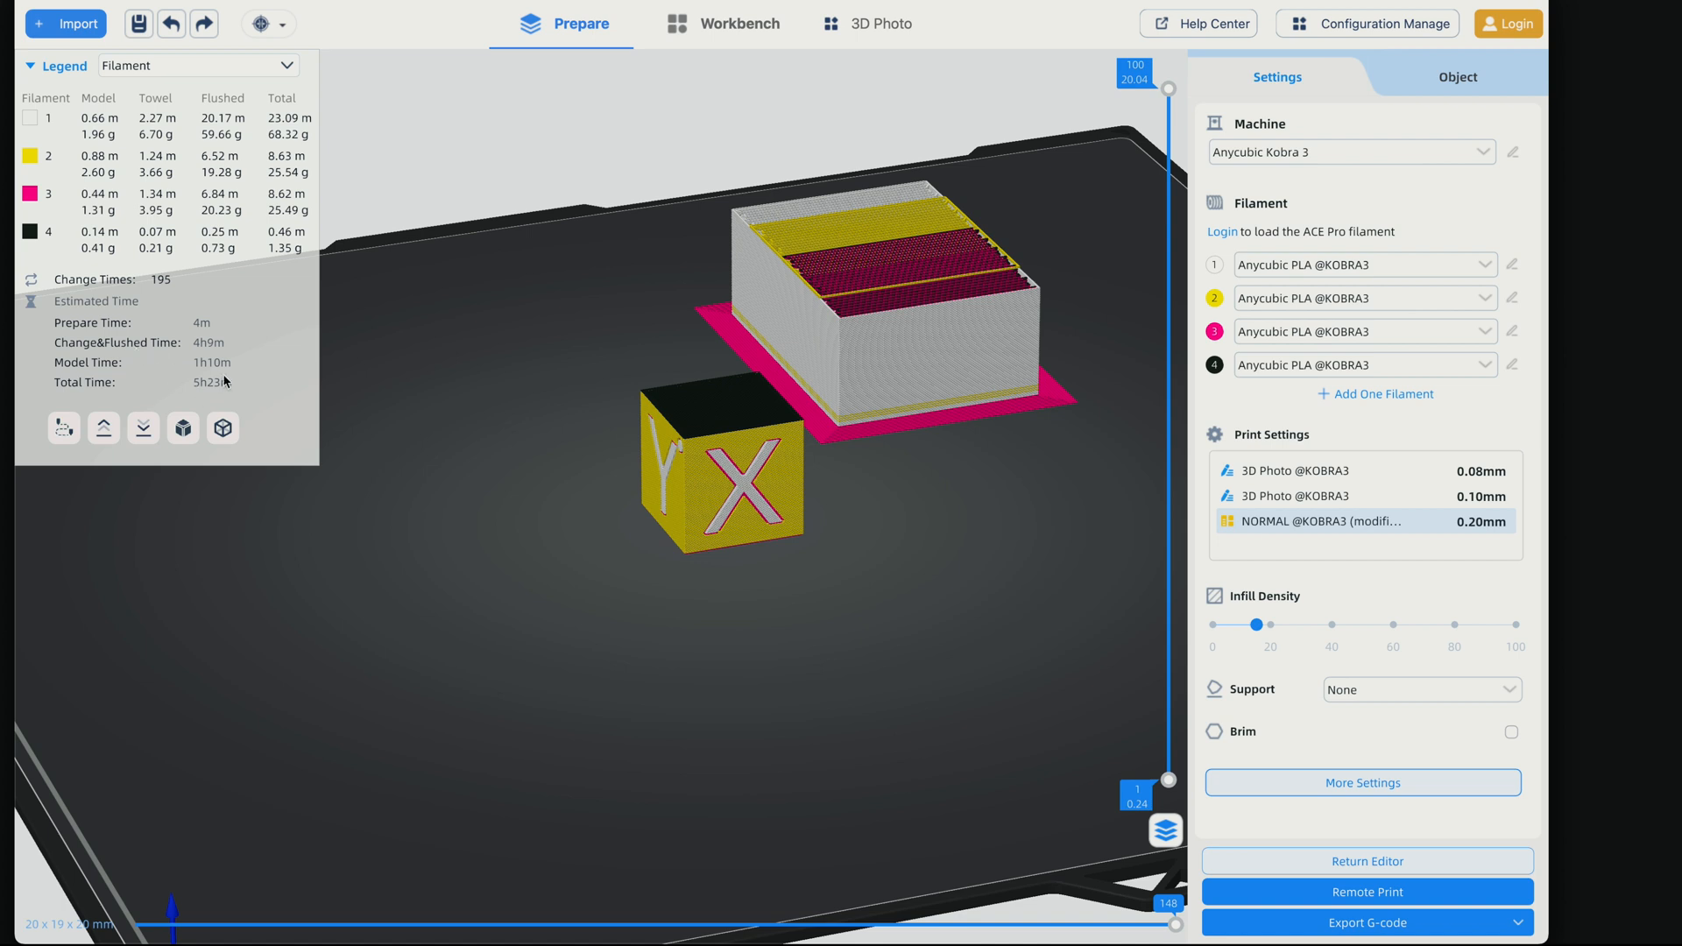
mouse_move(224, 381)
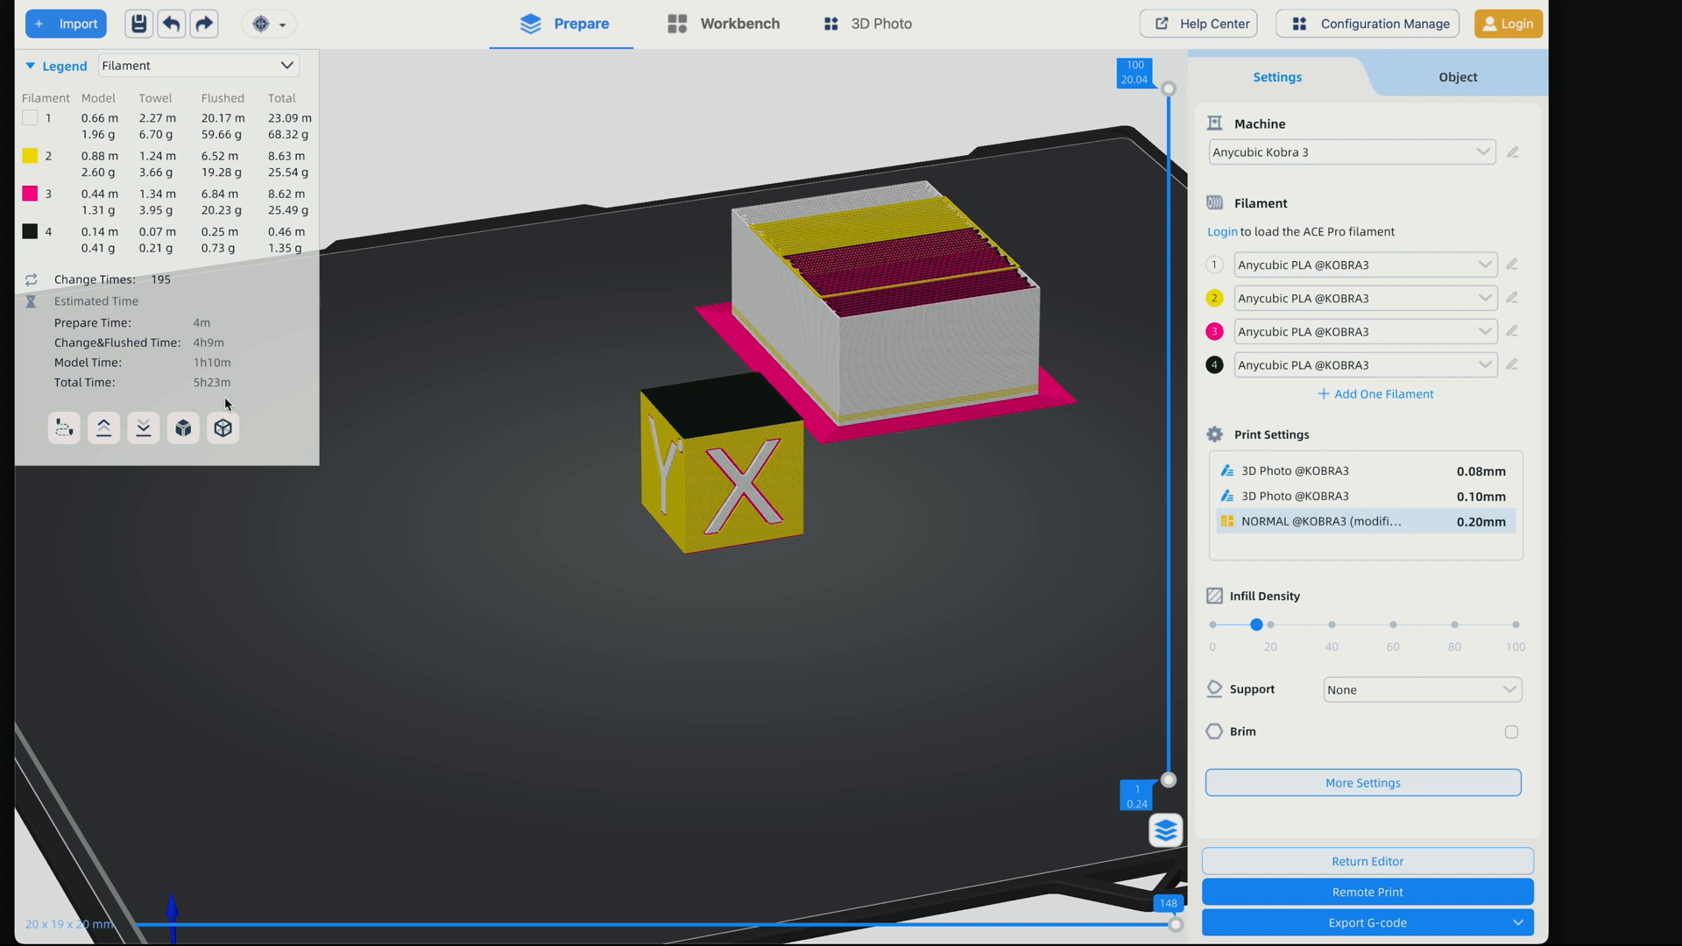
mouse_move(799, 525)
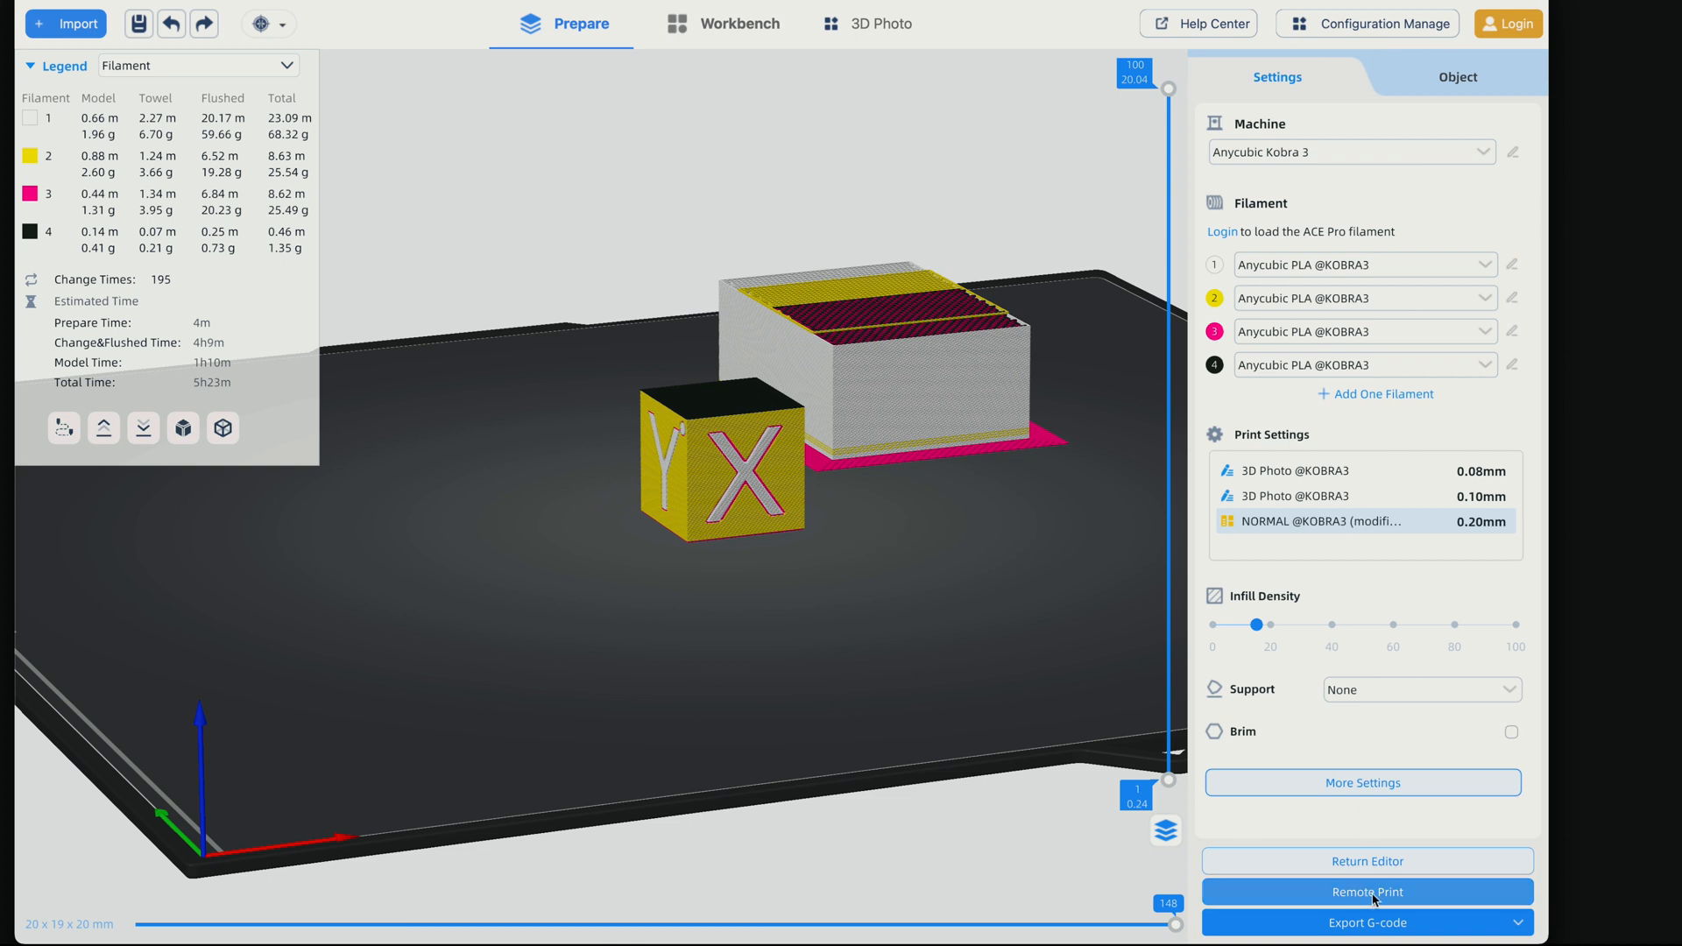
Start Remote Print and acknowledge the Anycubic Network plug-in installed successfully
left_click(1367, 892)
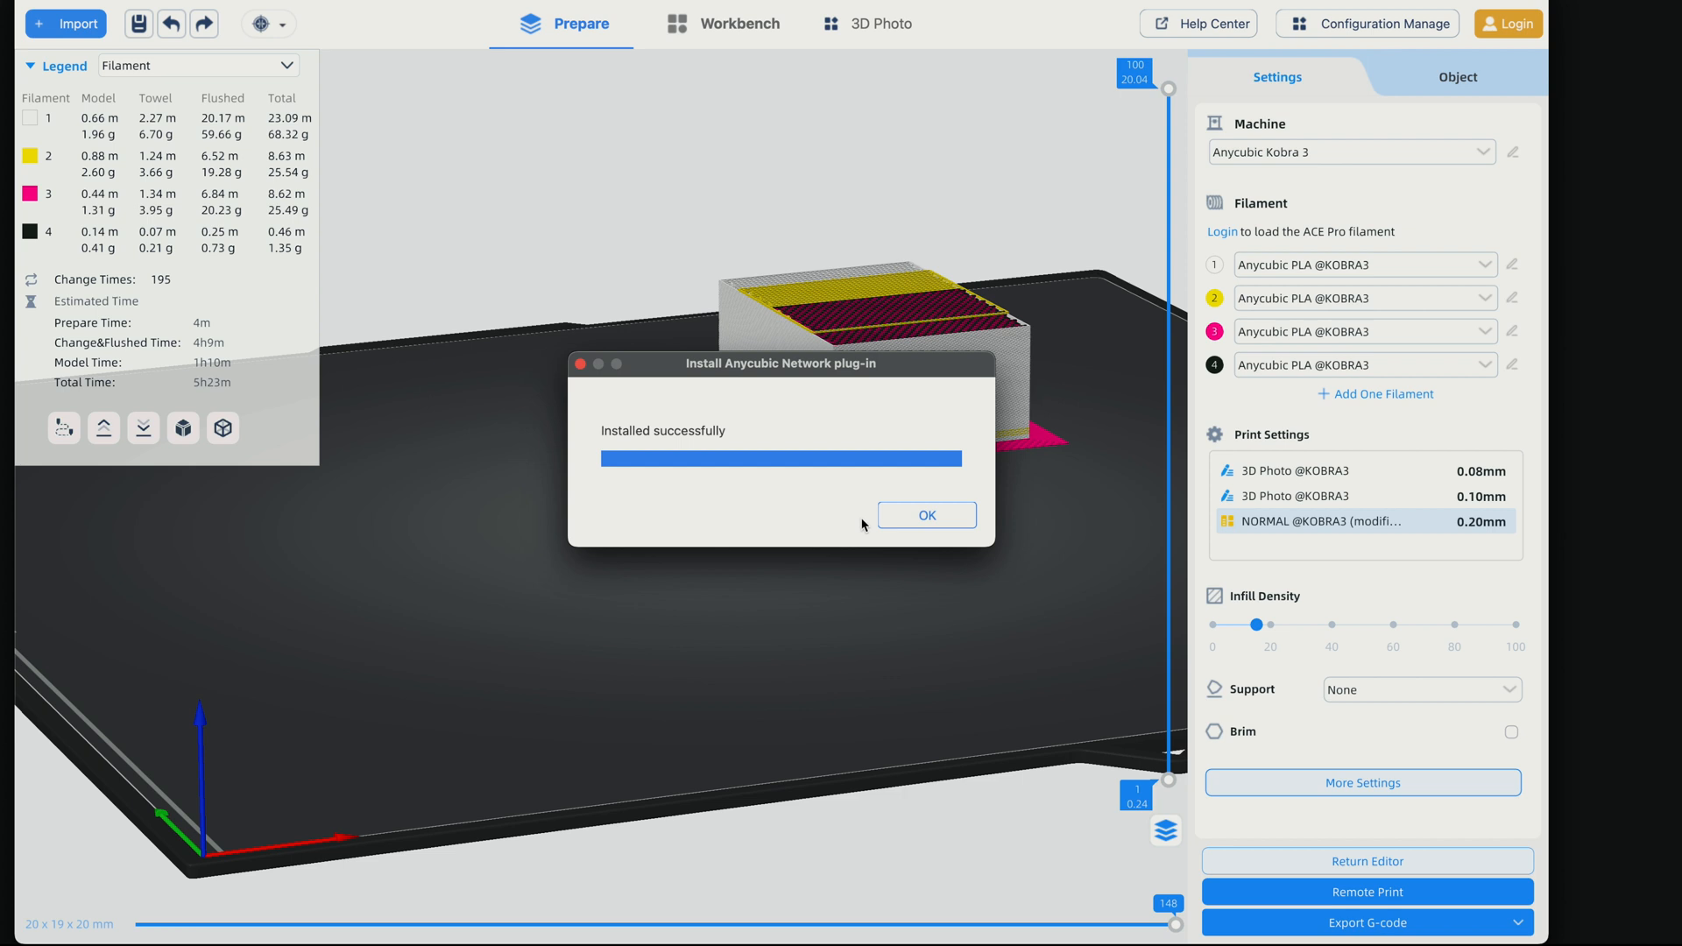
left_click(925, 515)
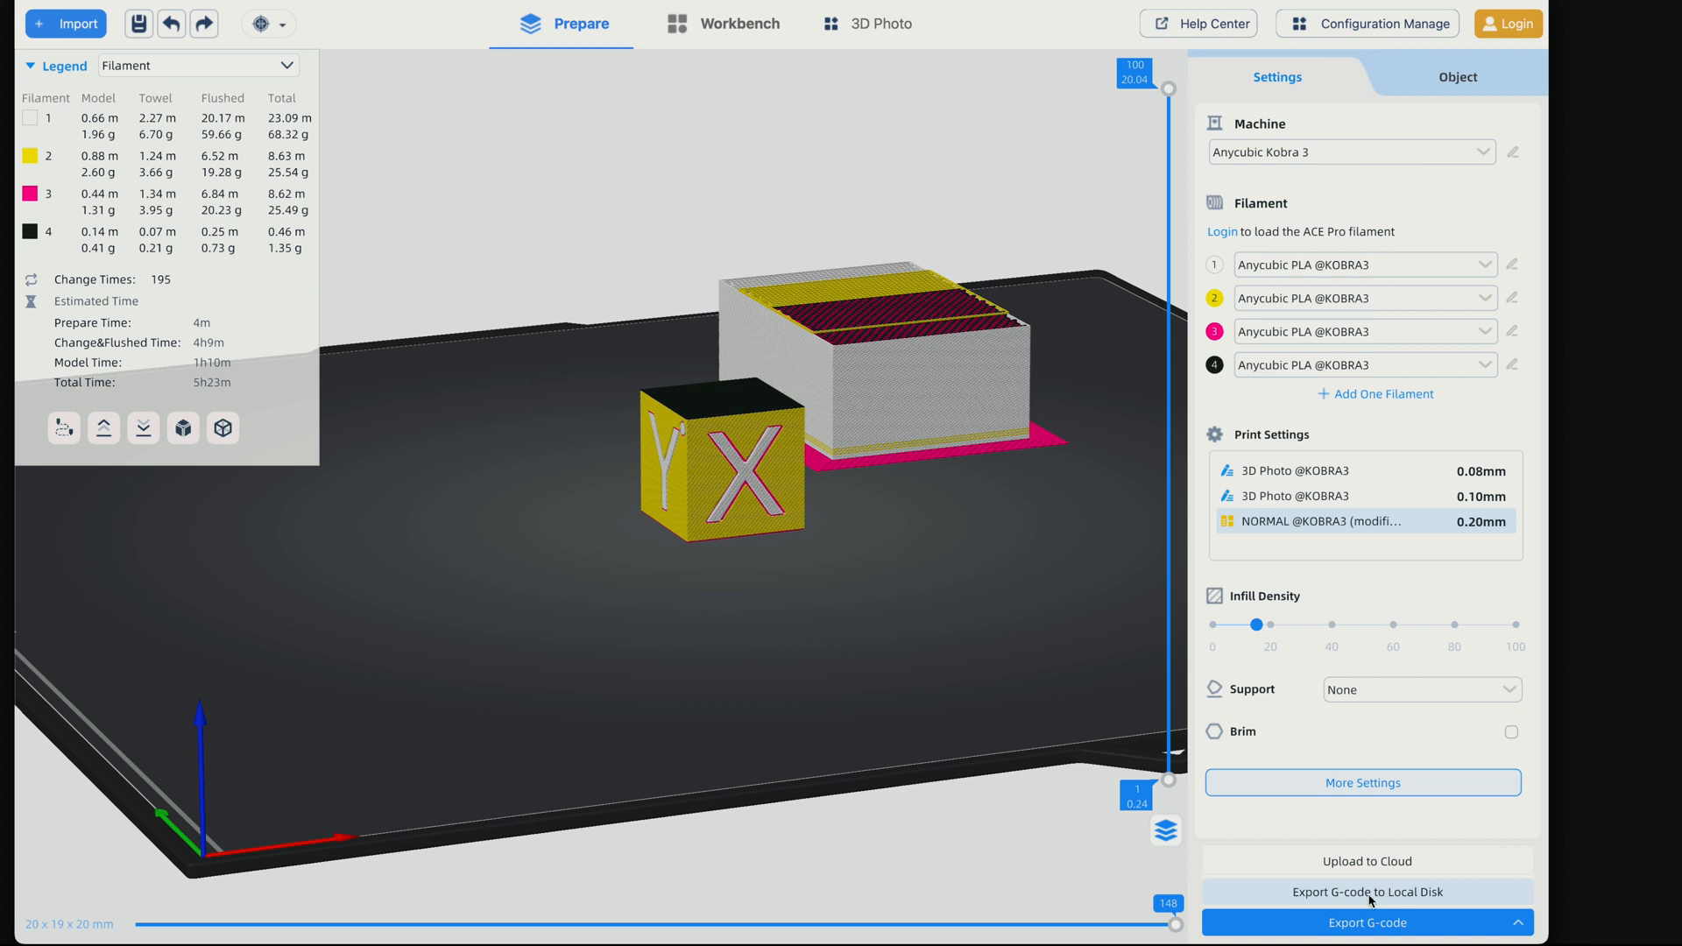
Export the G-code to Local Disk, saving it on the Desktop
left_click(1367, 891)
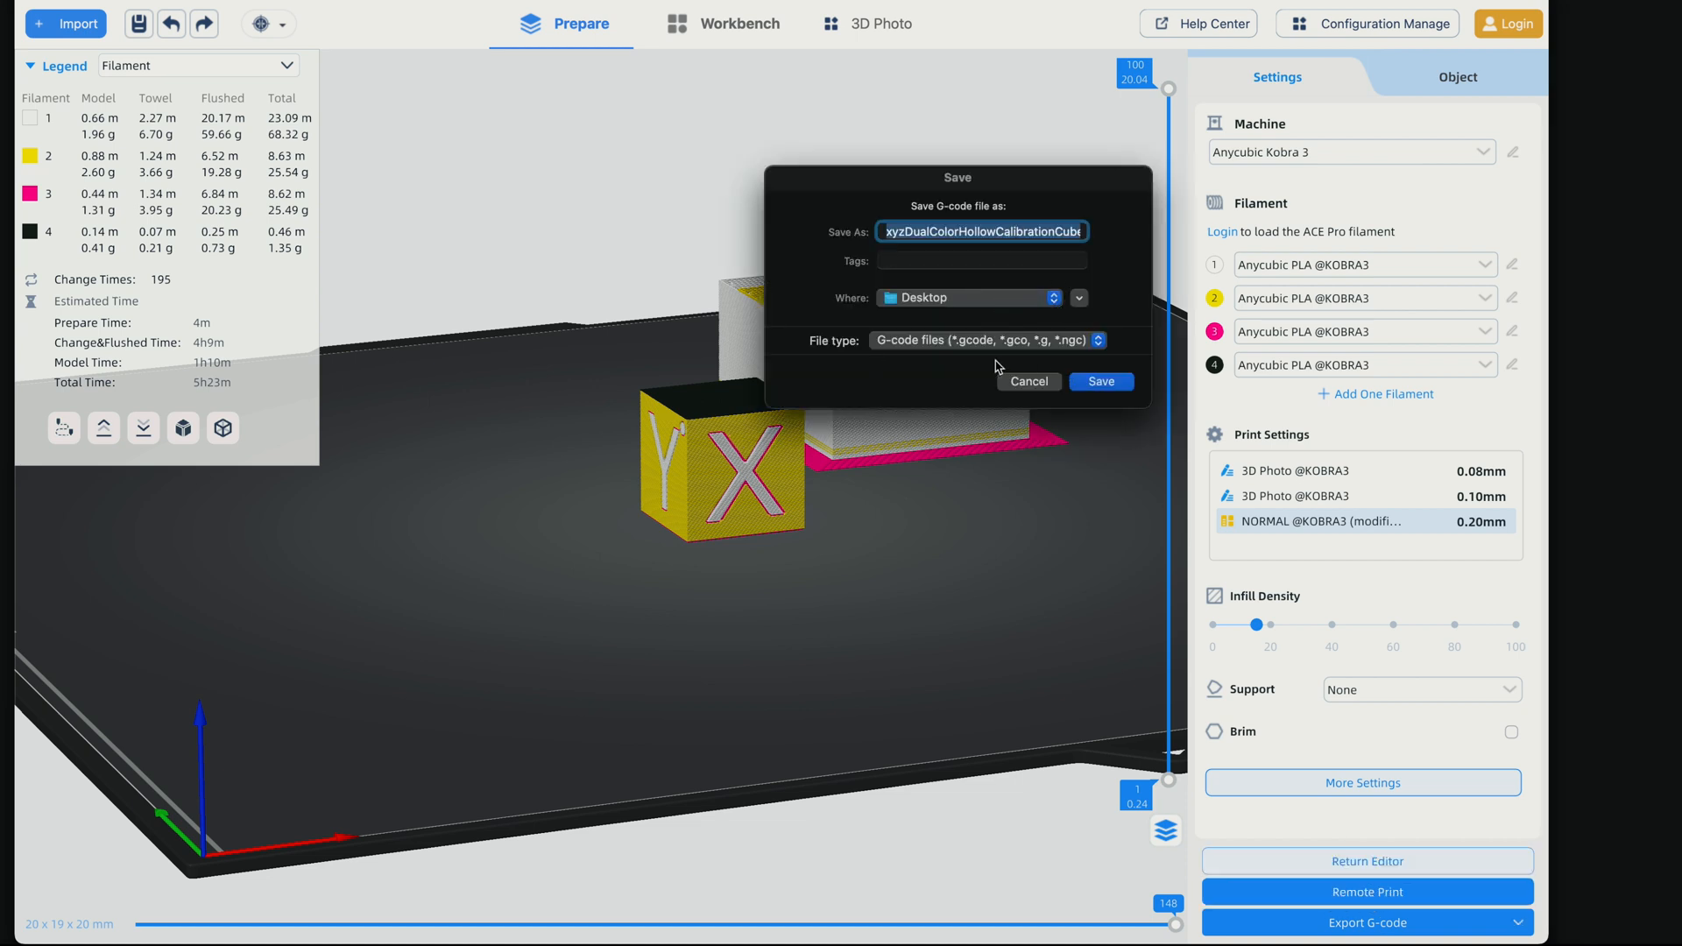
left_click(1099, 381)
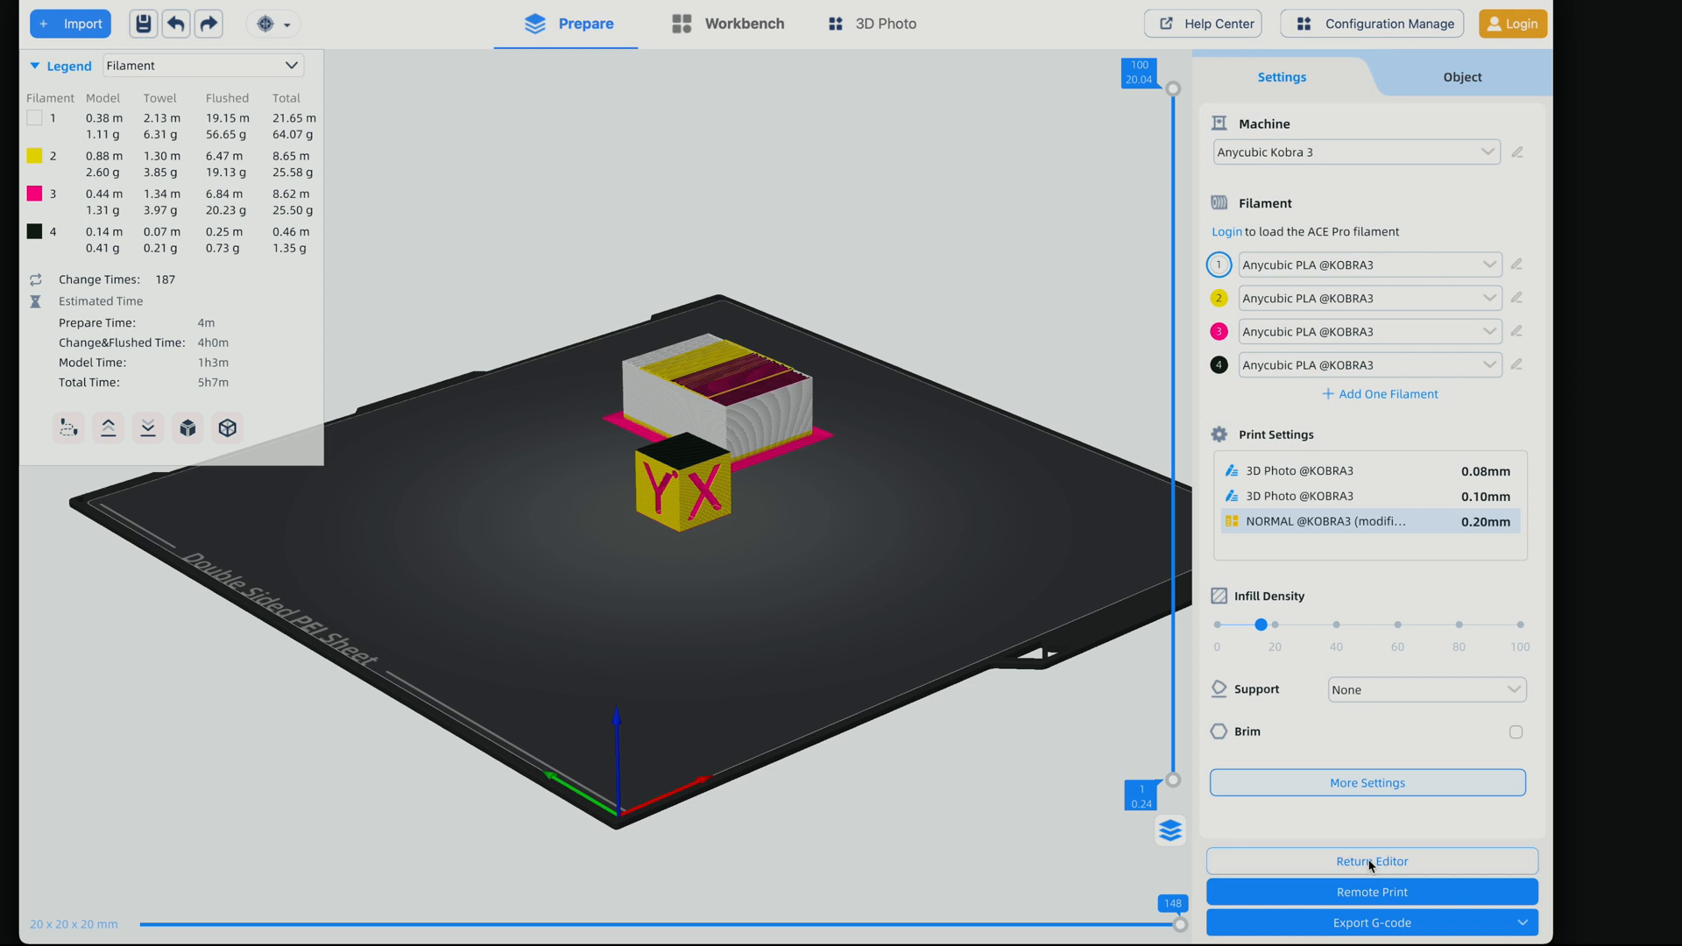
Return to the editor so a second calibration cube can be added to the plate
left_click(1370, 860)
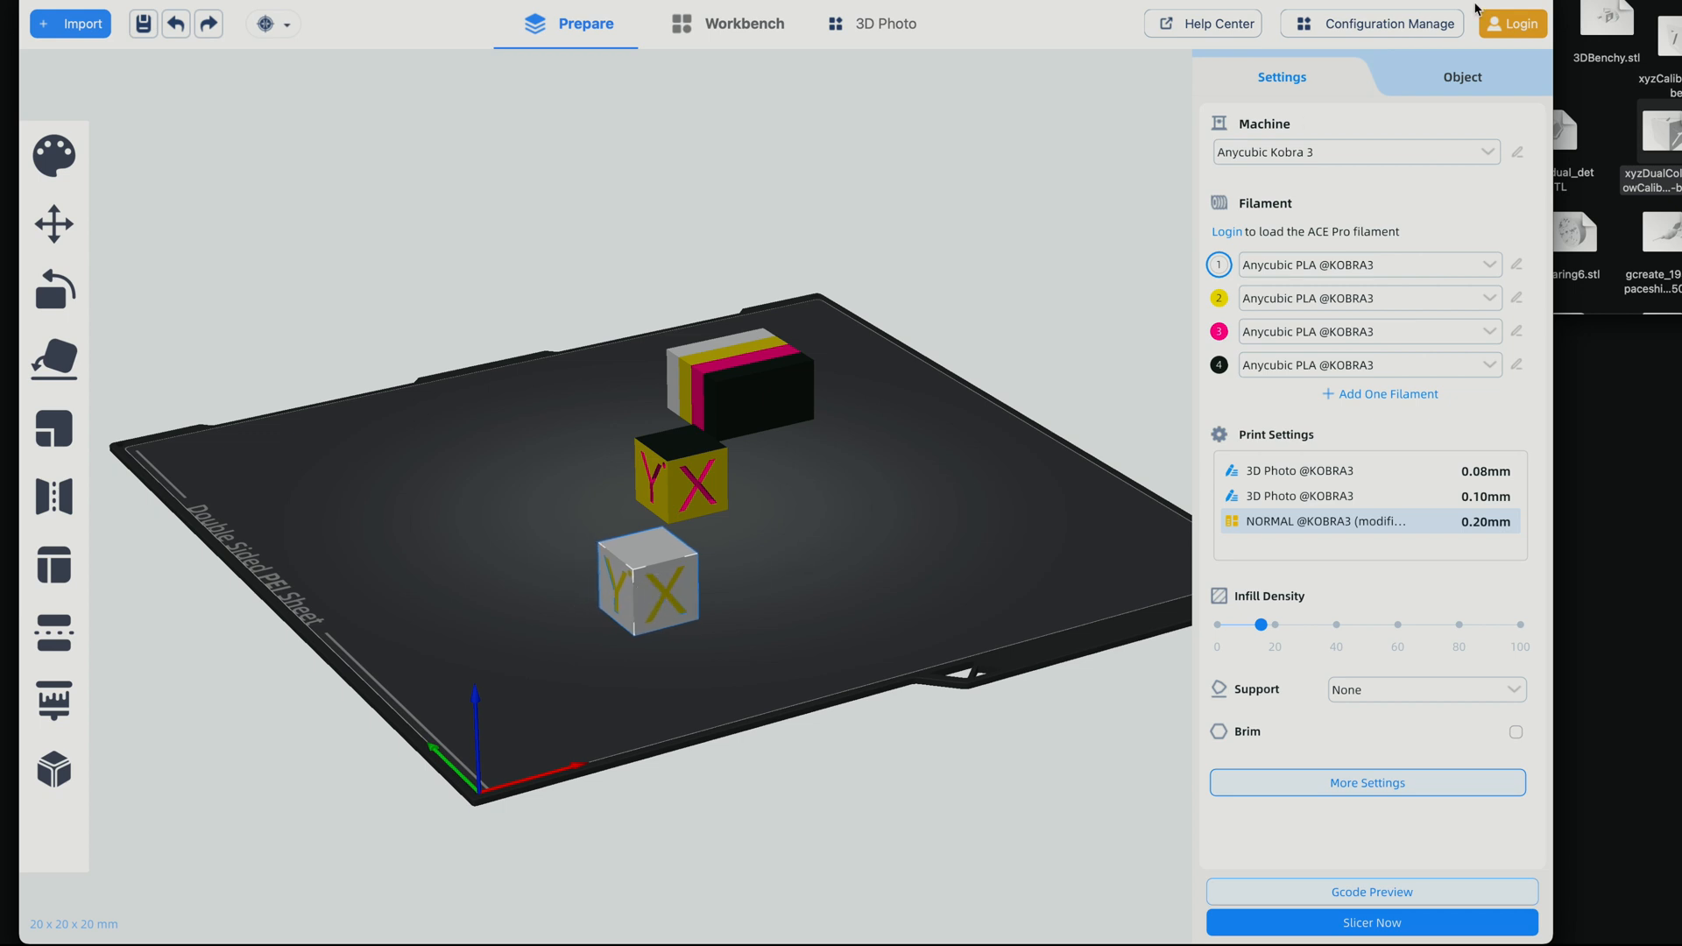
Assign the second cube's body filament 3 (magenta) and its letters filament 4 (black) in the Object list
left_click(1460, 76)
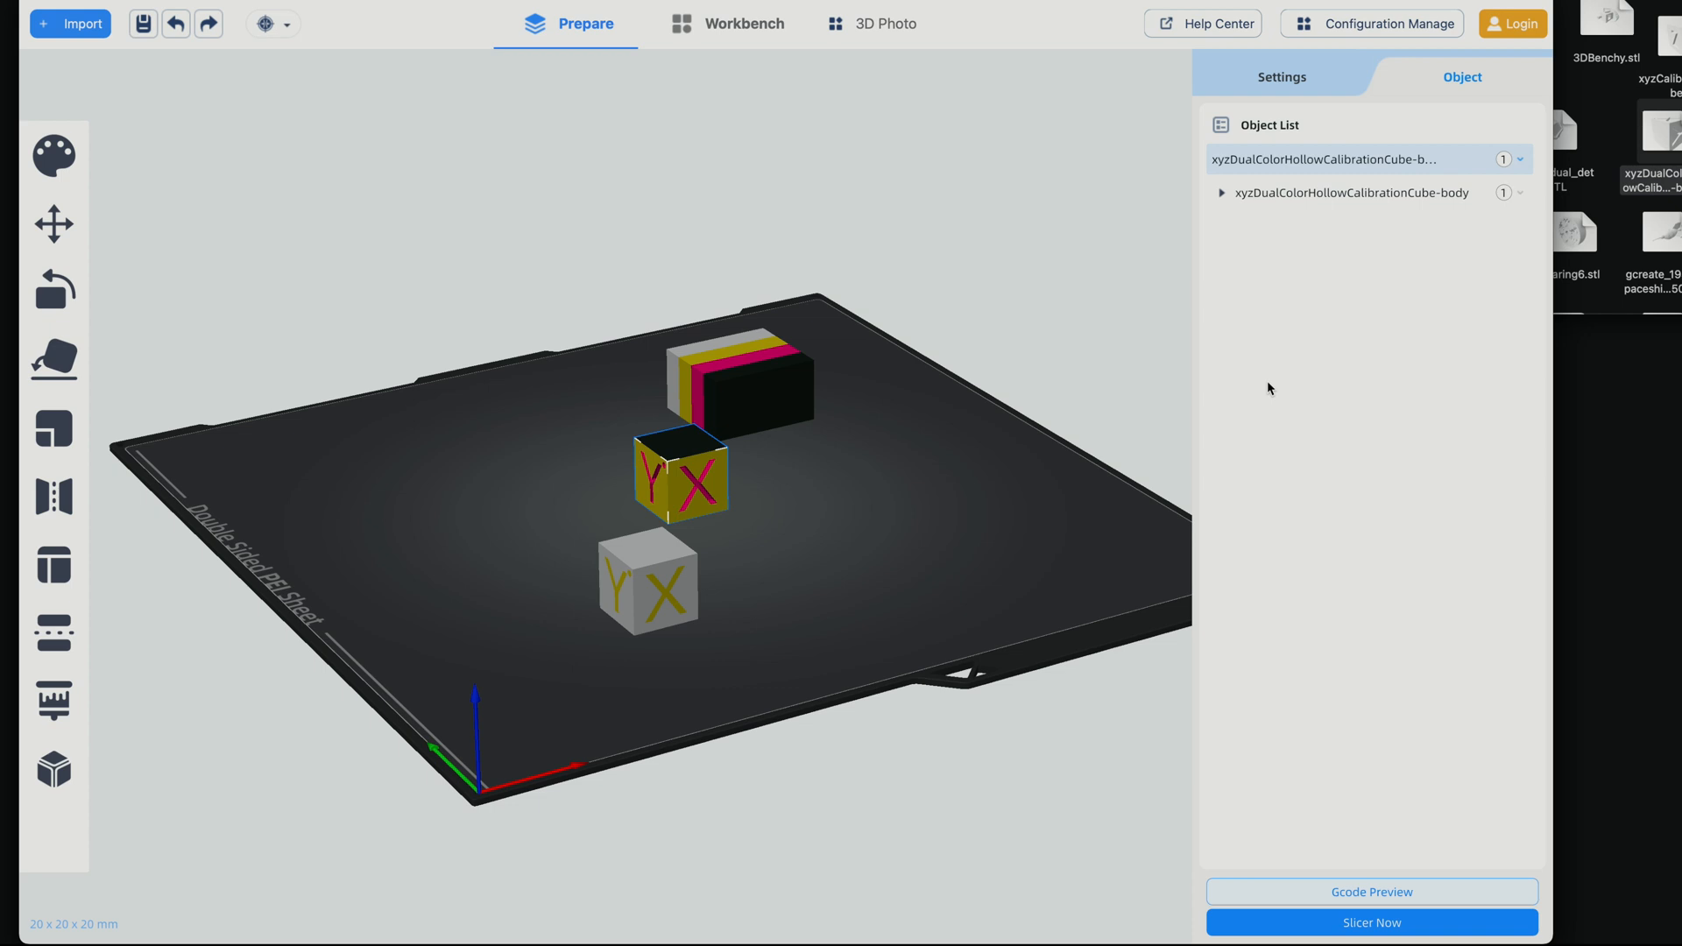
mouse_move(1352, 192)
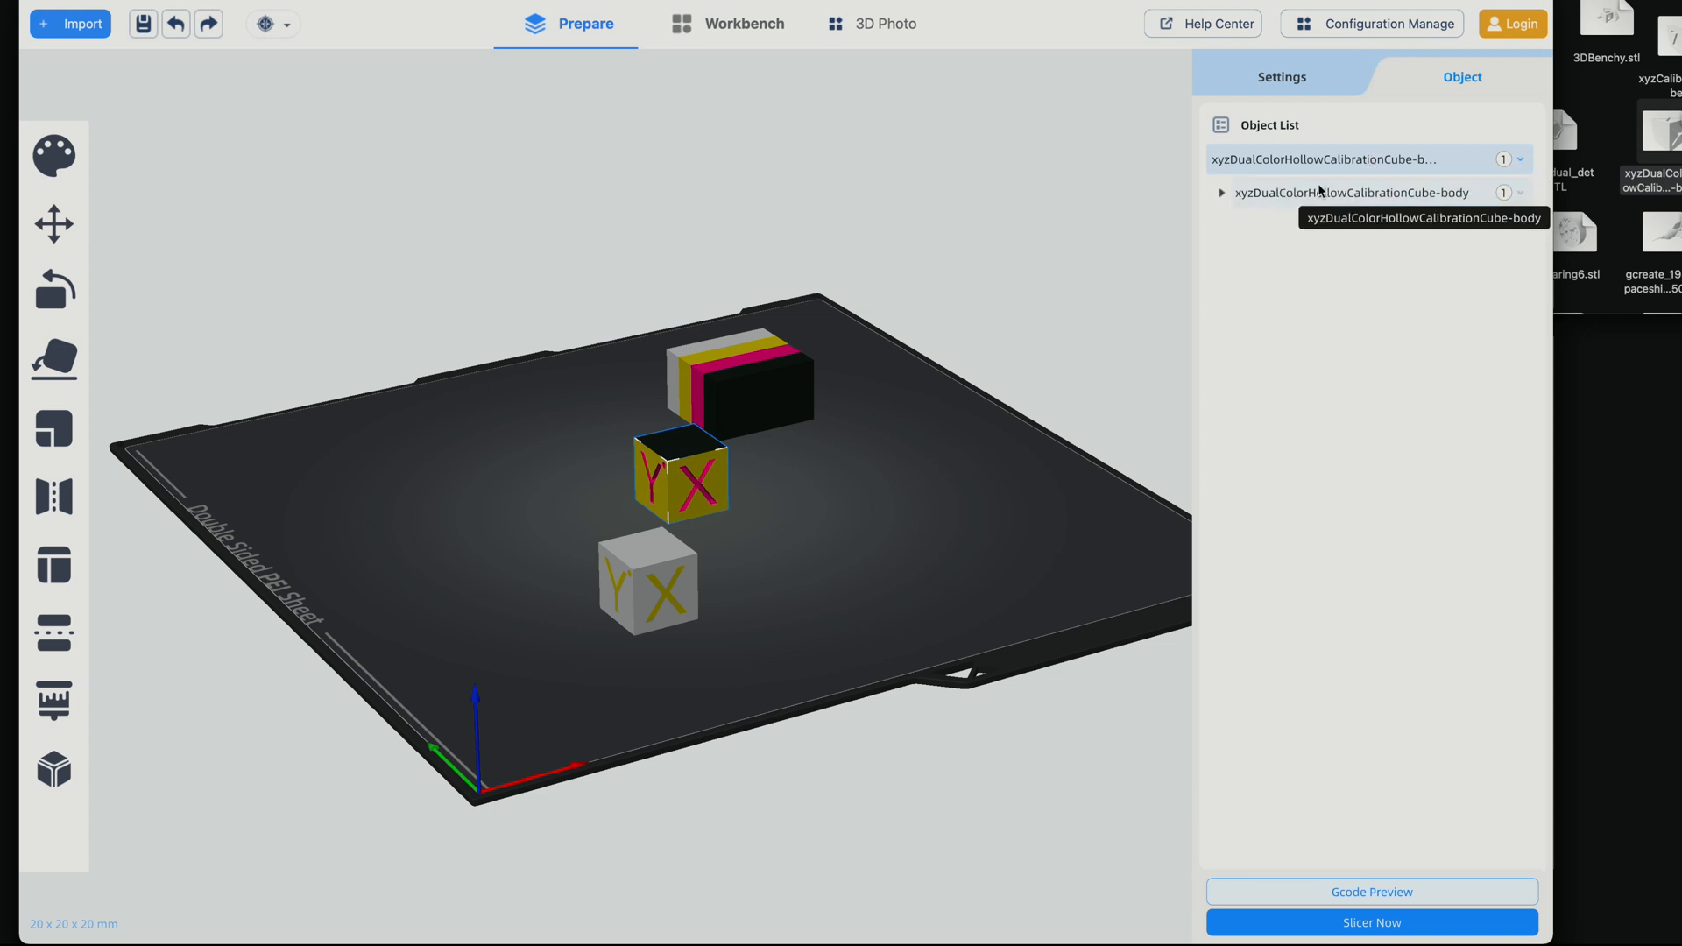
left_click(1222, 192)
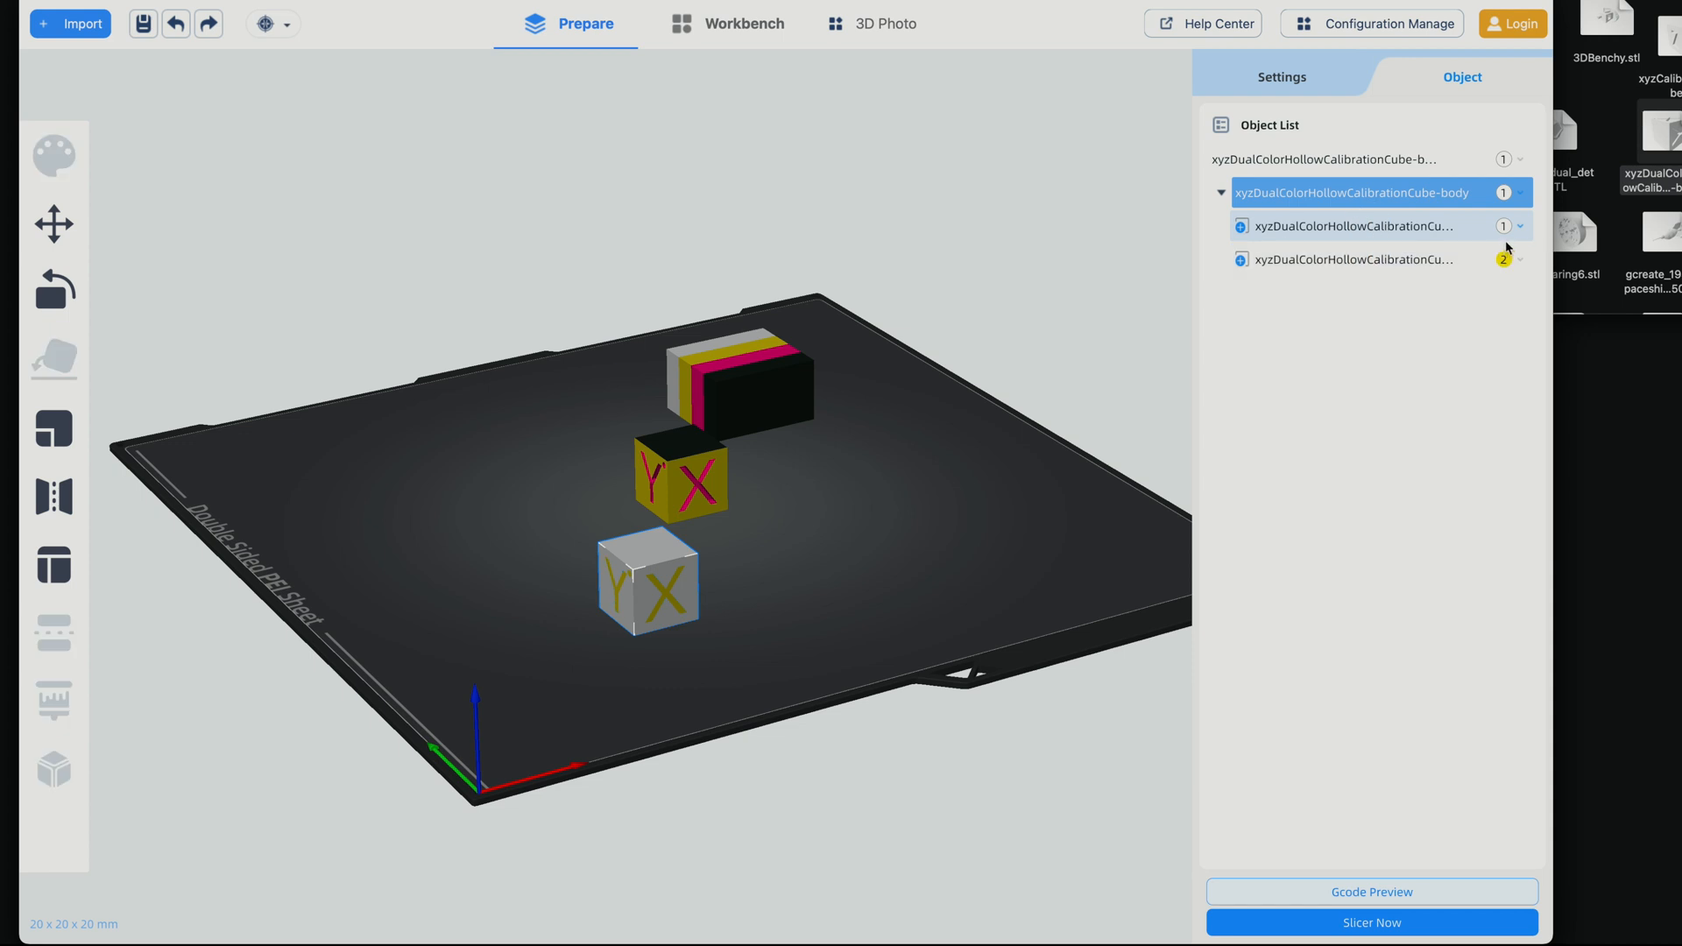
left_click(1510, 259)
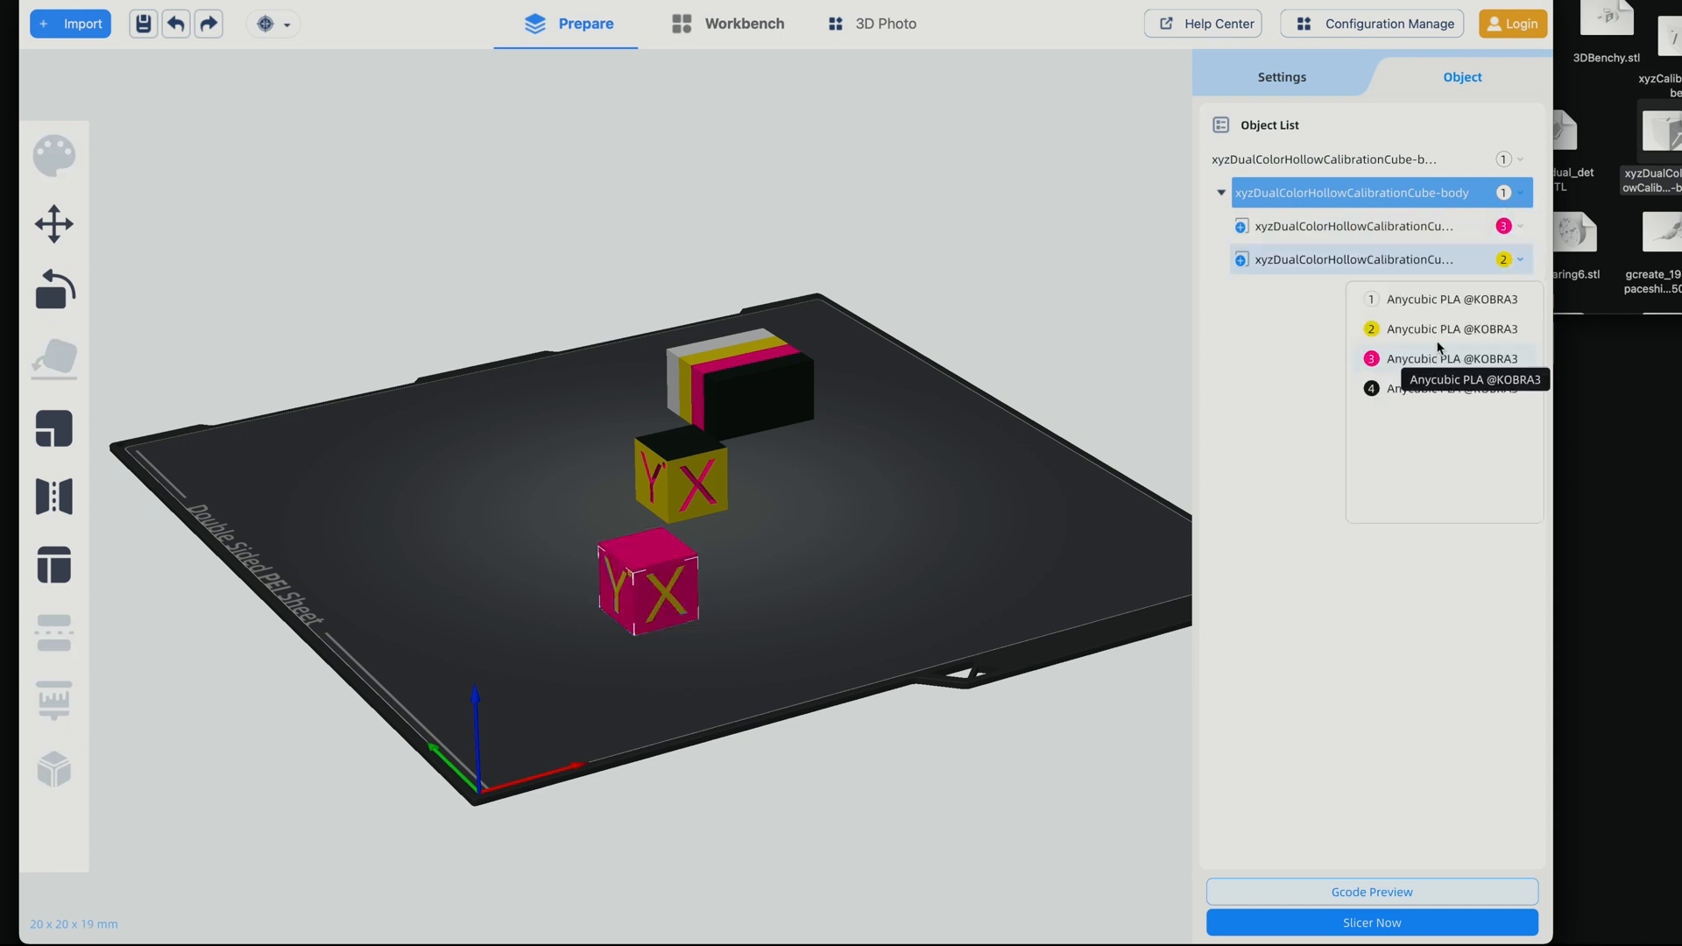
left_click(1452, 388)
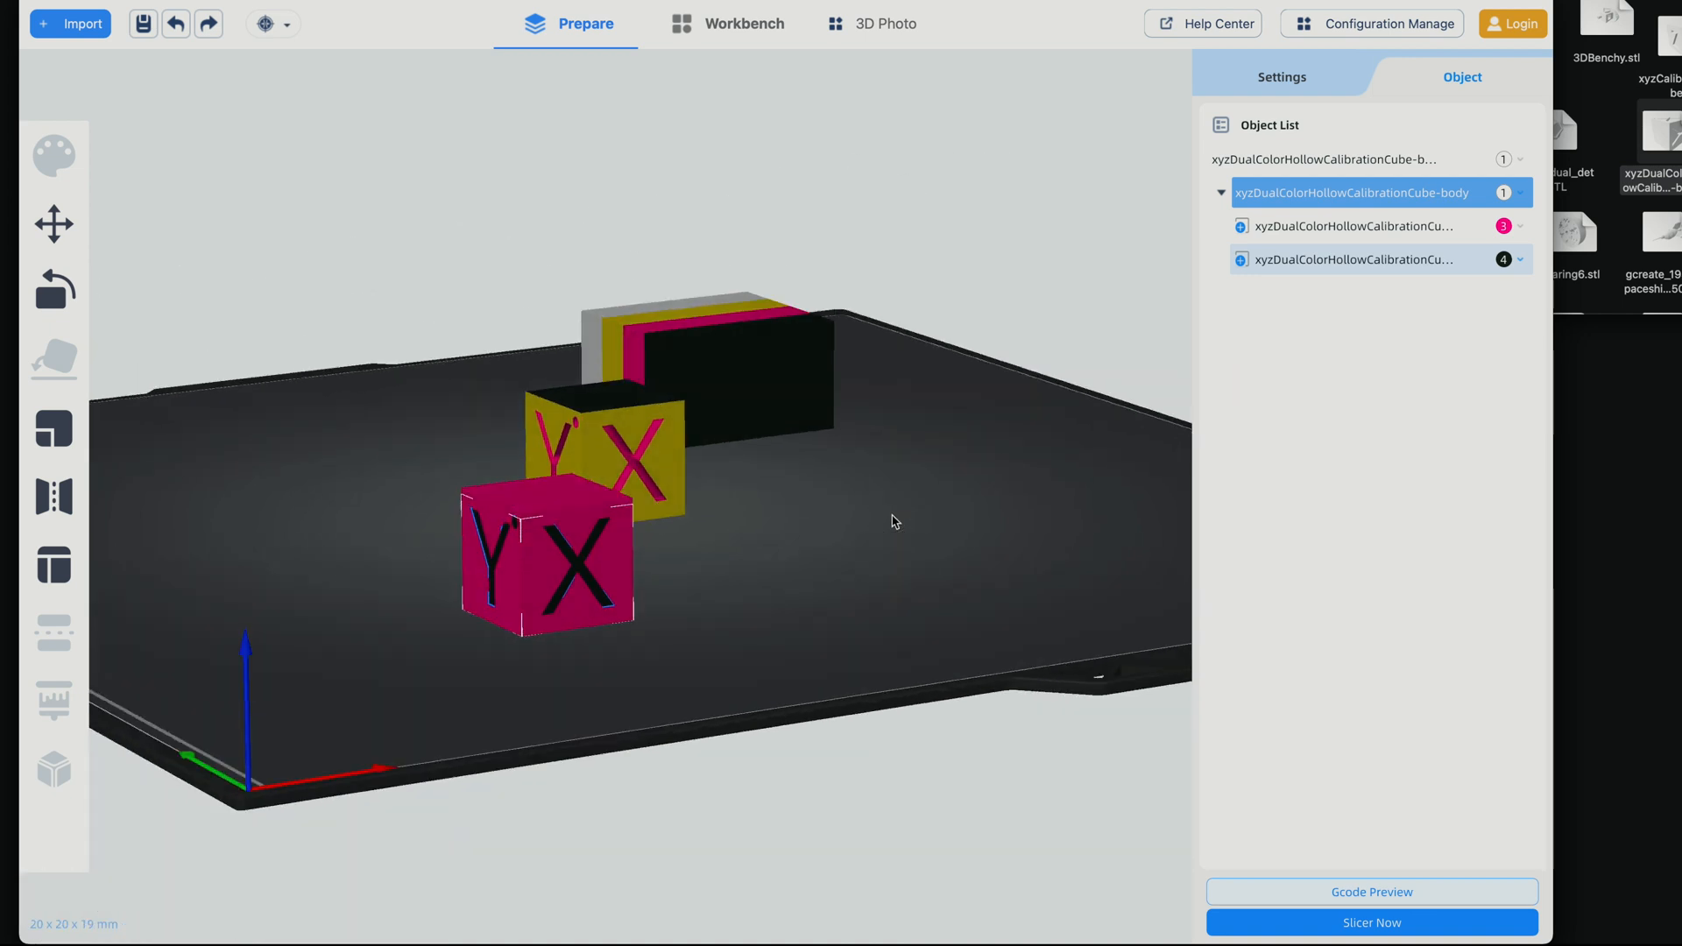
mouse_move(1442, 135)
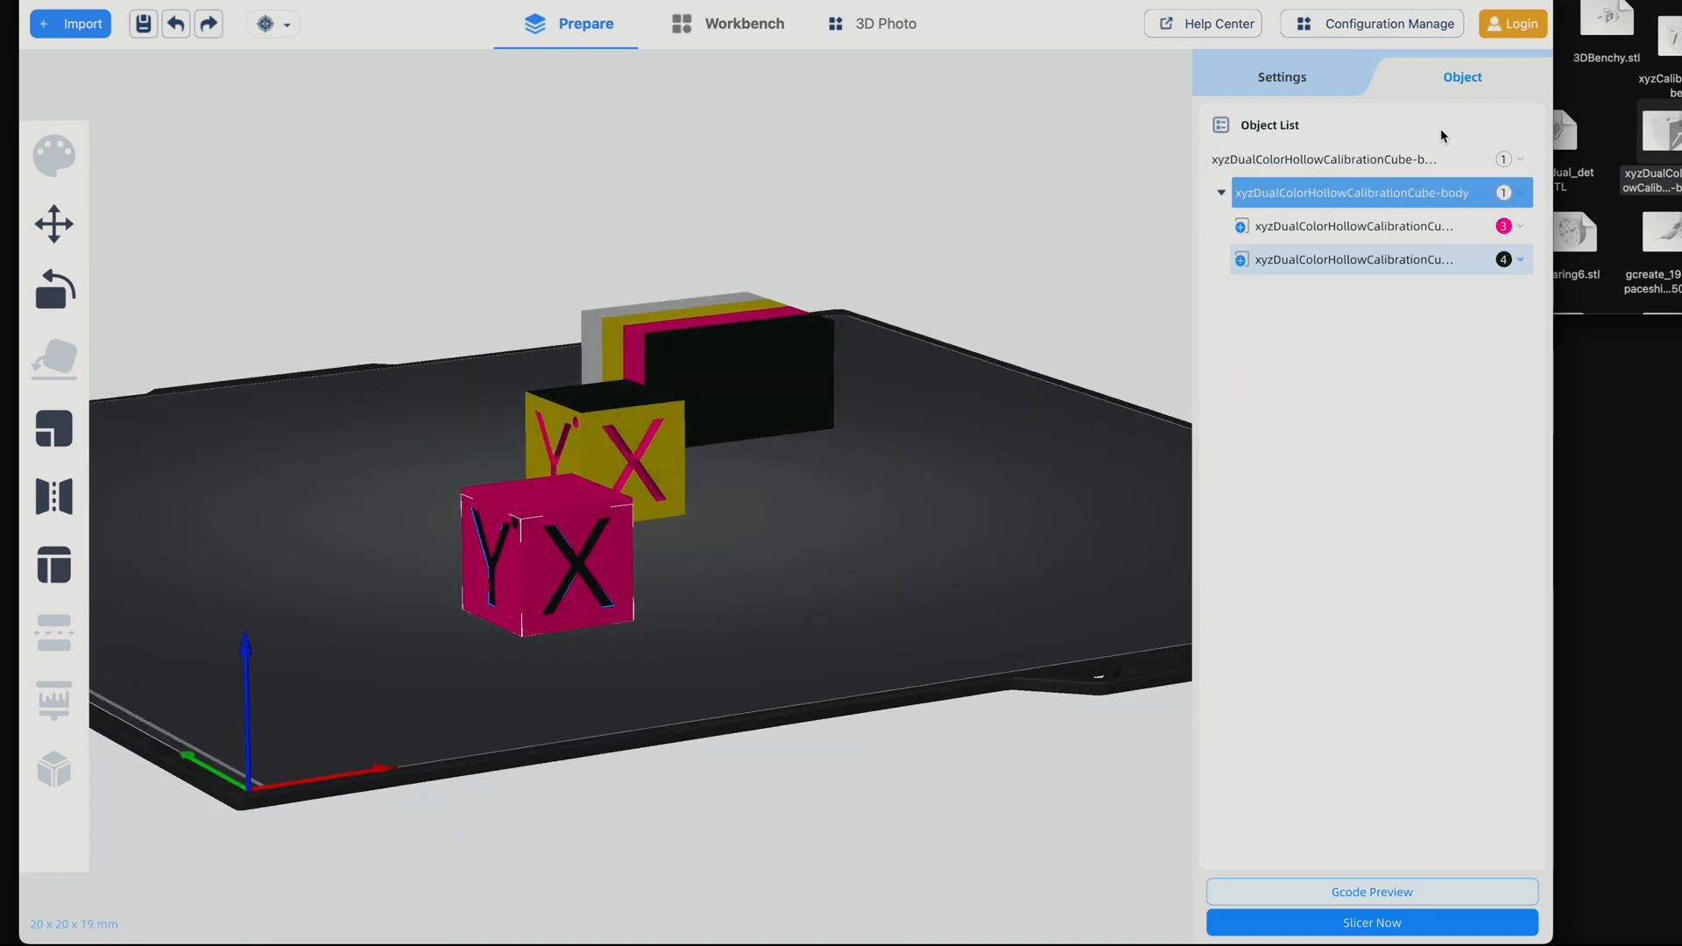